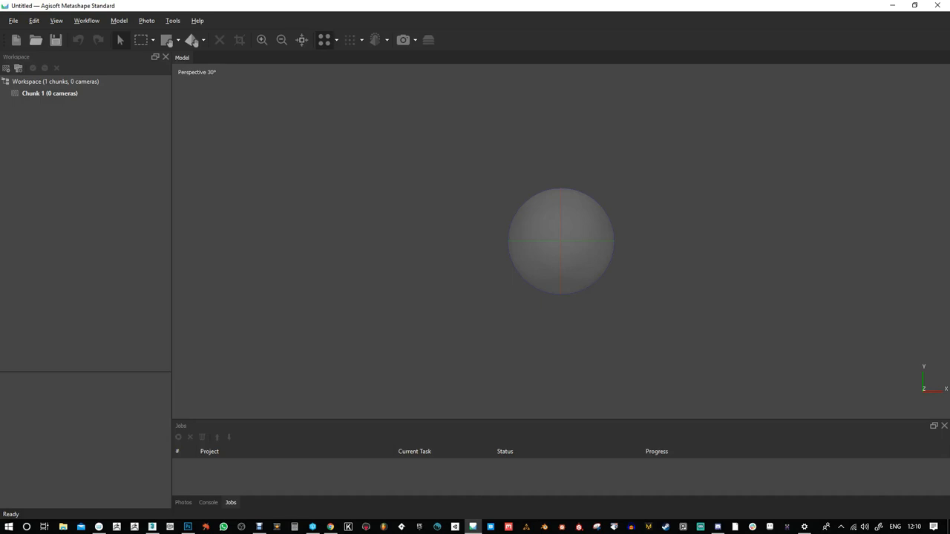
{"action": "mouse_move", "coordinate": [72, 15]}
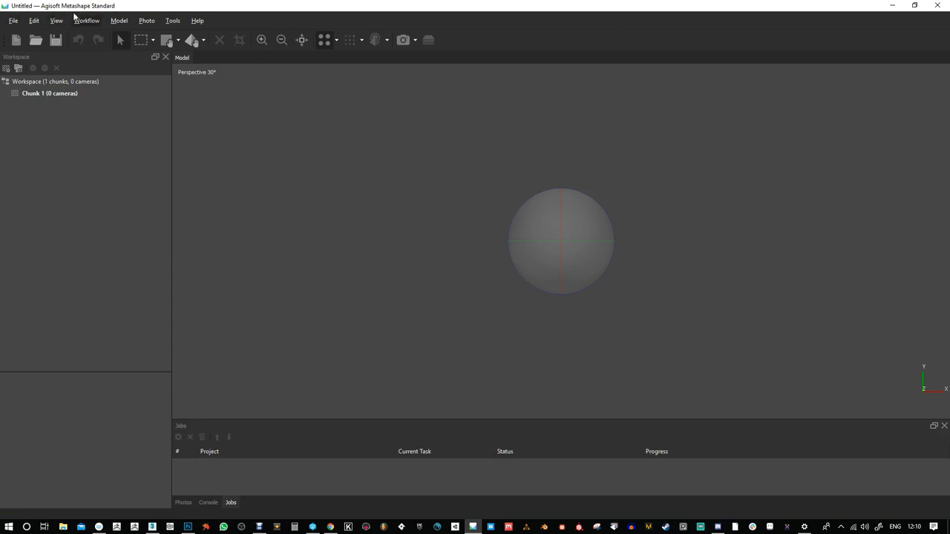
{"action": "mouse_move", "coordinate": [134, 30]}
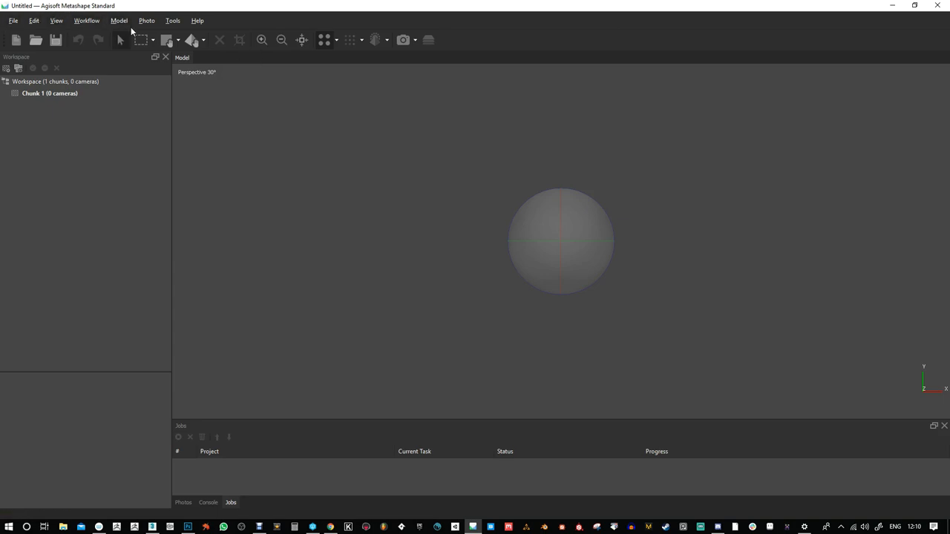
- Switch from the empty Metashape project to the Discord window
{"action": "left_click", "coordinate": [472, 525]}
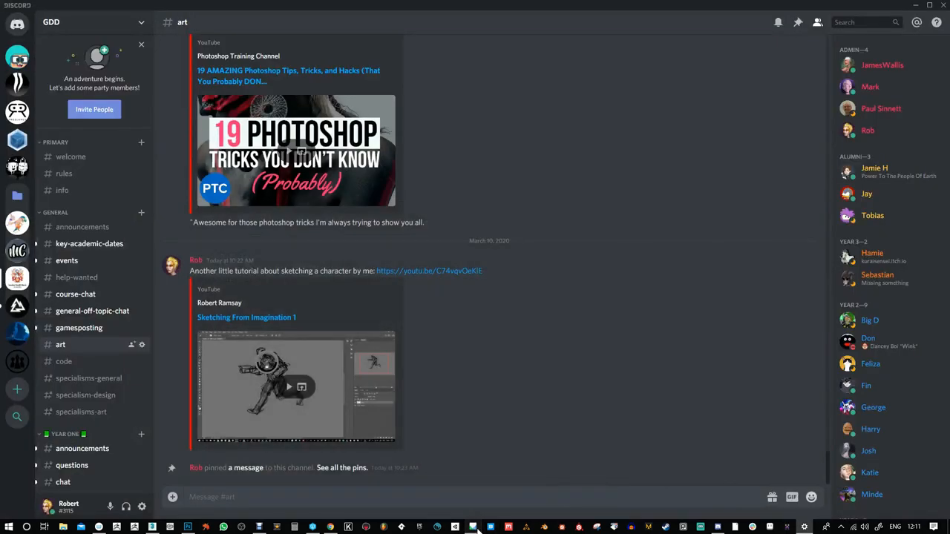
- Open the Agisoft downloads page in Chrome and highlight the 30-day trial paragraph
{"action": "left_click", "coordinate": [472, 527]}
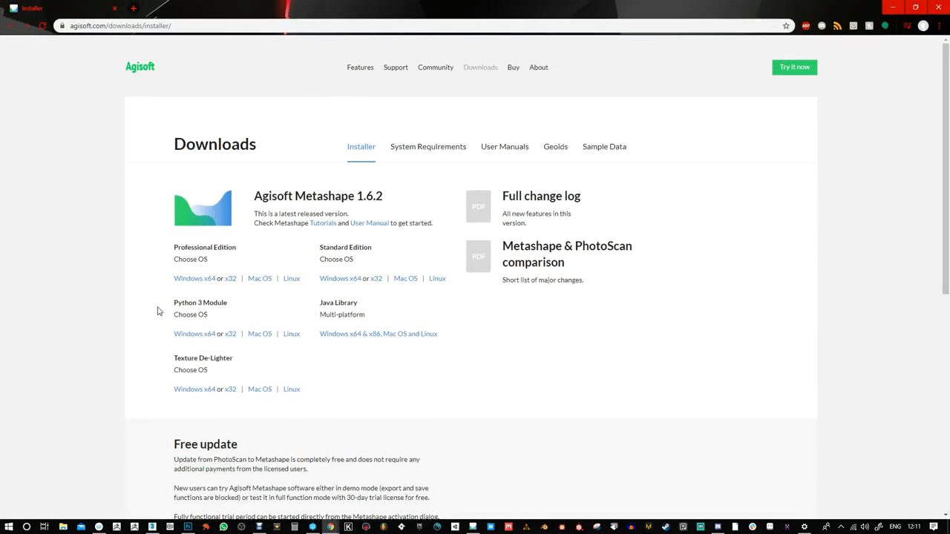
{"action": "scroll", "scroll_direction": "down", "scroll_amount": 3}
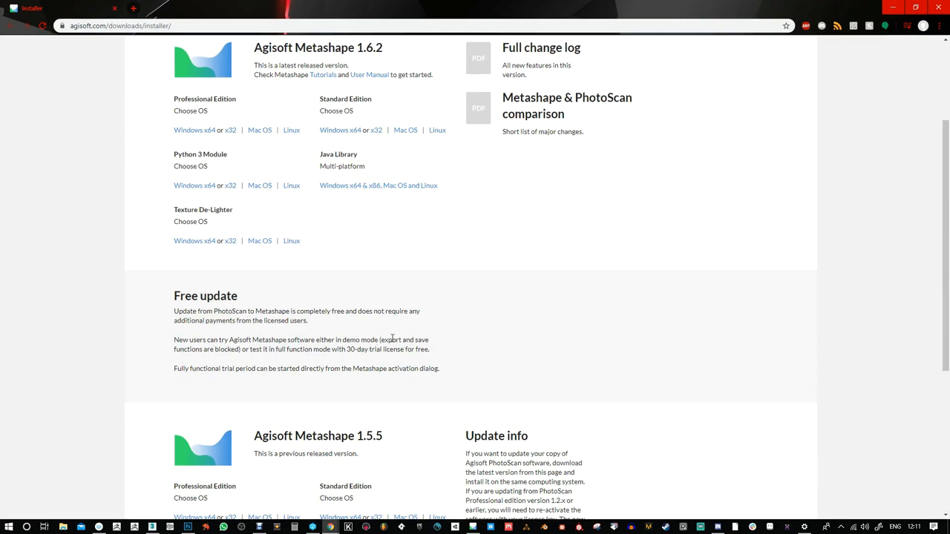
{"action": "mouse_move", "coordinate": [240, 350]}
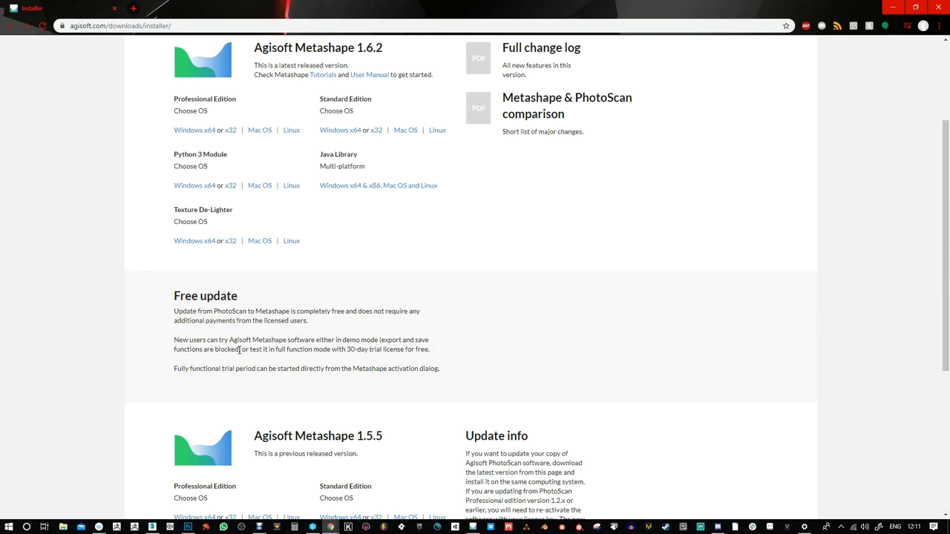
{"action": "mouse_move", "coordinate": [347, 354]}
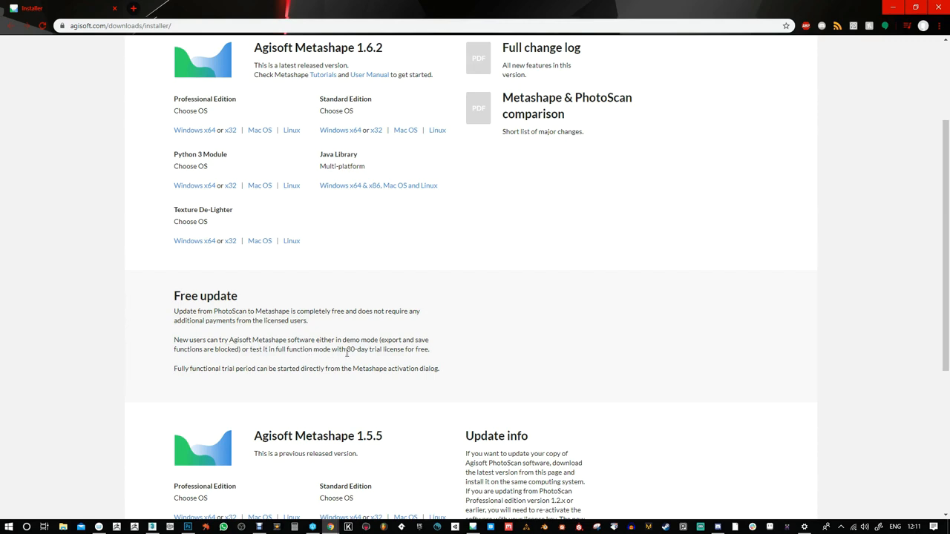
{"action": "mouse_move", "coordinate": [171, 344]}
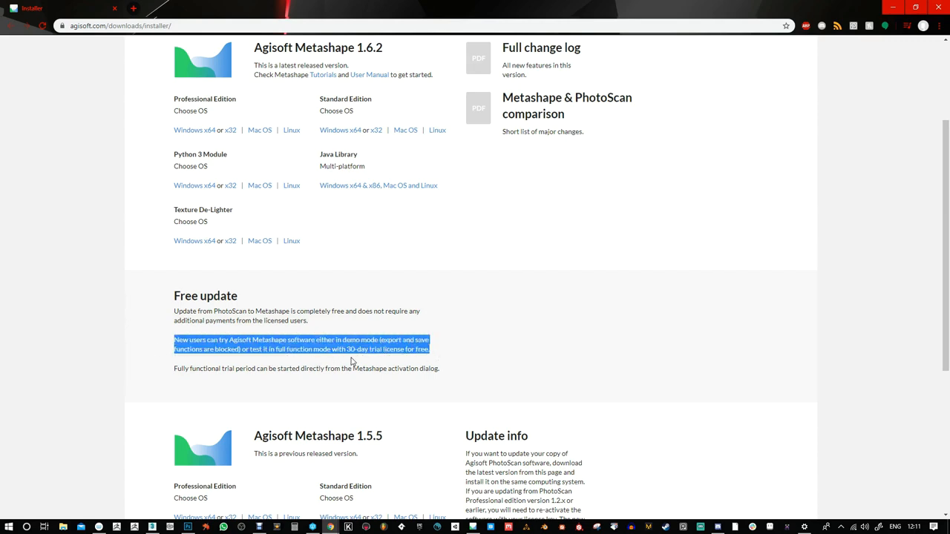
{"action": "left_click", "coordinate": [395, 334]}
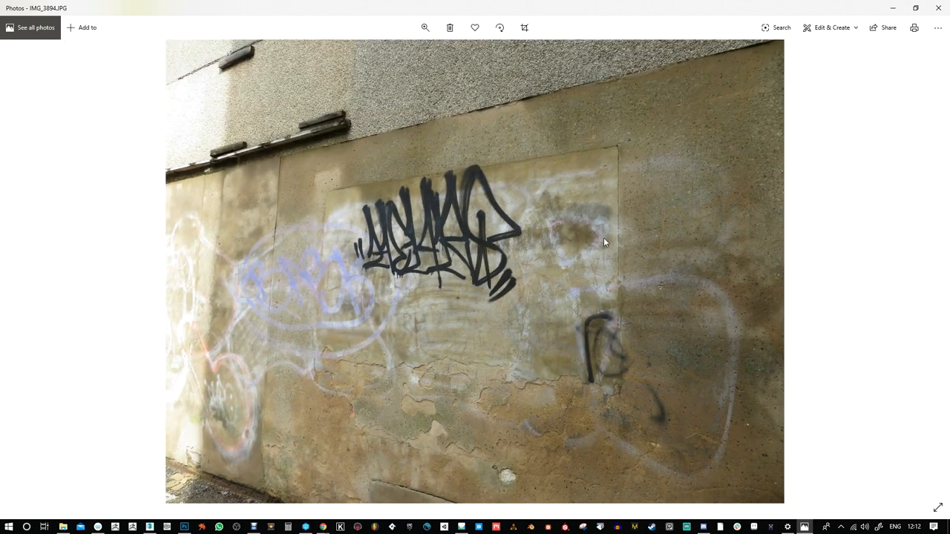
{"action": "mouse_move", "coordinate": [843, 252]}
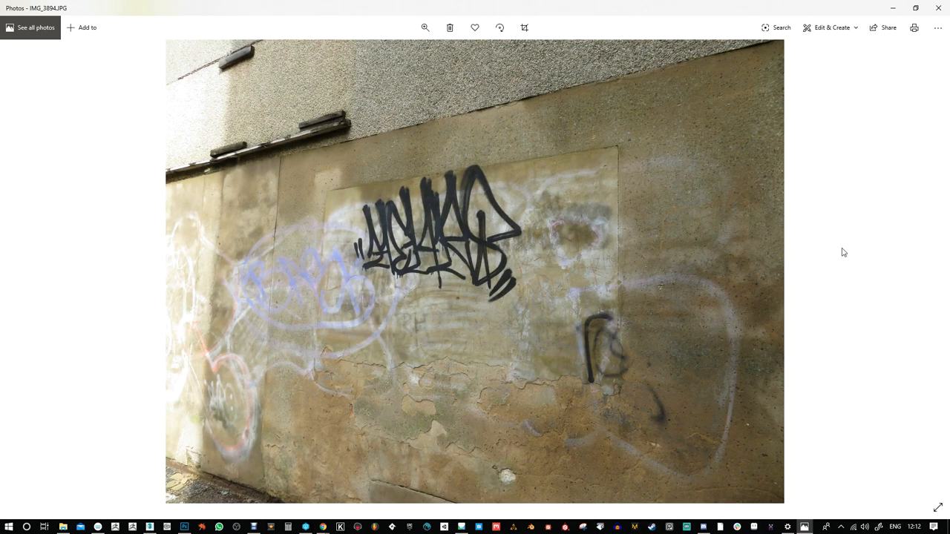
{"action": "mouse_move", "coordinate": [833, 247]}
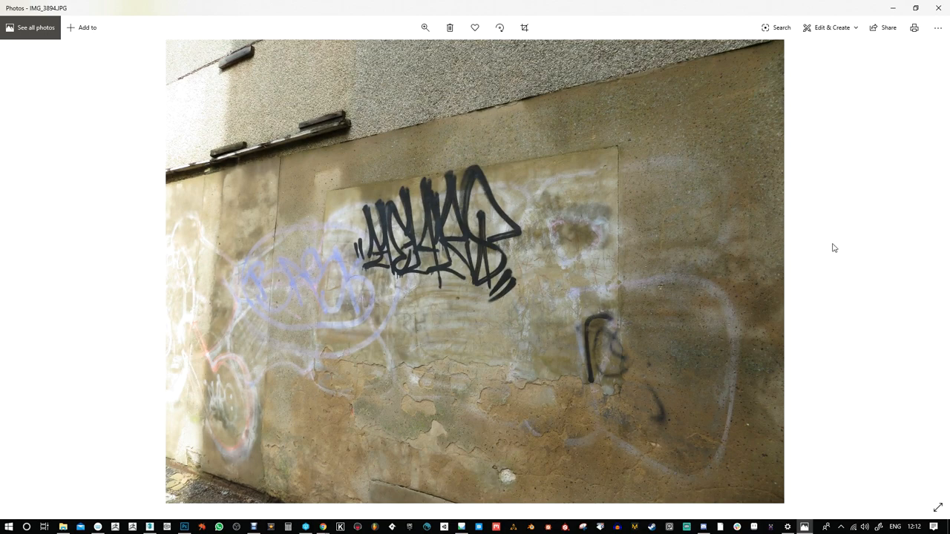
- Step through graffiti wall photos up to IMG_3914, then select IMG_3916 in the folder
{"action": "key", "text": "Right"}
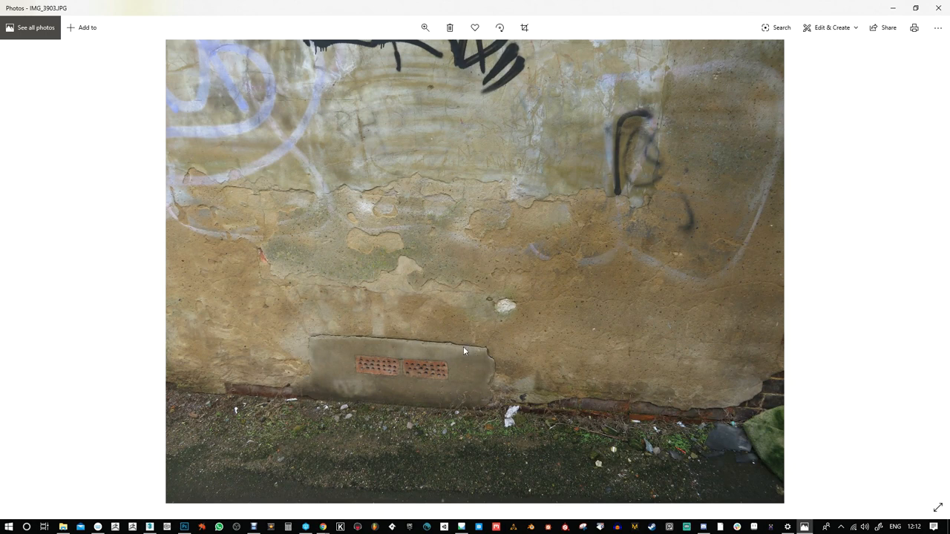
{"action": "mouse_move", "coordinate": [515, 104]}
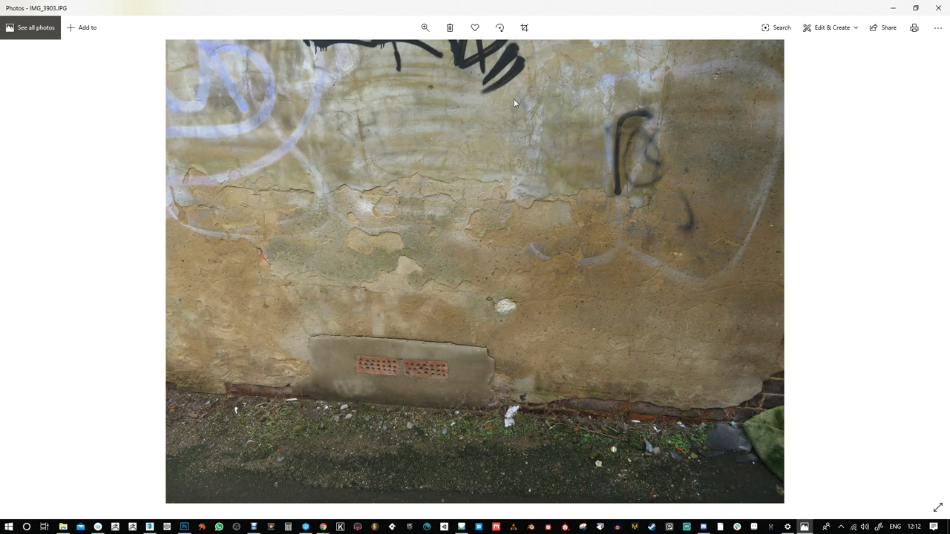
{"action": "mouse_move", "coordinate": [400, 206]}
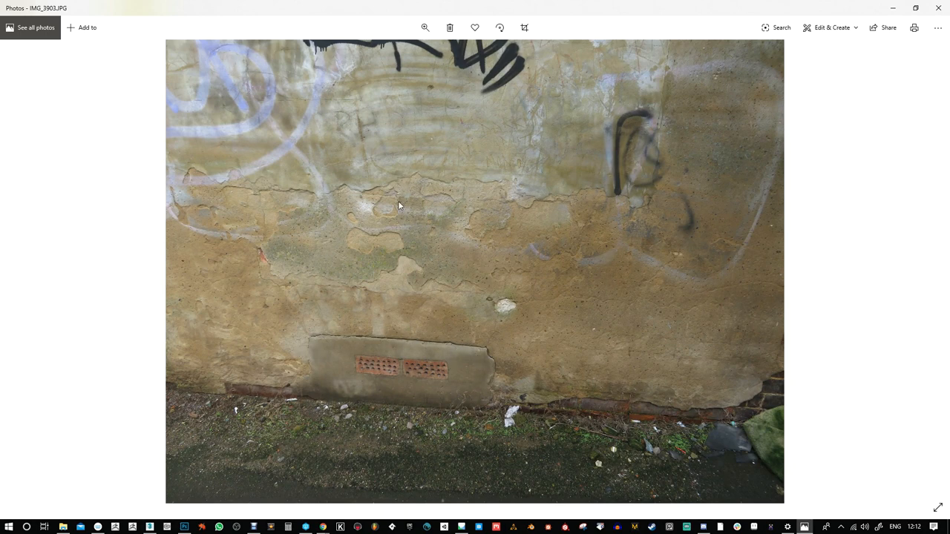
{"action": "key", "text": "Right"}
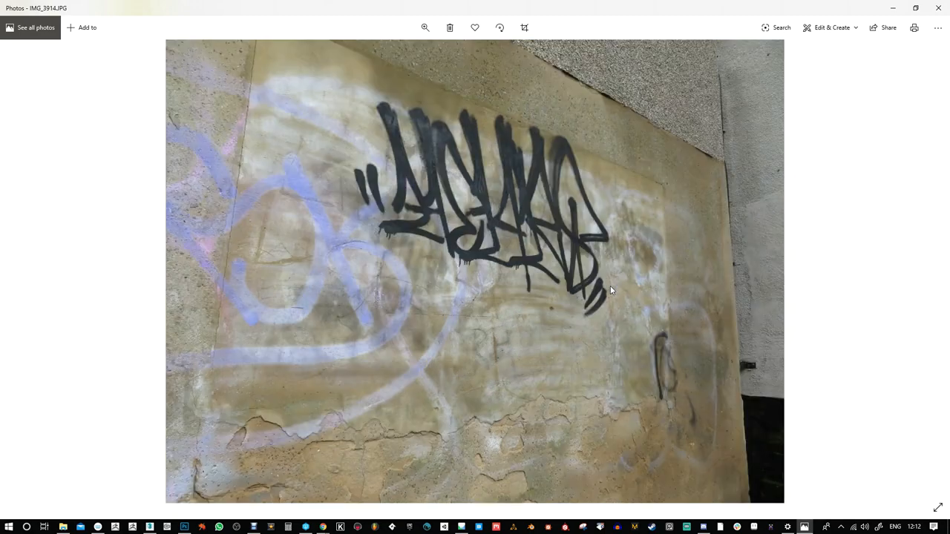
{"action": "mouse_move", "coordinate": [249, 153]}
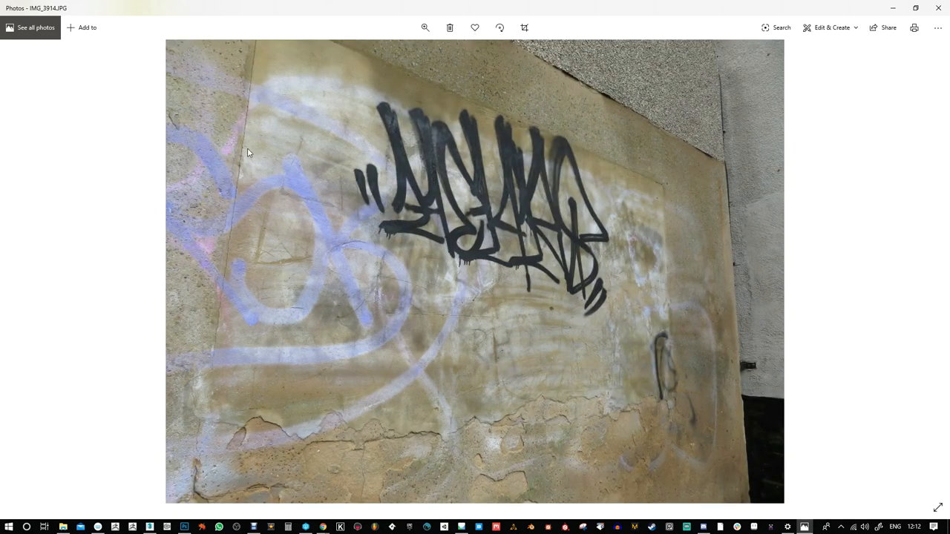
{"action": "mouse_move", "coordinate": [242, 170]}
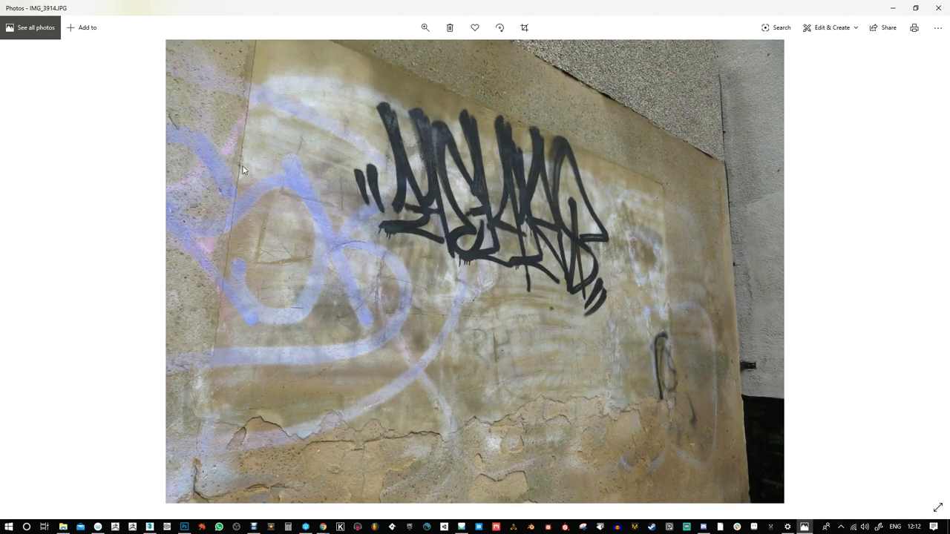
{"action": "mouse_move", "coordinate": [755, 207]}
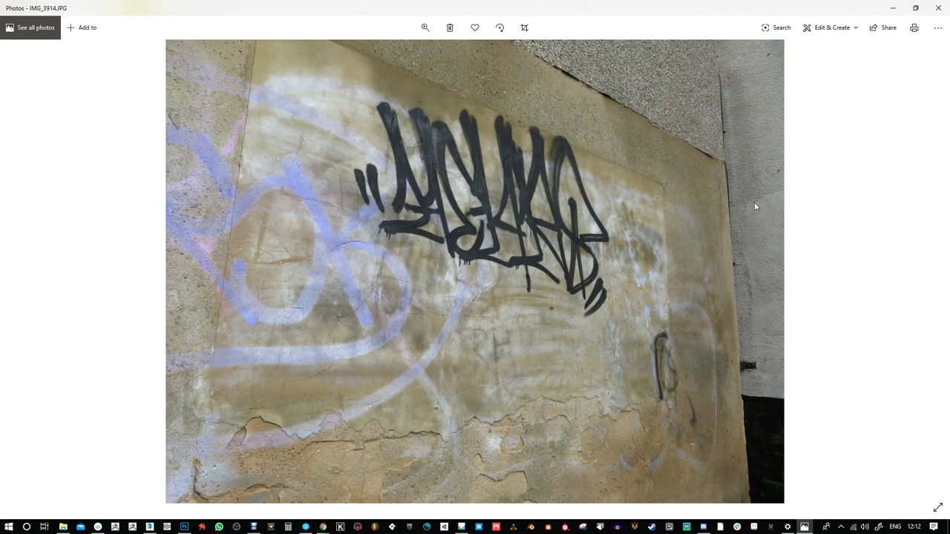
{"action": "mouse_move", "coordinate": [870, 16]}
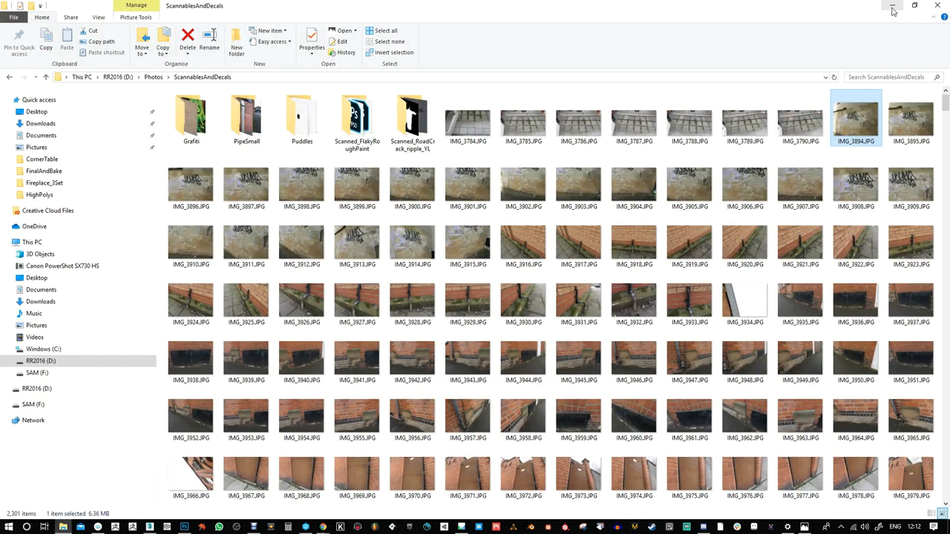
{"action": "left_click", "coordinate": [522, 243]}
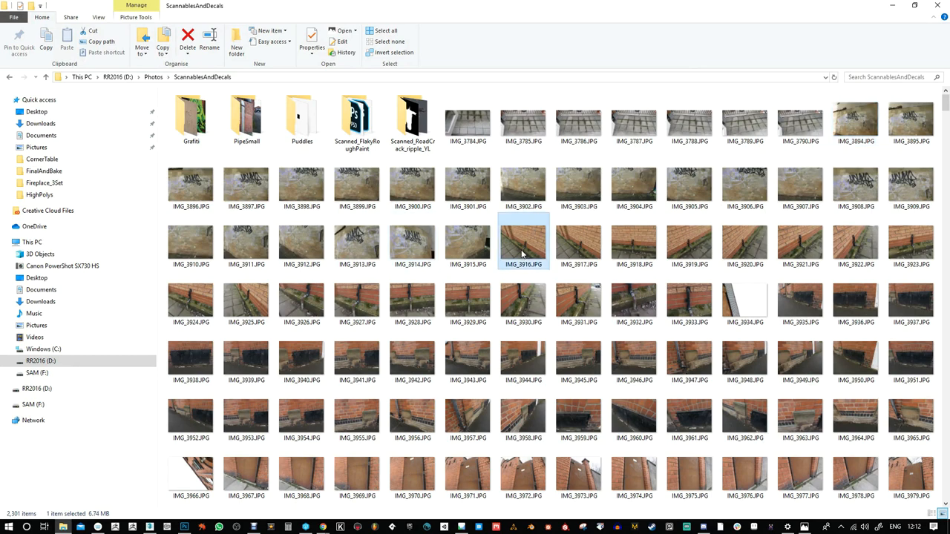
- Open IMG_3916 and flip forward to IMG_3934, then back to the drainpipe shot IMG_3933
{"action": "double_click", "coordinate": [522, 243]}
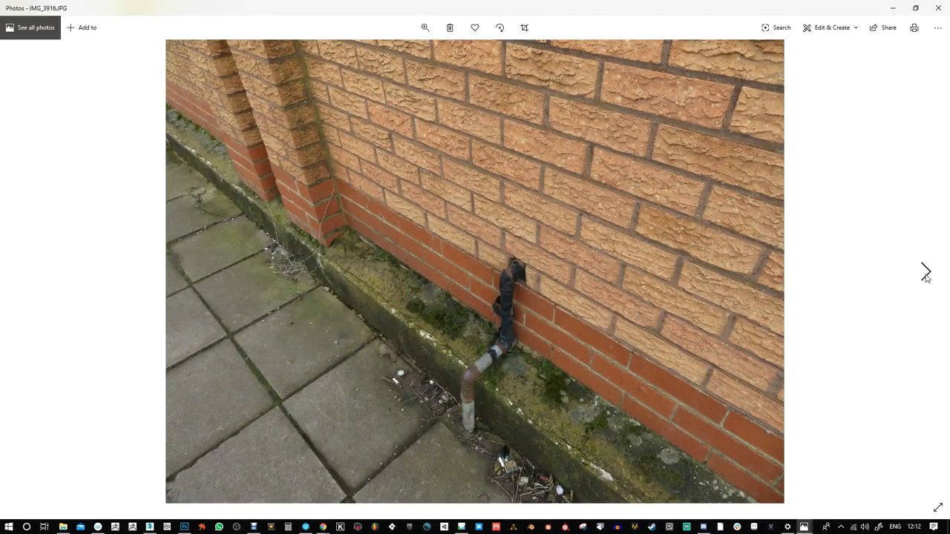
{"action": "left_click", "coordinate": [925, 271]}
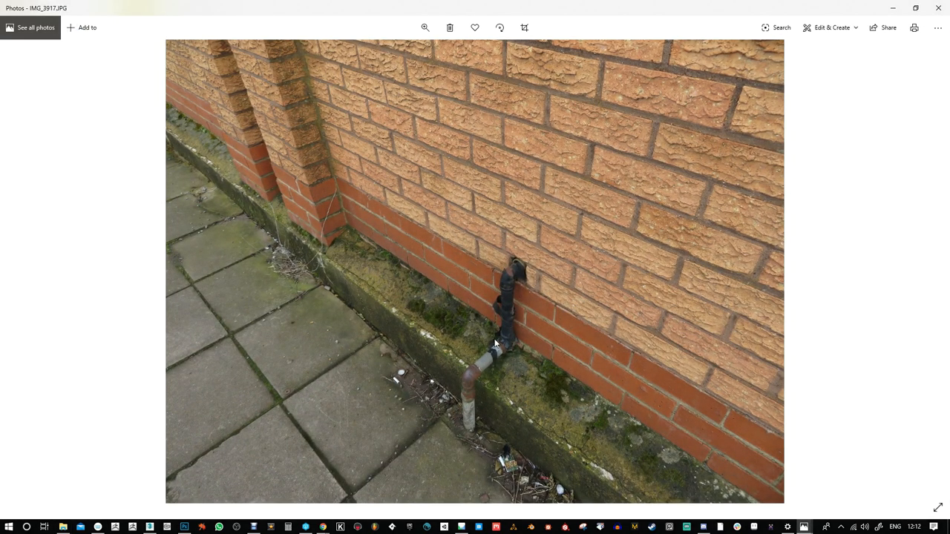
{"action": "mouse_move", "coordinate": [914, 252]}
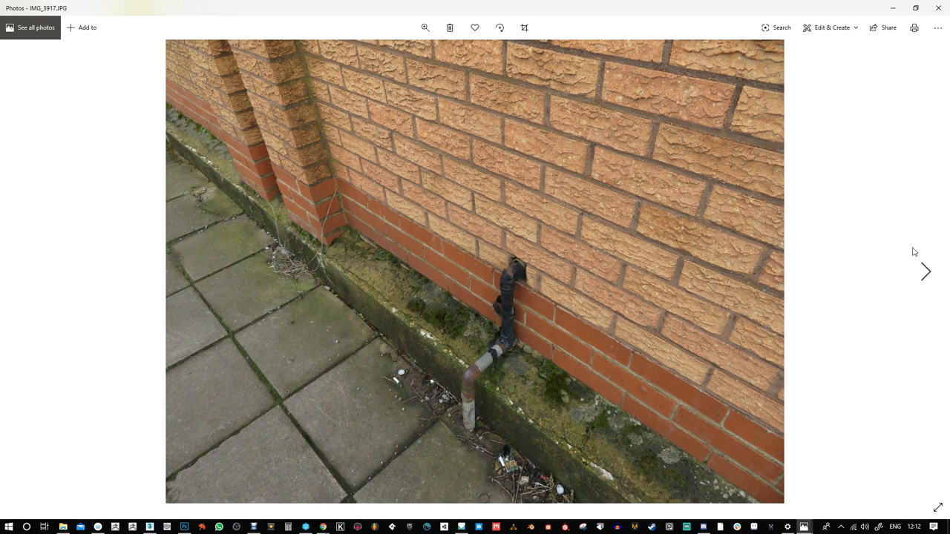
{"action": "left_click", "coordinate": [926, 272]}
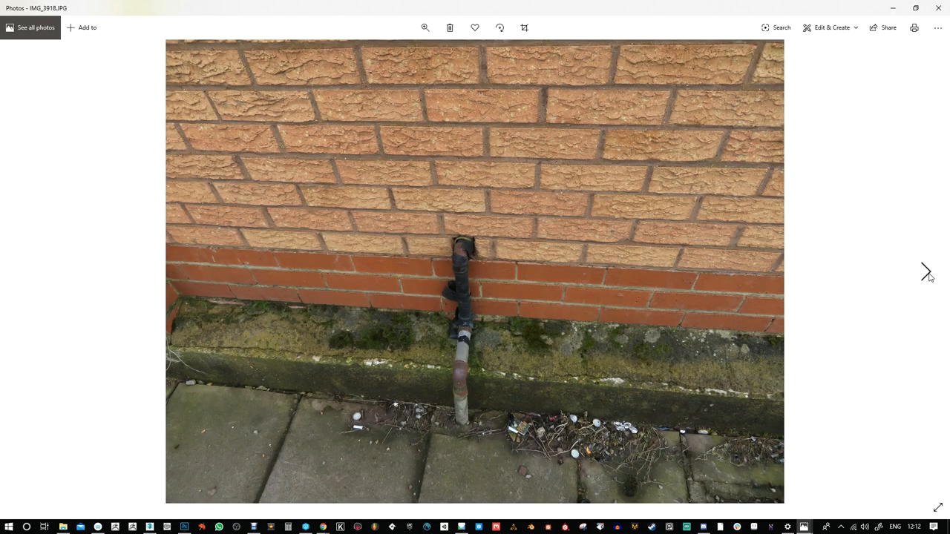
{"action": "left_click", "coordinate": [925, 272]}
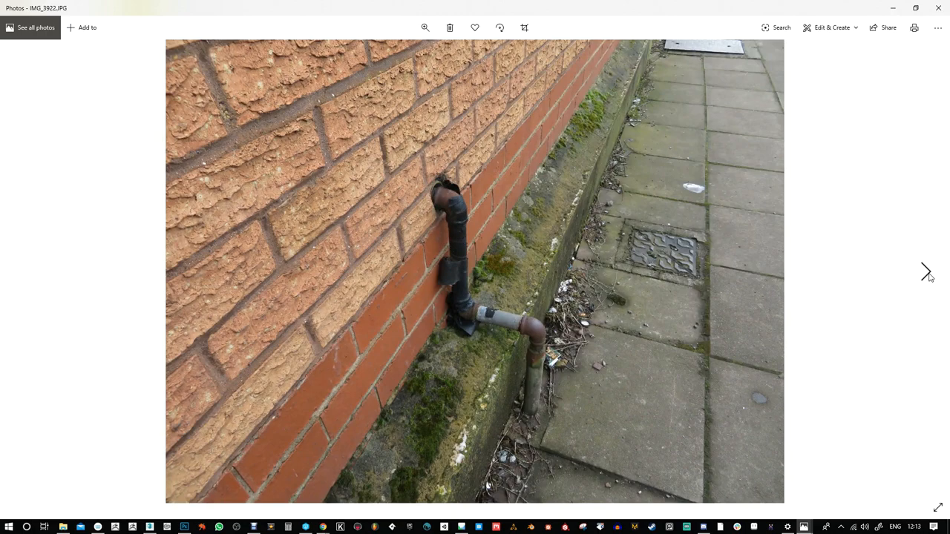
{"action": "left_click", "coordinate": [924, 272]}
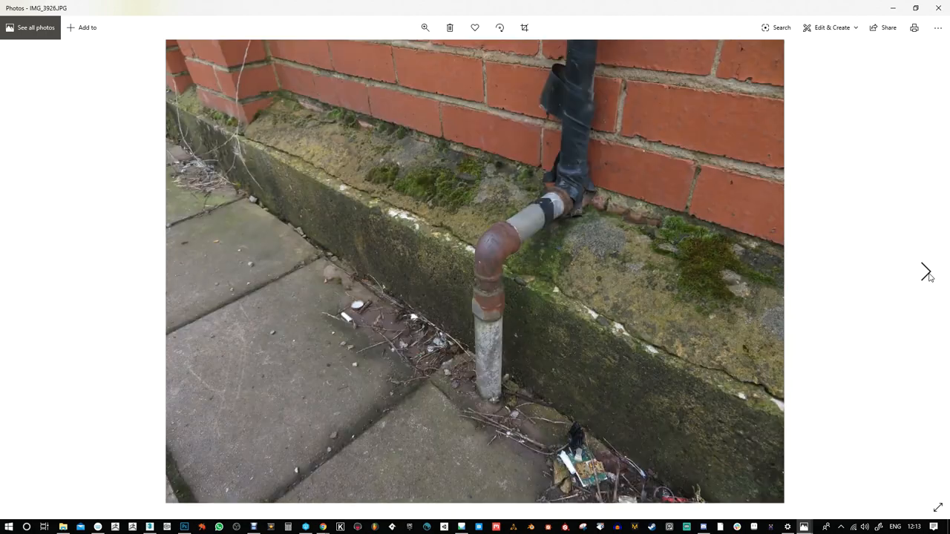
{"action": "left_click", "coordinate": [926, 271]}
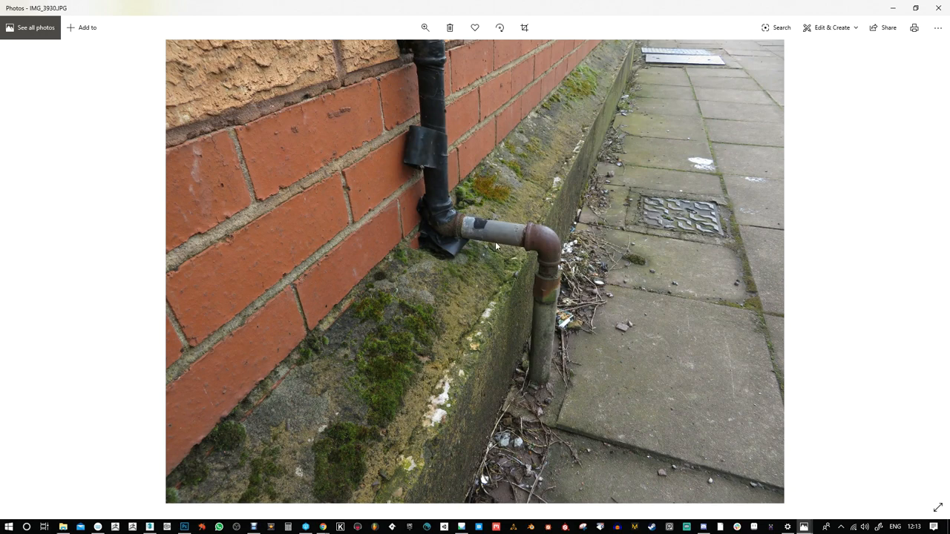
{"action": "mouse_move", "coordinate": [464, 236]}
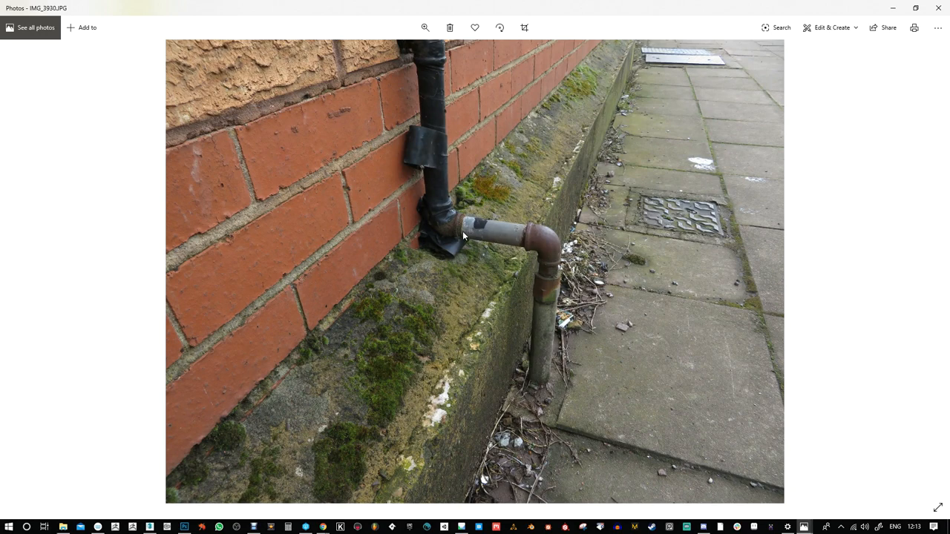
{"action": "left_click", "coordinate": [925, 271]}
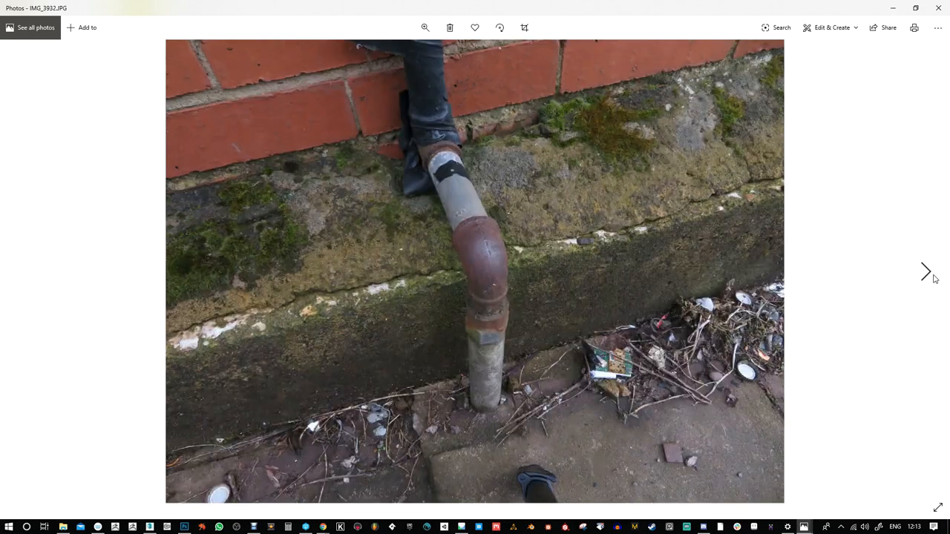
{"action": "left_click", "coordinate": [926, 271]}
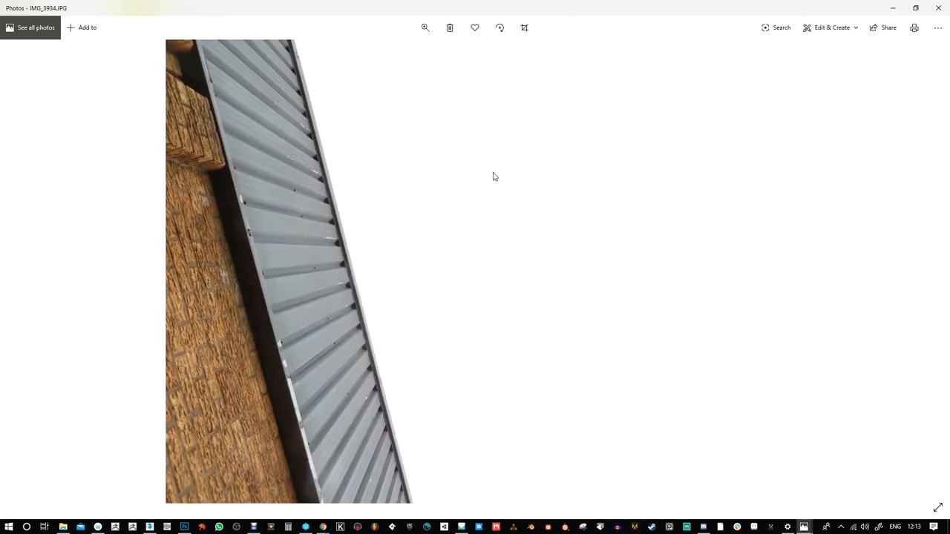
{"action": "mouse_move", "coordinate": [564, 338]}
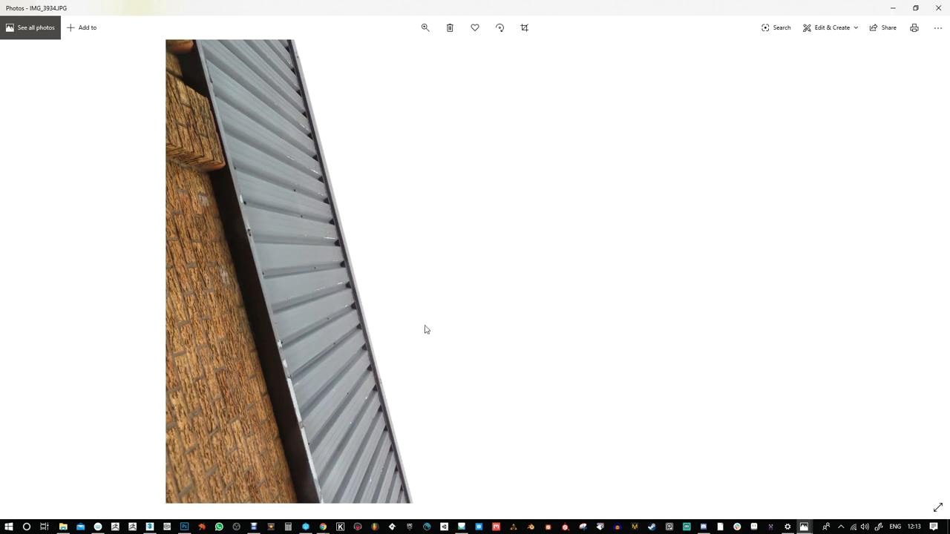
{"action": "mouse_move", "coordinate": [590, 345]}
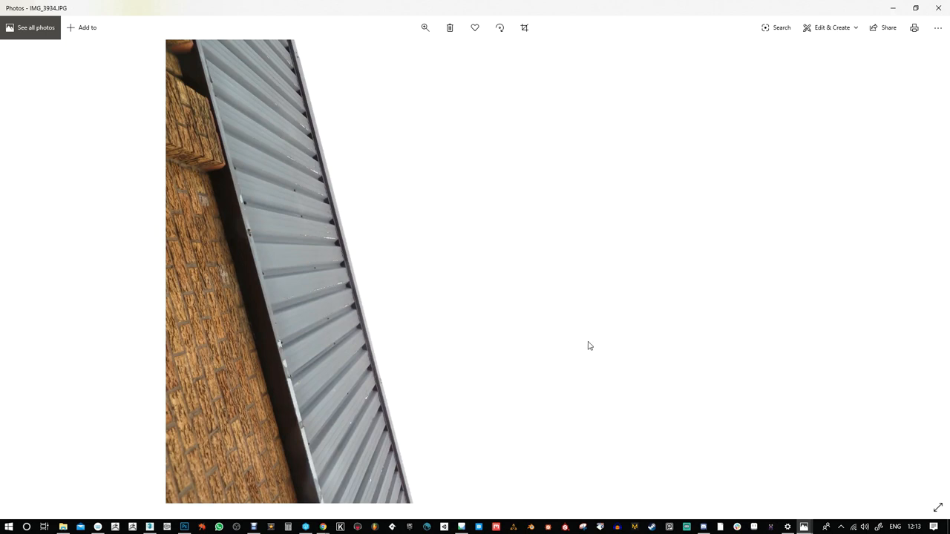
{"action": "mouse_move", "coordinate": [24, 272]}
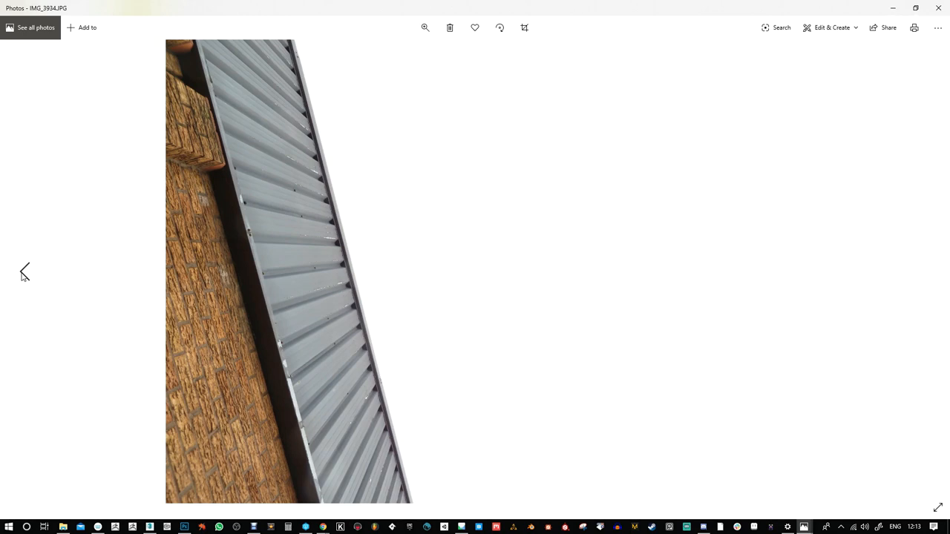
{"action": "left_click", "coordinate": [23, 271]}
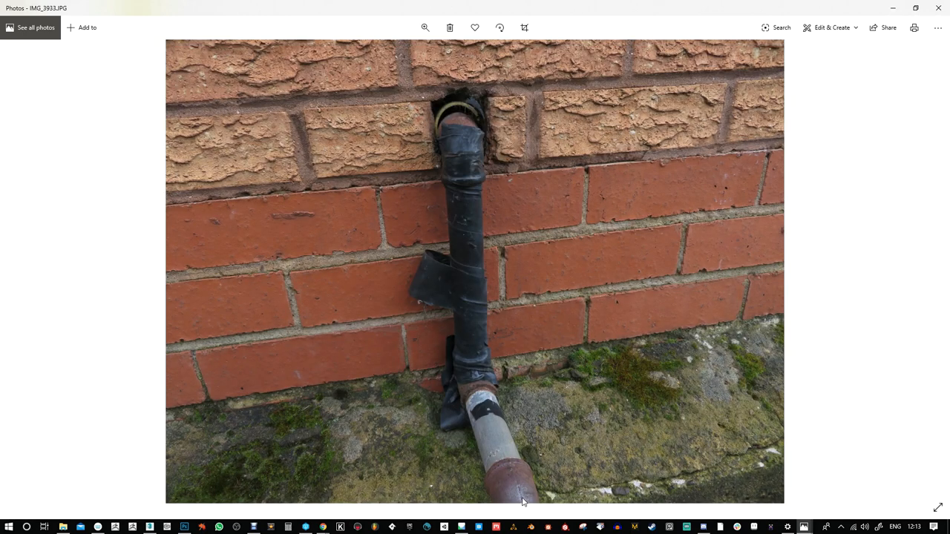
{"action": "mouse_move", "coordinate": [536, 179]}
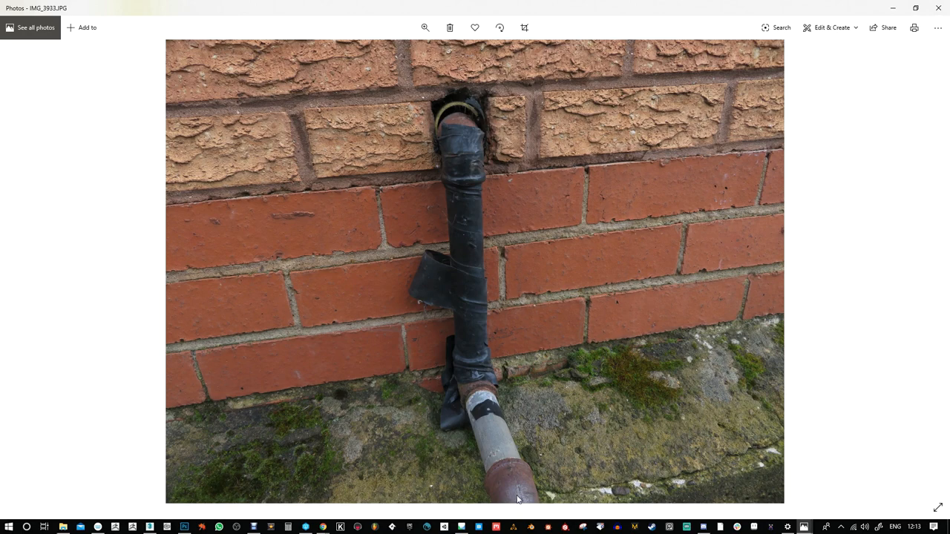
{"action": "mouse_move", "coordinate": [888, 27]}
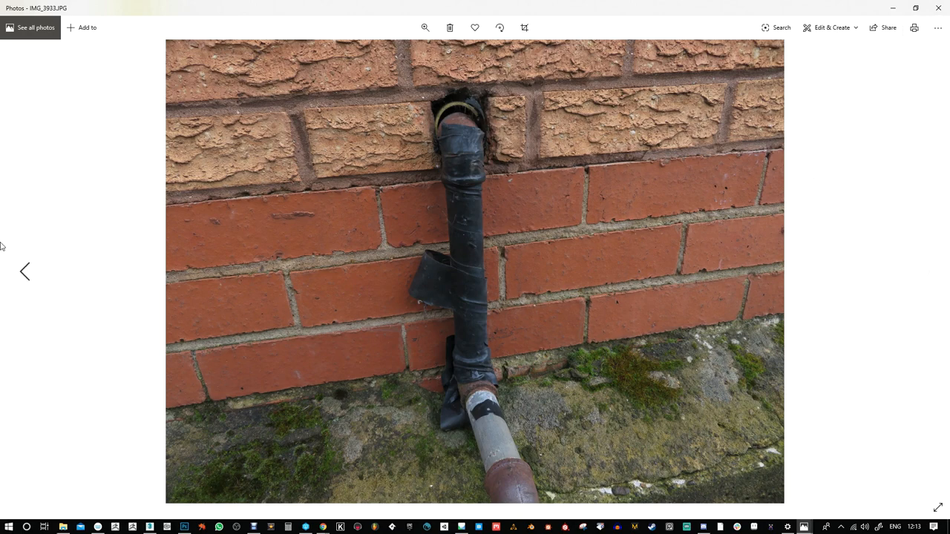
{"action": "left_click", "coordinate": [25, 271]}
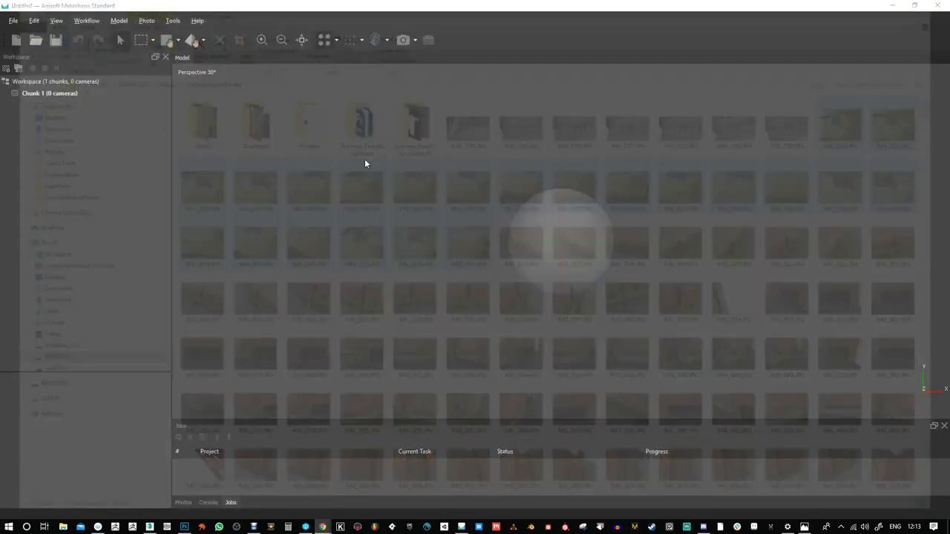
- Add the 22 graffiti wall photos IMG_3894–IMG_3915 via Workflow > Add Photos
{"action": "left_click", "coordinate": [87, 21]}
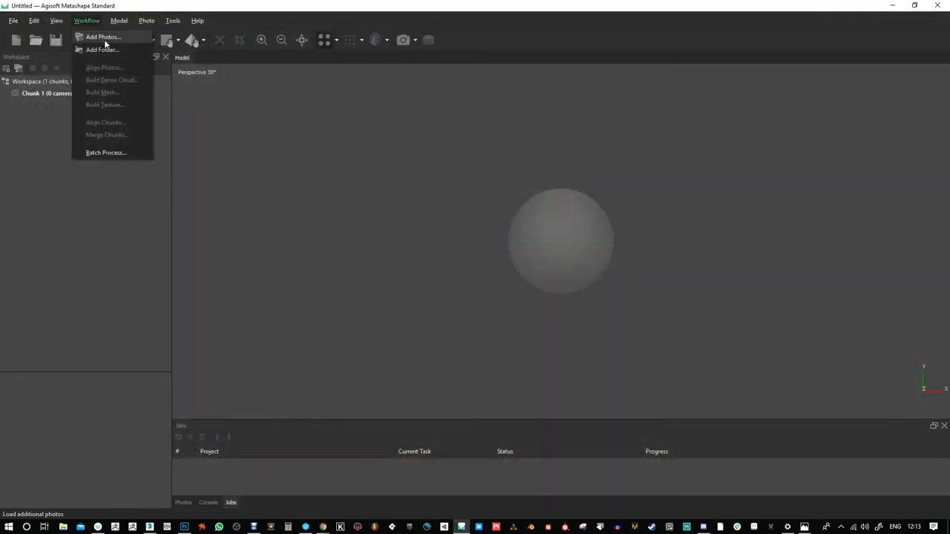
{"action": "left_click", "coordinate": [104, 36]}
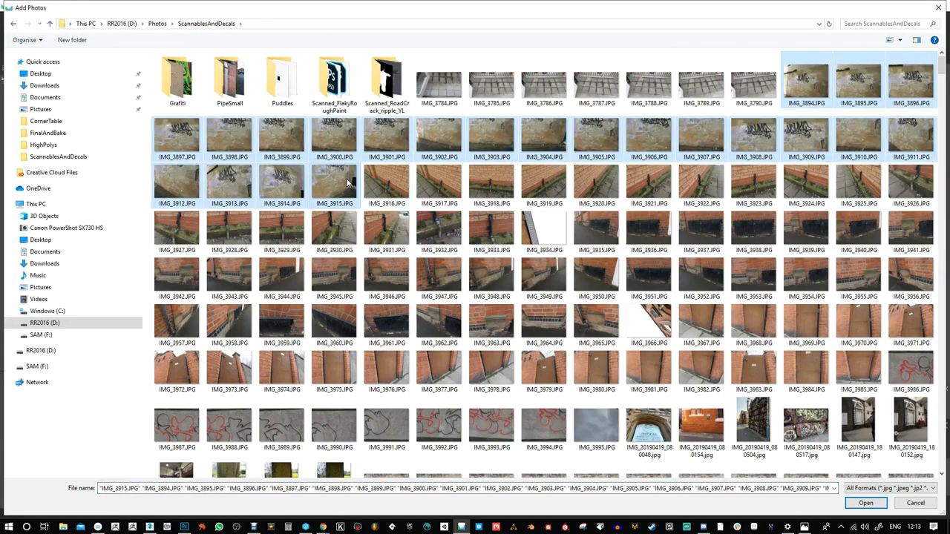
{"action": "left_click", "coordinate": [872, 504]}
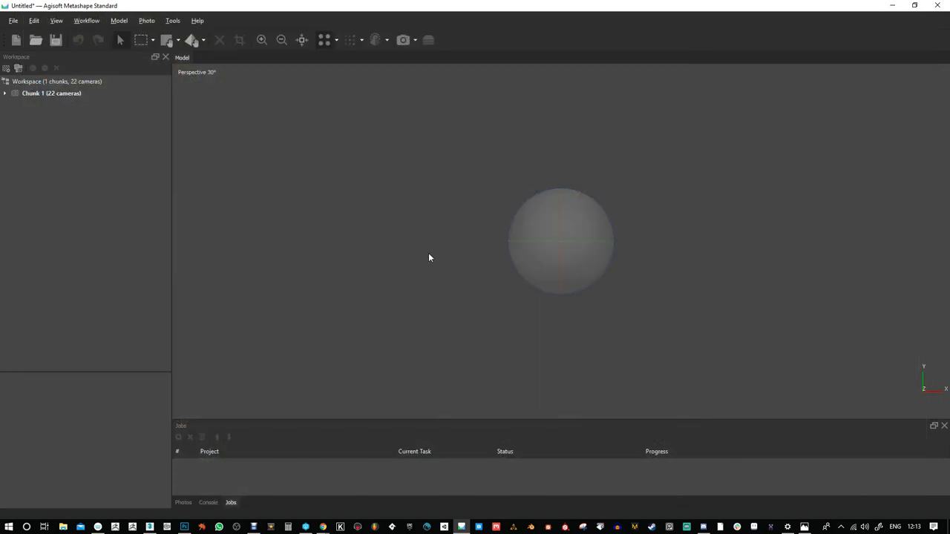
{"action": "mouse_move", "coordinate": [432, 261]}
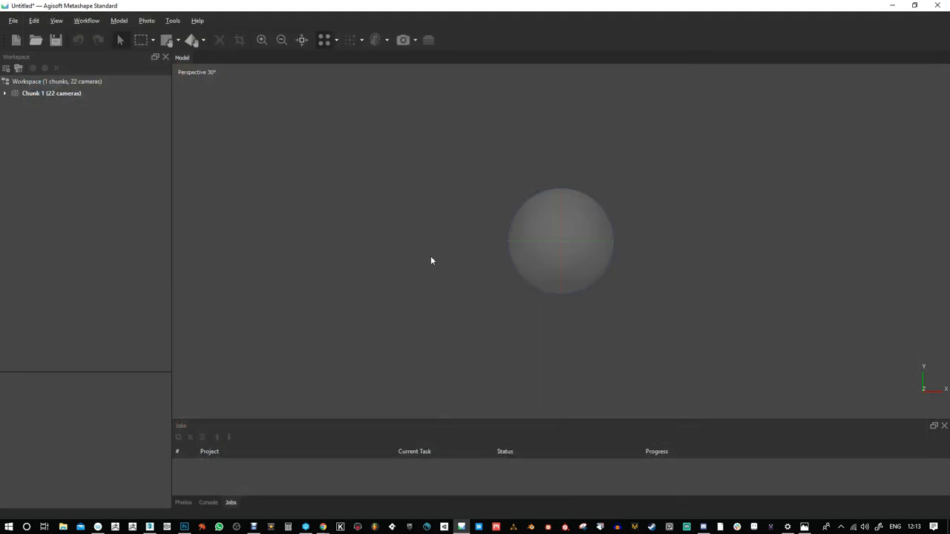
{"action": "mouse_move", "coordinate": [433, 252]}
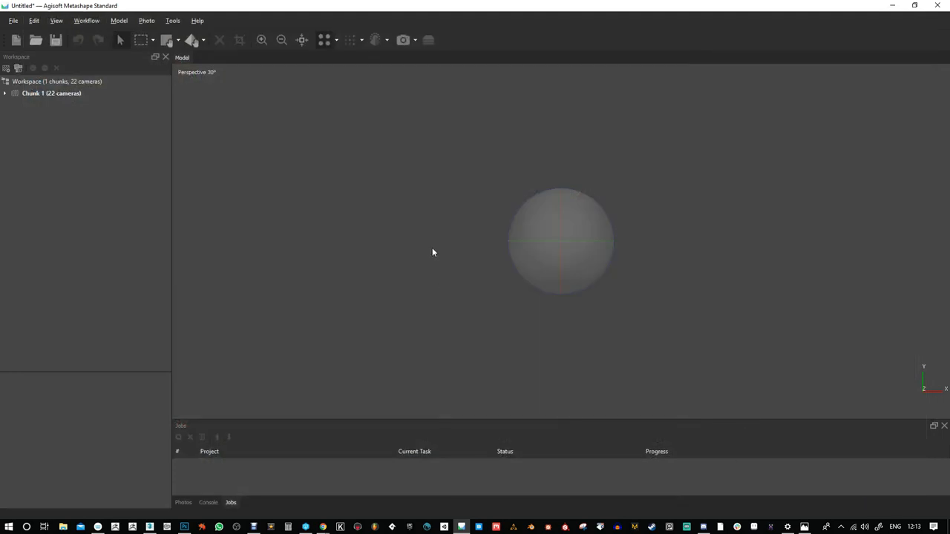
- Expand Chunk 1's Cameras folder and preview IMG_3900 and IMG_3906
{"action": "left_click", "coordinate": [88, 20]}
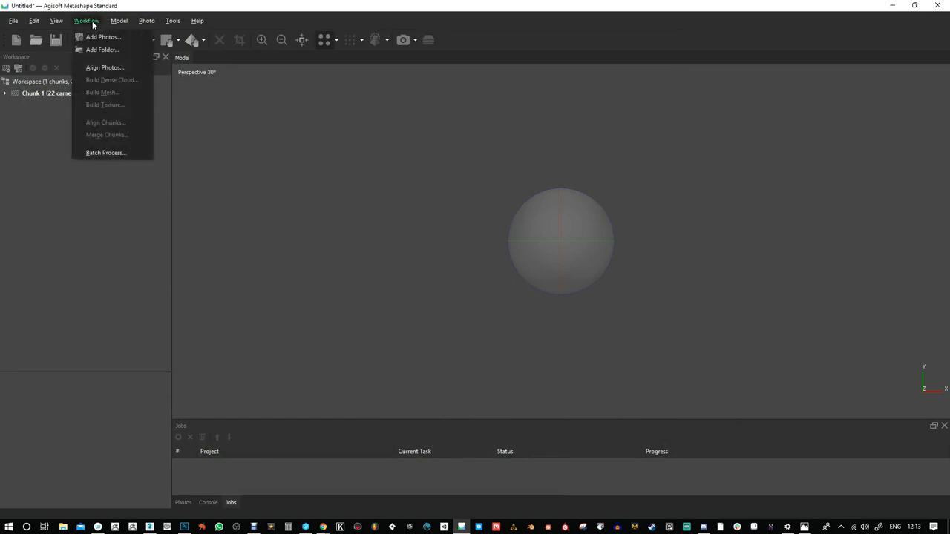
{"action": "left_click", "coordinate": [4, 95]}
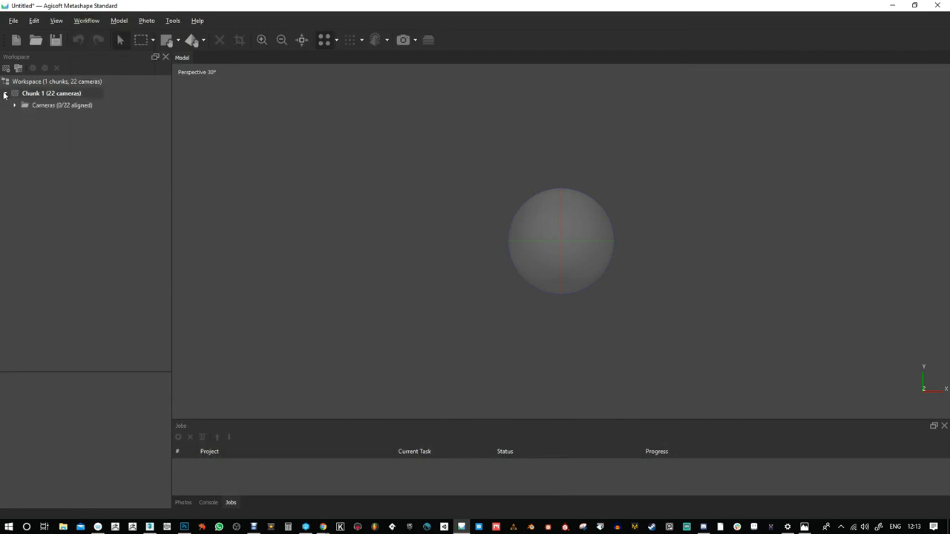
{"action": "left_click", "coordinate": [24, 104]}
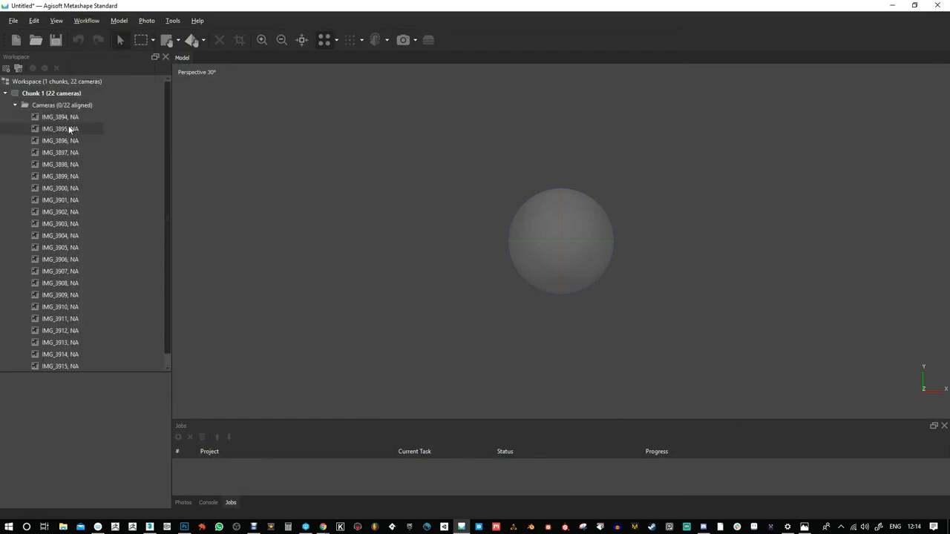
{"action": "left_click", "coordinate": [60, 188]}
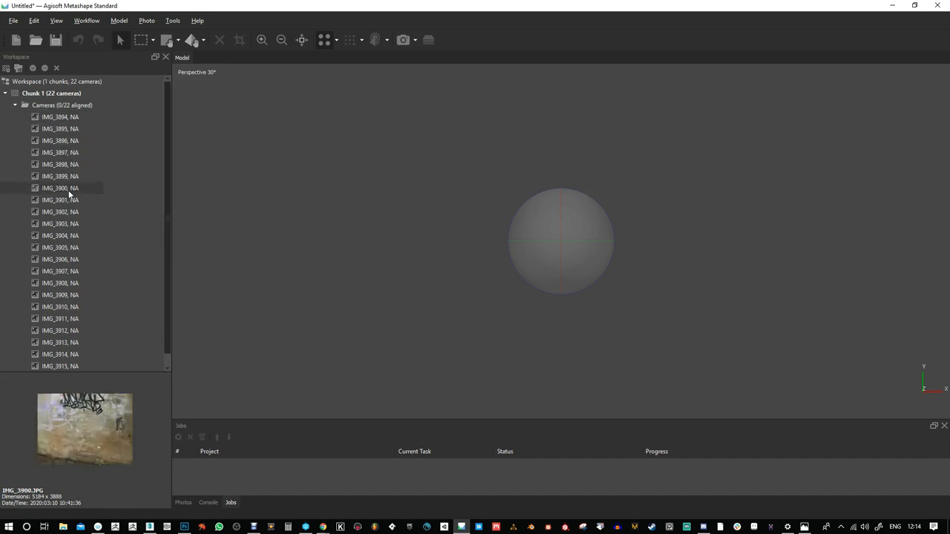
{"action": "left_click", "coordinate": [60, 259]}
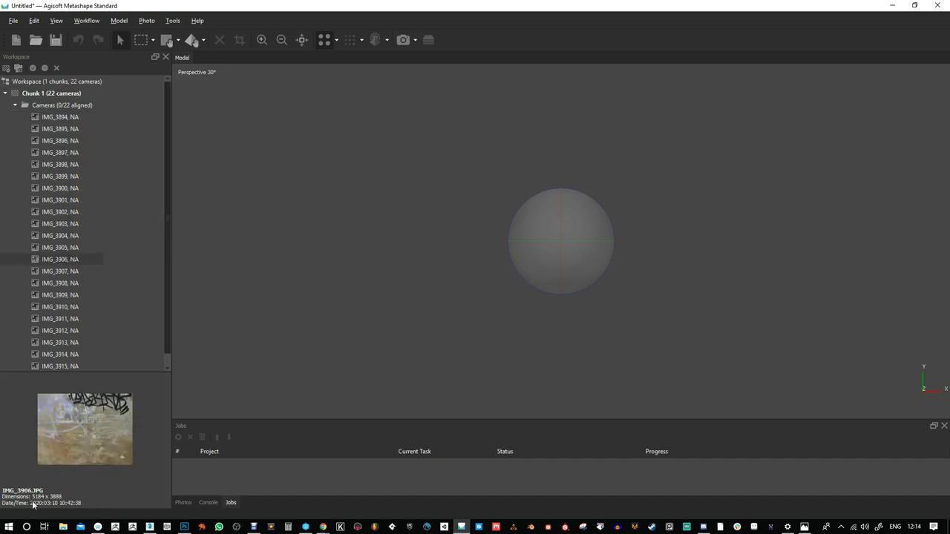
{"action": "mouse_move", "coordinate": [62, 355]}
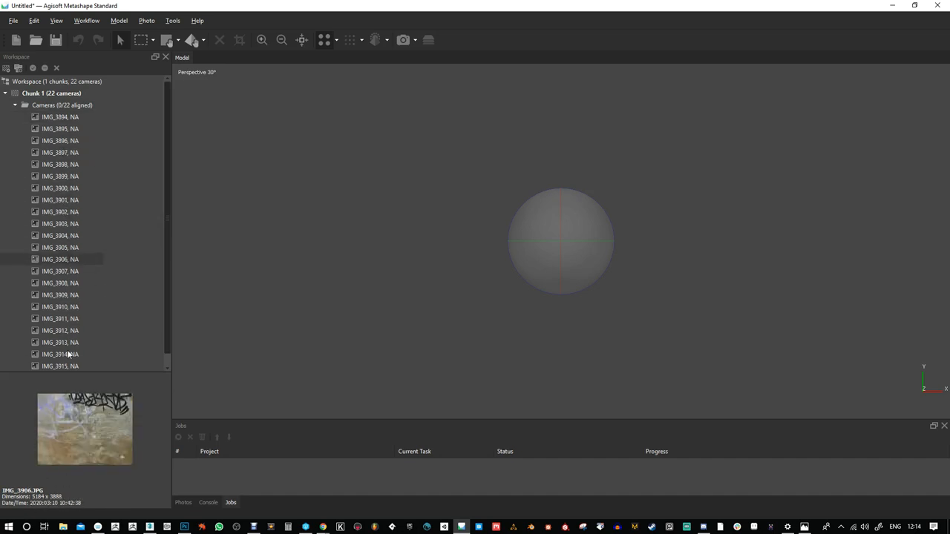
{"action": "left_click", "coordinate": [88, 20]}
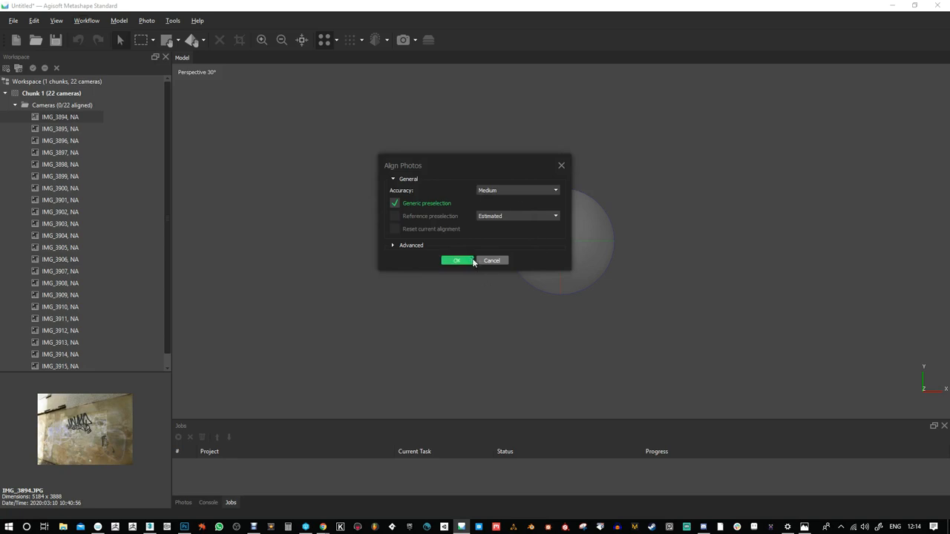
{"action": "mouse_move", "coordinate": [463, 262]}
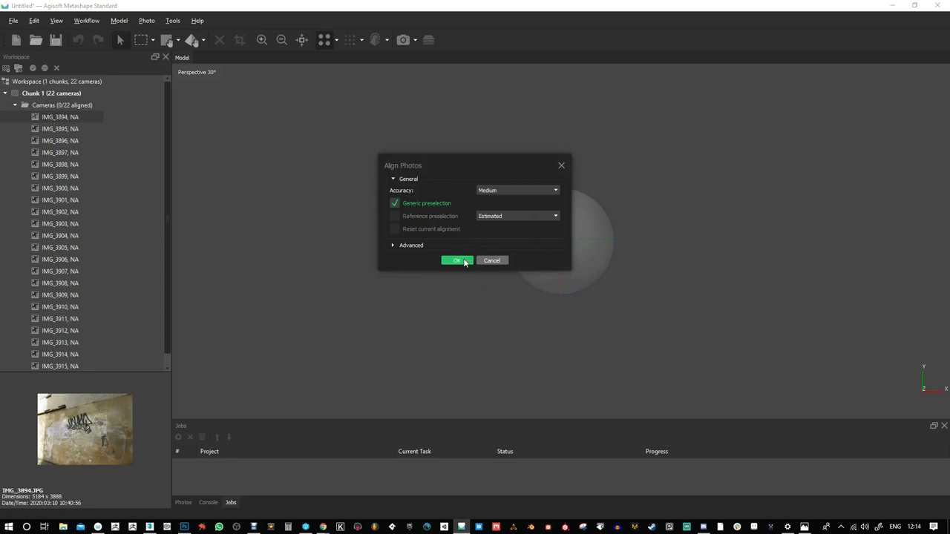
{"action": "left_click", "coordinate": [457, 260]}
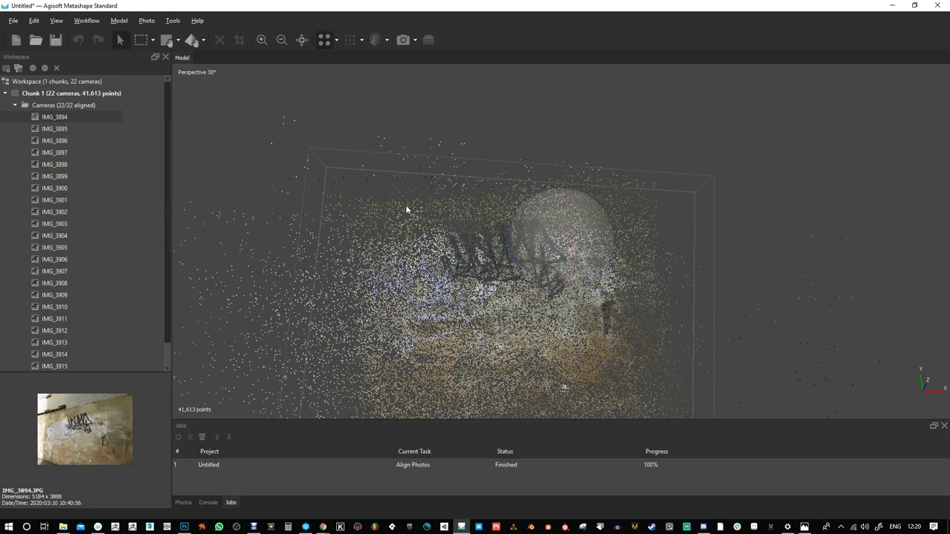
{"action": "mouse_move", "coordinate": [567, 173]}
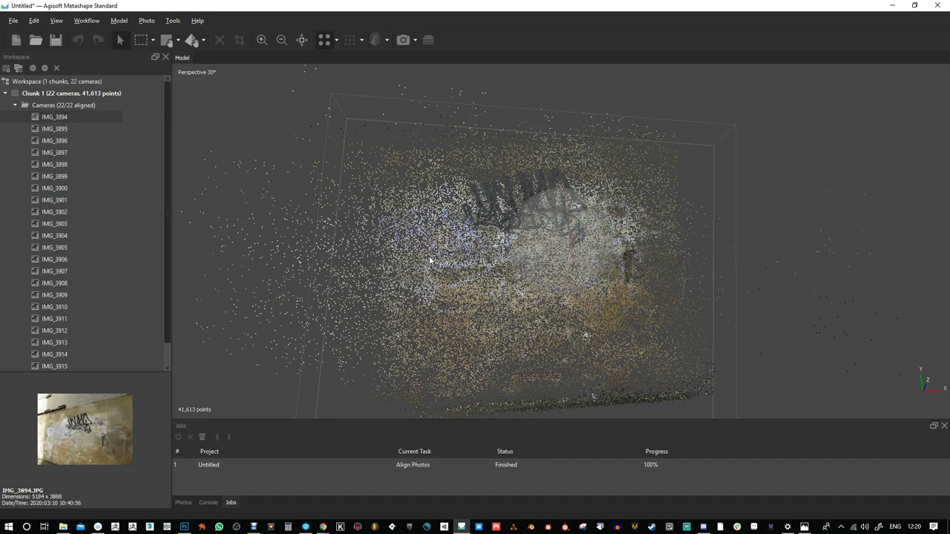
{"action": "mouse_move", "coordinate": [553, 292]}
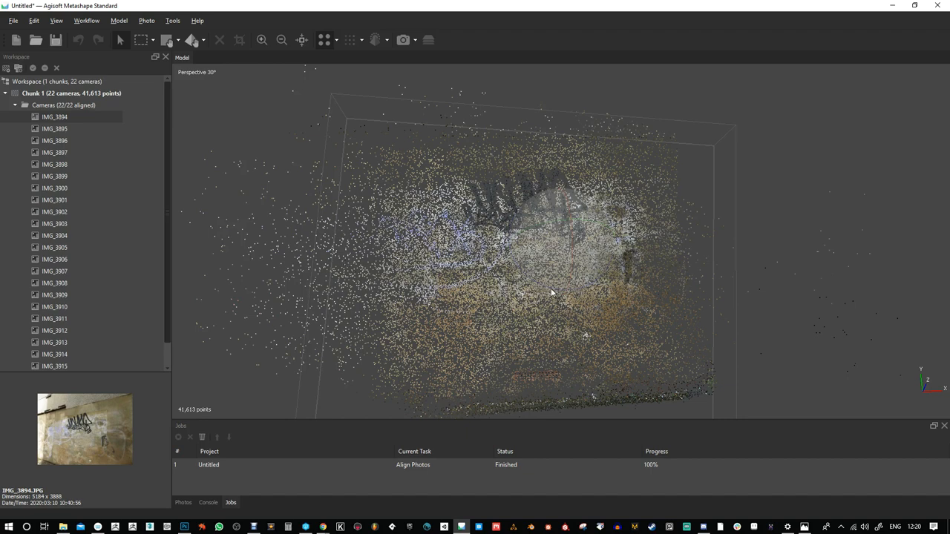
{"action": "mouse_move", "coordinate": [739, 258]}
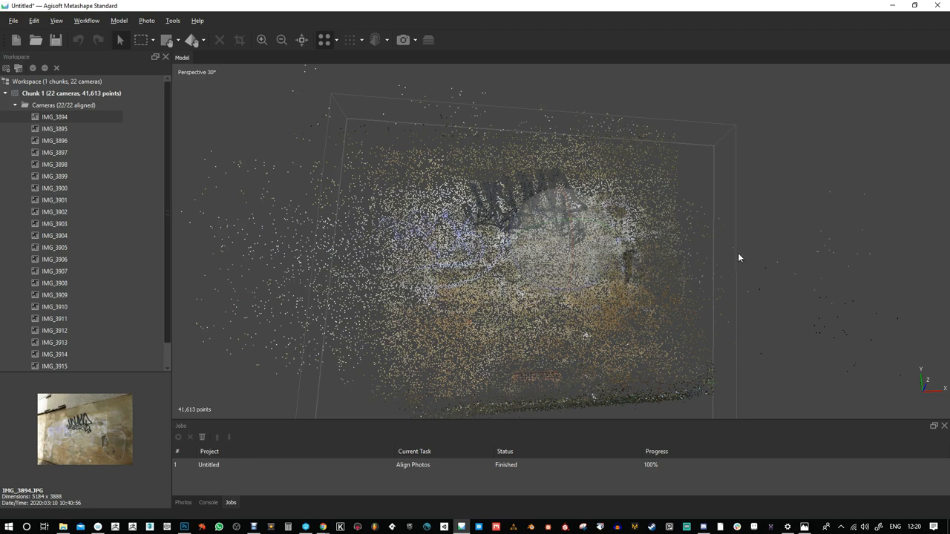
{"action": "mouse_move", "coordinate": [258, 49]}
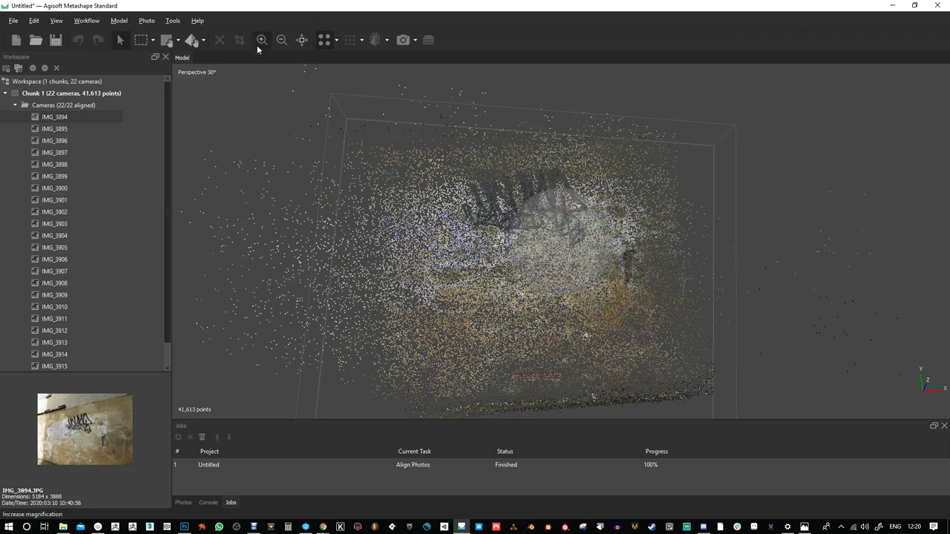
{"action": "mouse_move", "coordinate": [345, 40]}
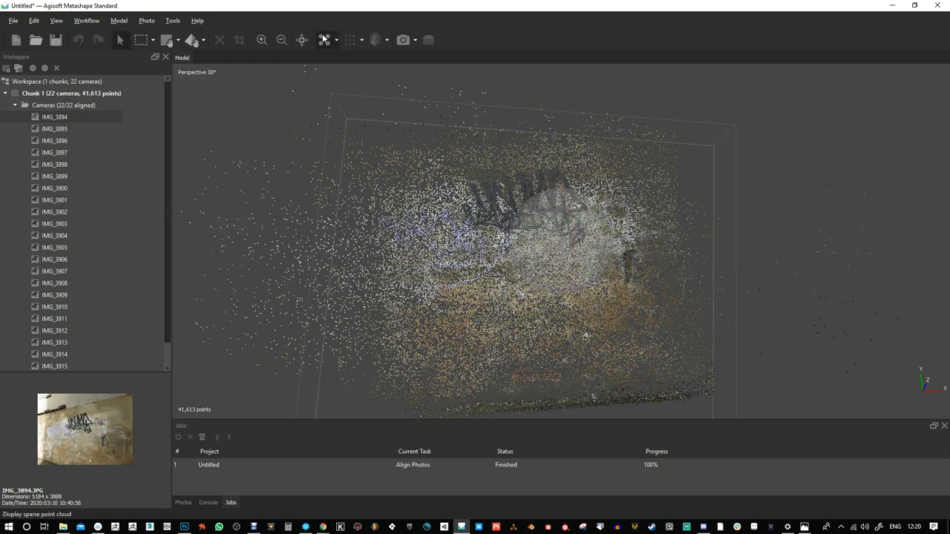
{"action": "left_click", "coordinate": [327, 40]}
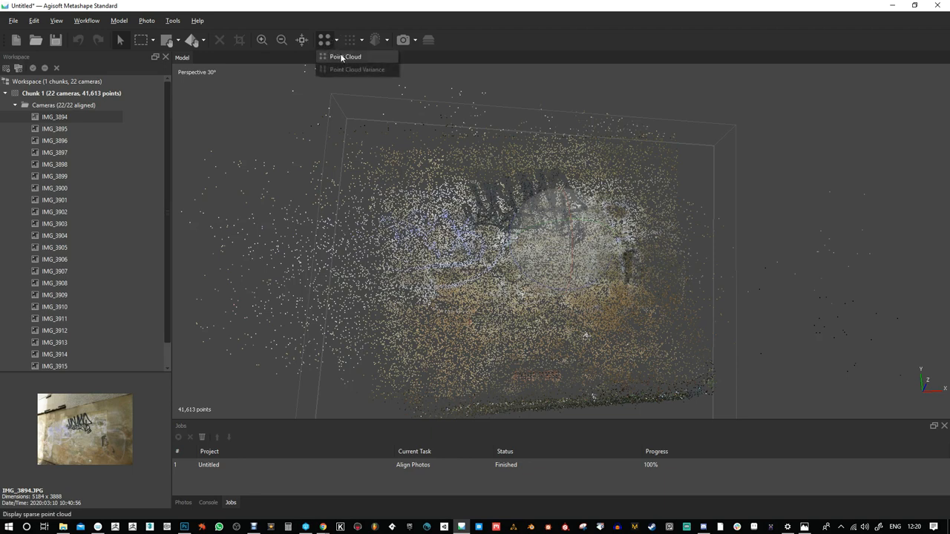
{"action": "left_click", "coordinate": [342, 56]}
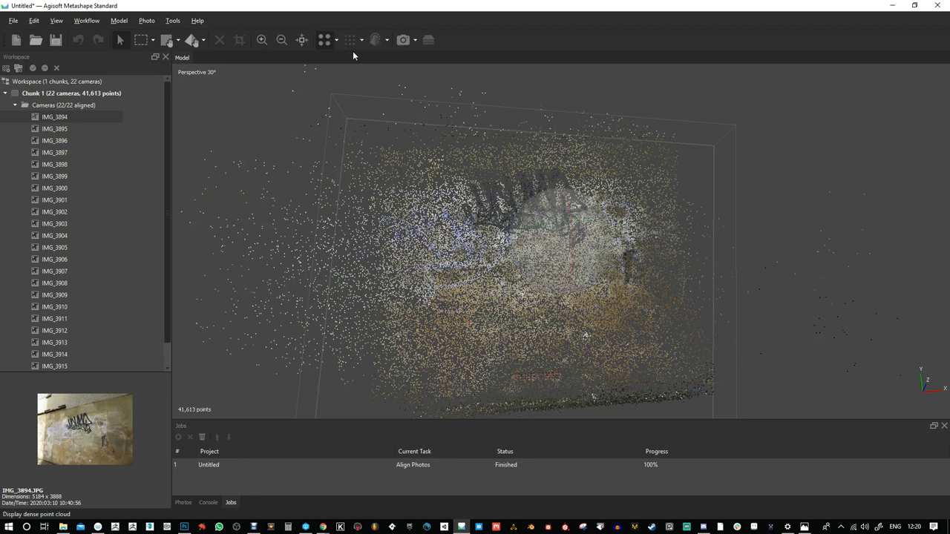
{"action": "left_click", "coordinate": [95, 20]}
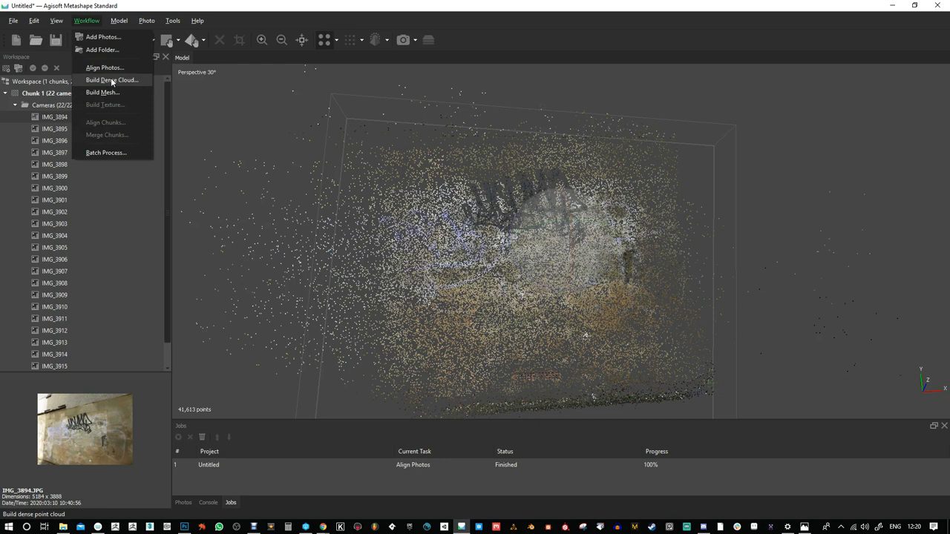
{"action": "mouse_move", "coordinate": [121, 80]}
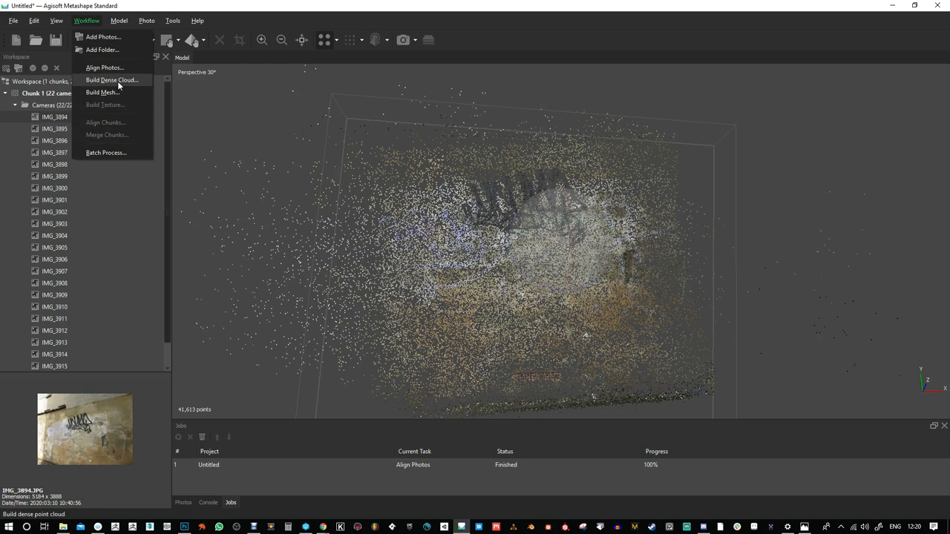
- Build the dense cloud with Medium quality and Moderate depth filtering
{"action": "left_click", "coordinate": [119, 78]}
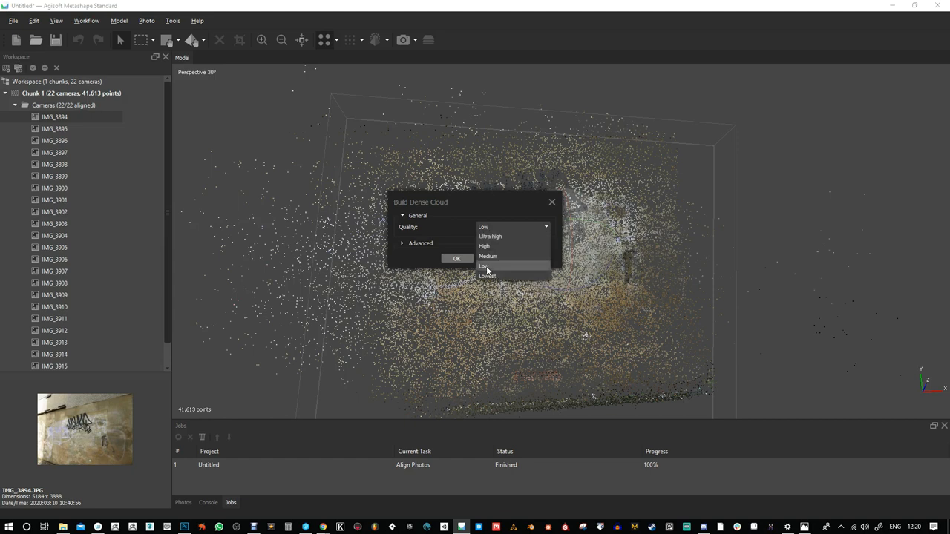
{"action": "left_click", "coordinate": [488, 256]}
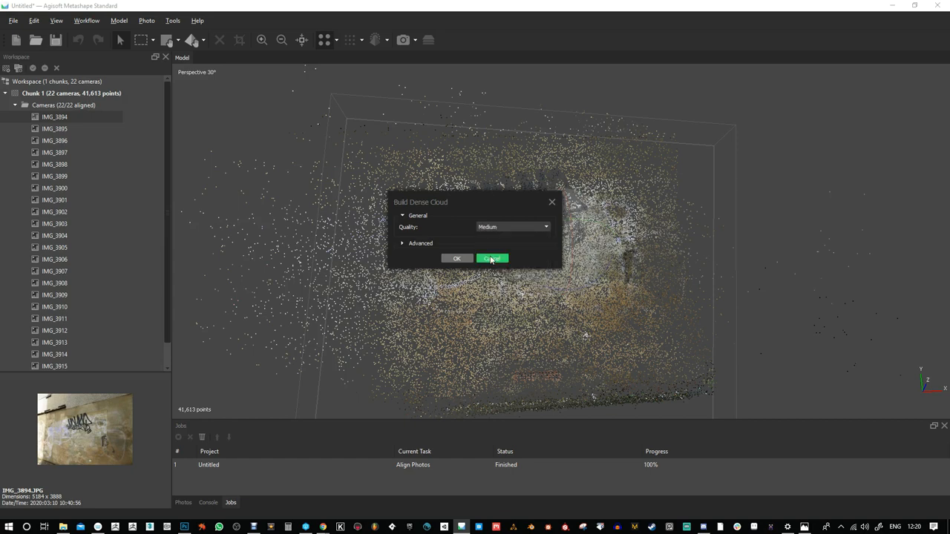
{"action": "left_click", "coordinate": [406, 243]}
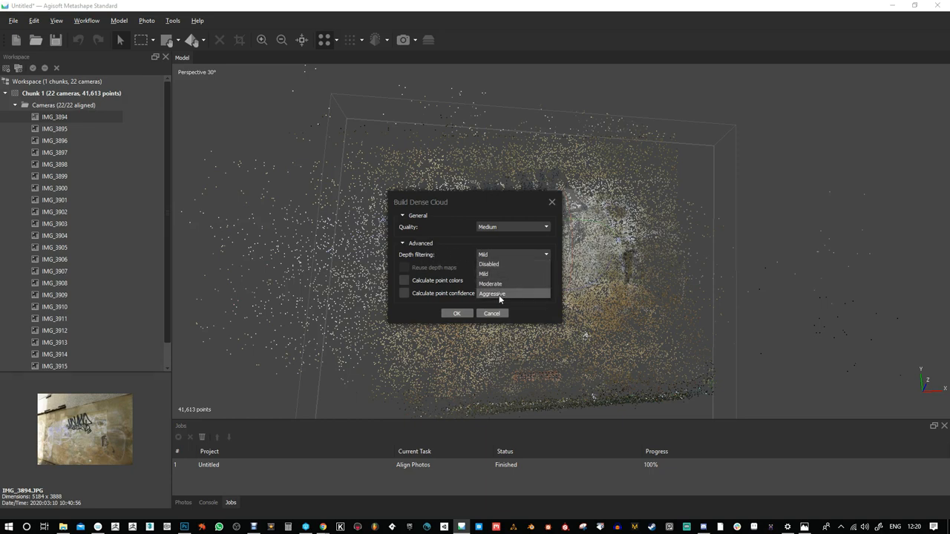
{"action": "left_click", "coordinate": [491, 283]}
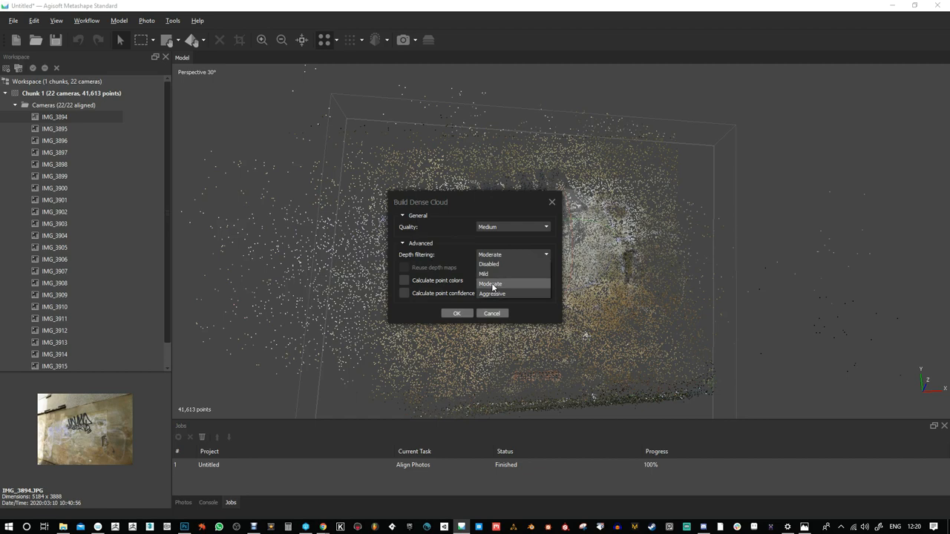
{"action": "left_click", "coordinate": [491, 284]}
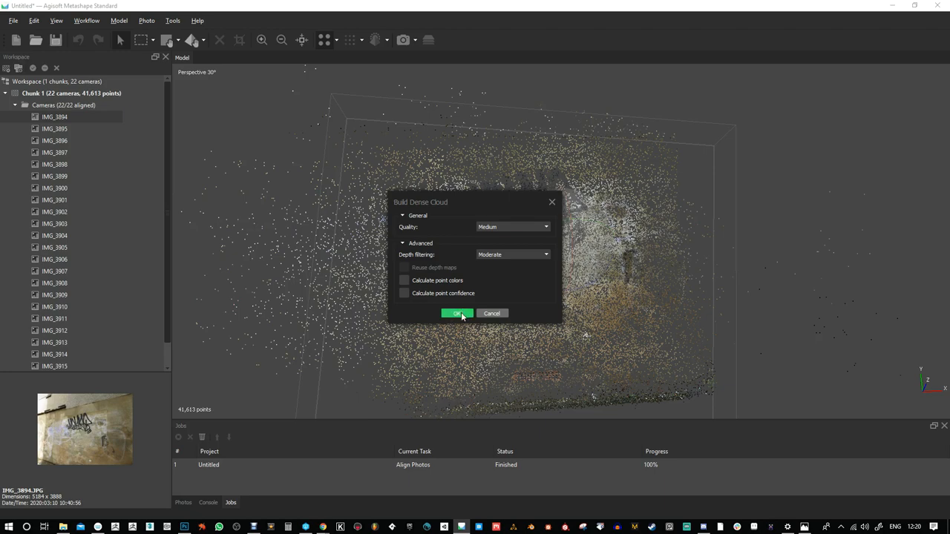
{"action": "left_click", "coordinate": [457, 314]}
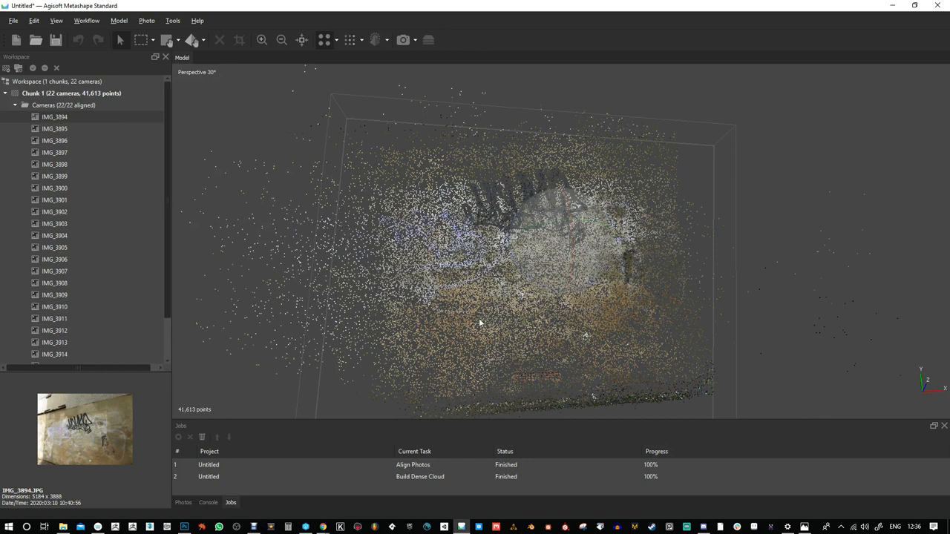
{"action": "mouse_move", "coordinate": [398, 378]}
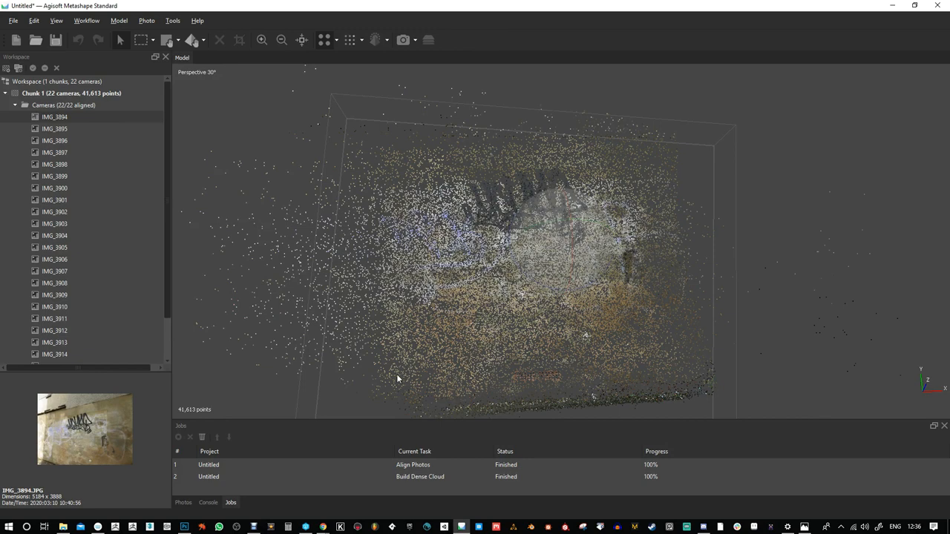
{"action": "mouse_move", "coordinate": [199, 513]}
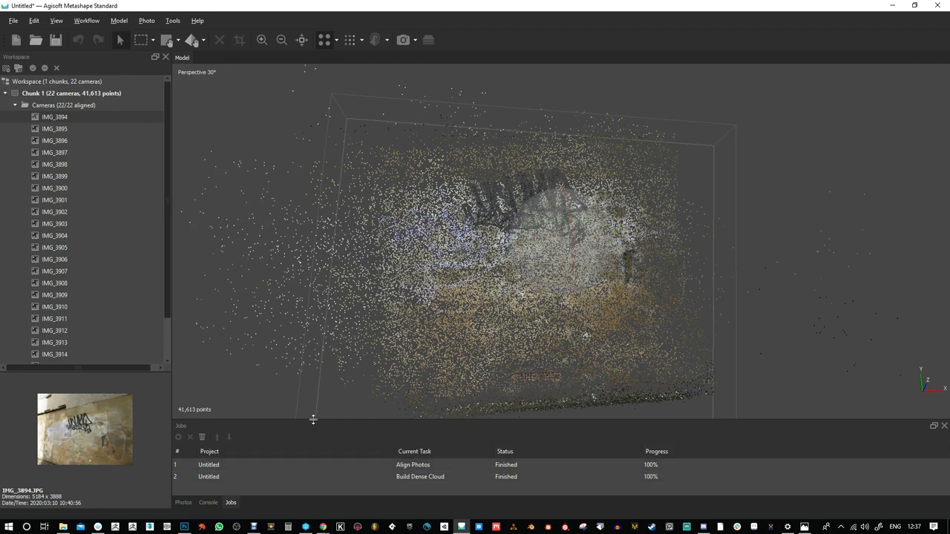
{"action": "left_click", "coordinate": [209, 503]}
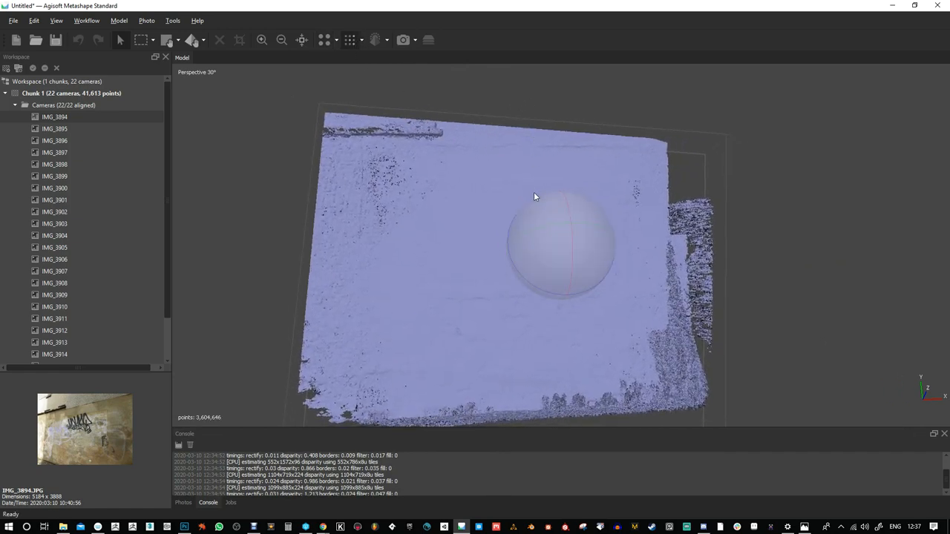
- Display the 3,604,646-point dense cloud and orbit across the wall surface
{"action": "left_click_drag", "start_coordinate": [534, 197], "coordinate": [548, 256]}
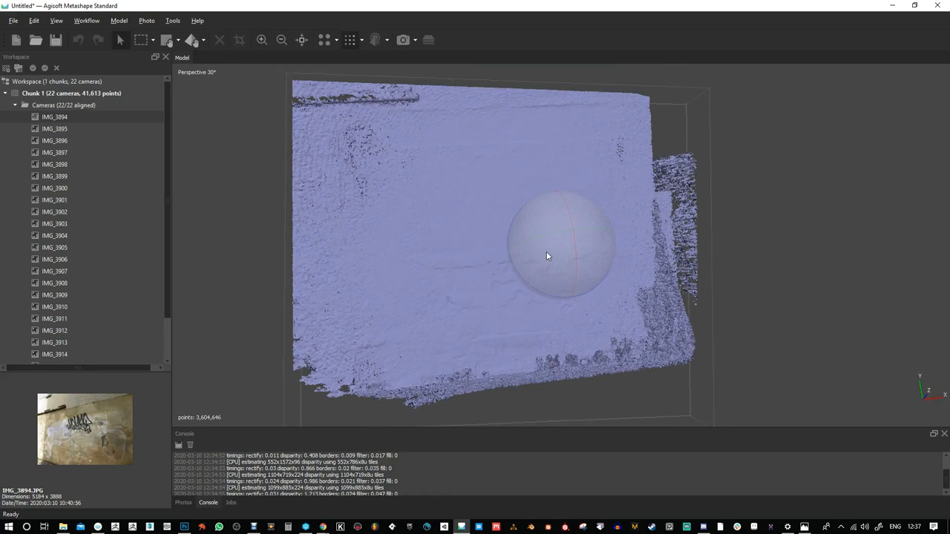
{"action": "left_click", "coordinate": [362, 41]}
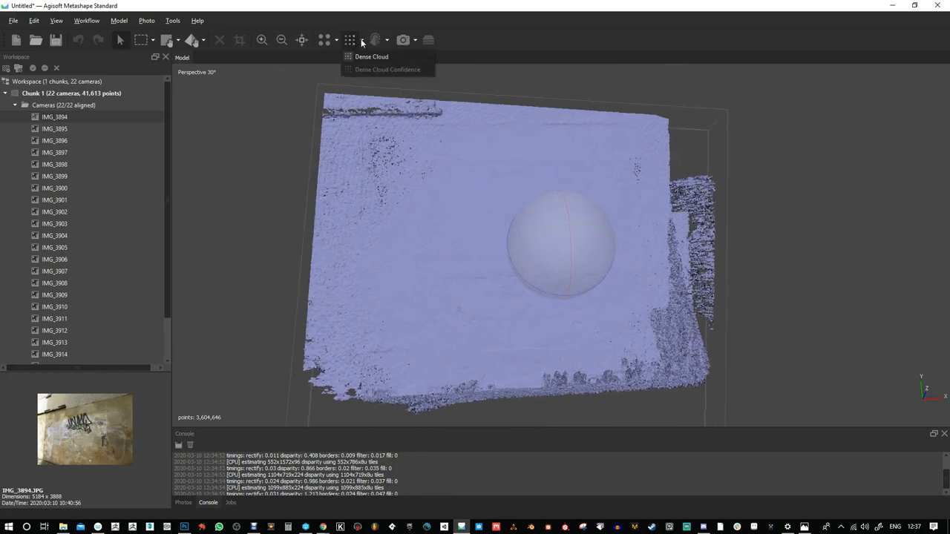
{"action": "mouse_move", "coordinate": [418, 40]}
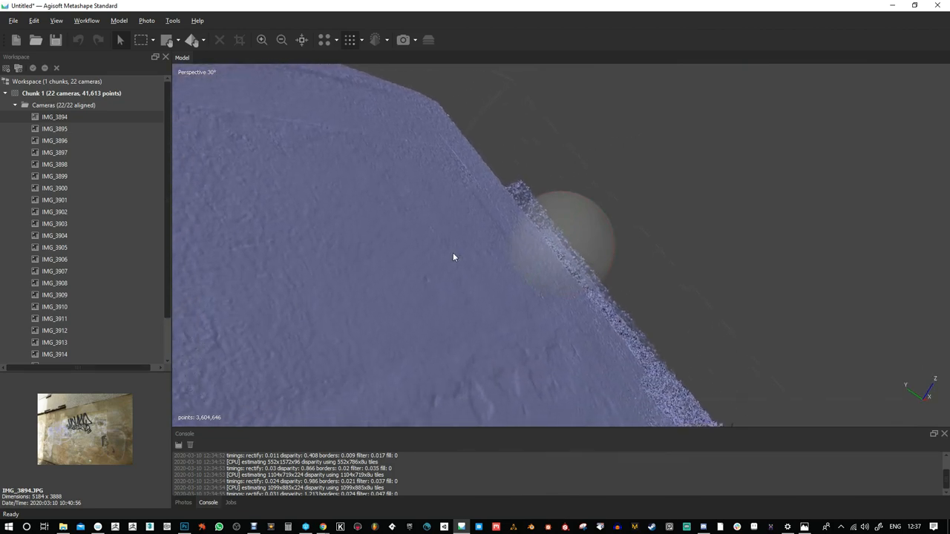
{"action": "left_click_drag", "start_coordinate": [454, 257], "coordinate": [499, 236]}
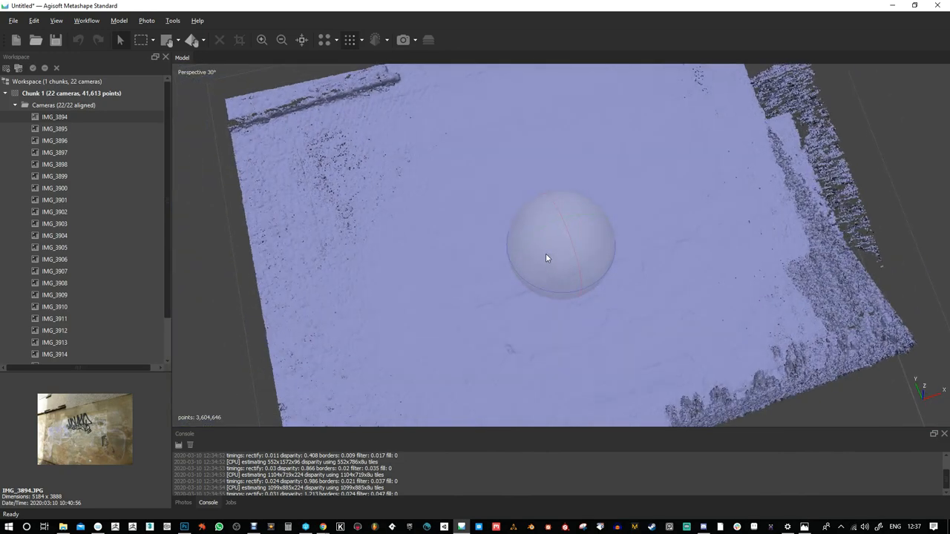
{"action": "left_click_drag", "start_coordinate": [545, 258], "coordinate": [556, 219]}
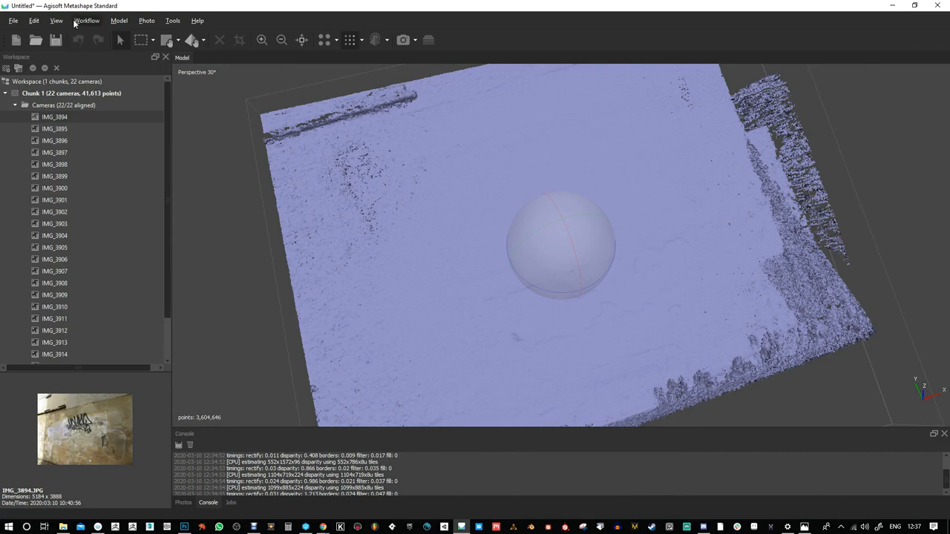
- Build an Arbitrary (3D) mesh from the dense cloud with Low face count
{"action": "left_click", "coordinate": [87, 21]}
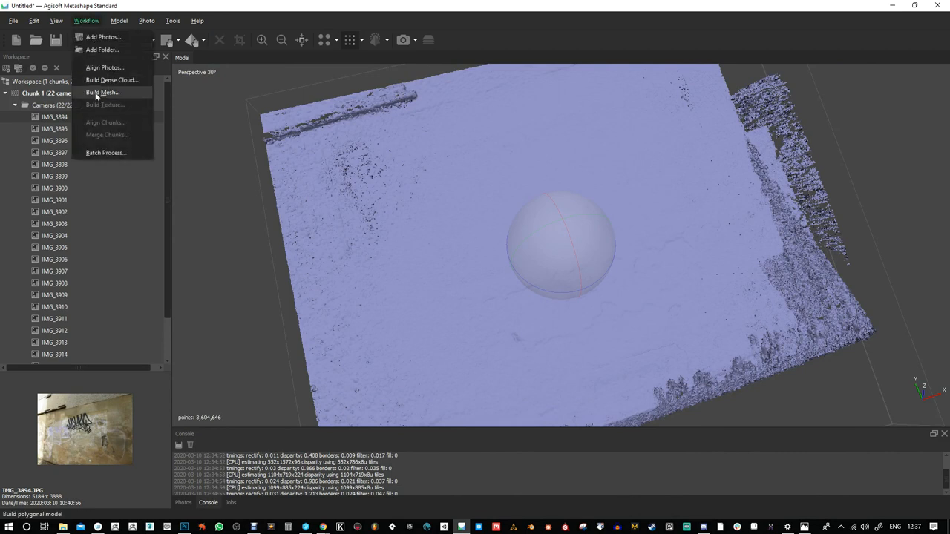
{"action": "left_click", "coordinate": [109, 93]}
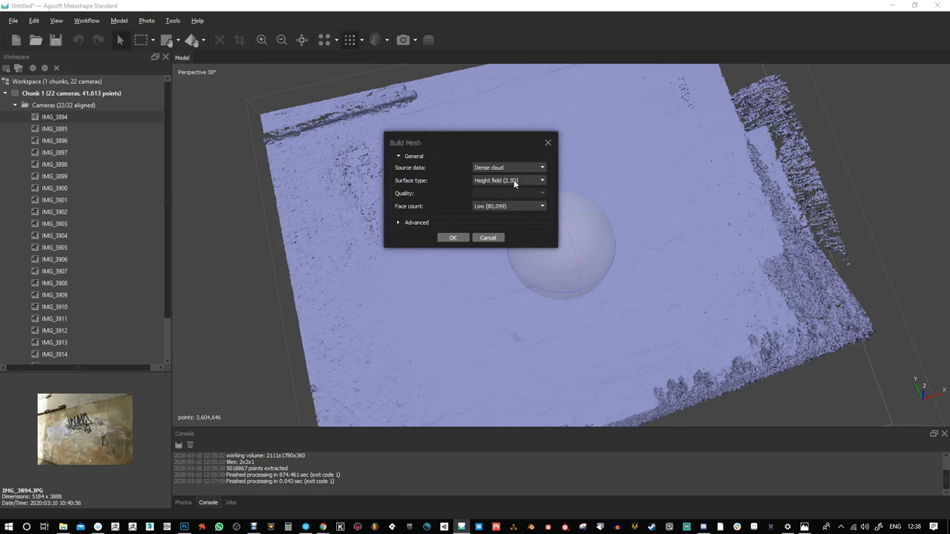
{"action": "left_click", "coordinate": [540, 180]}
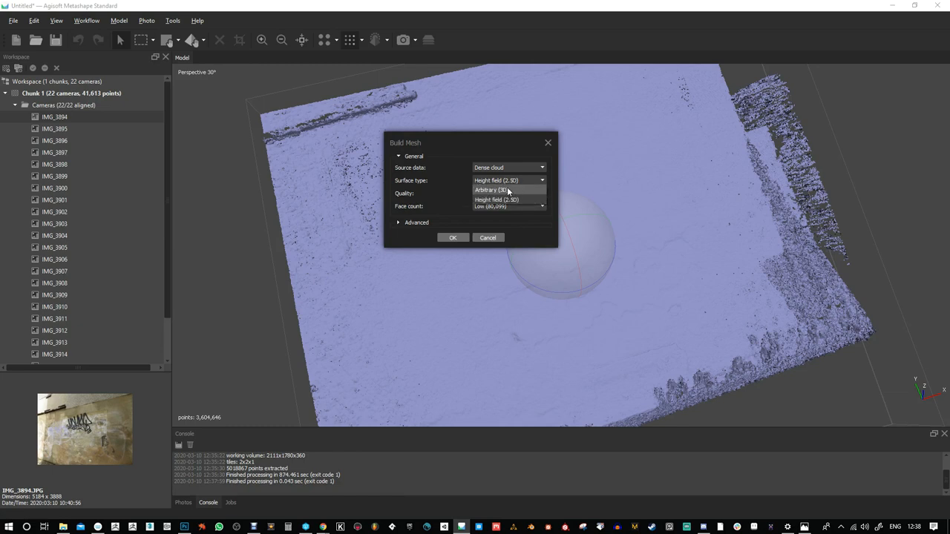
{"action": "left_click", "coordinate": [504, 192]}
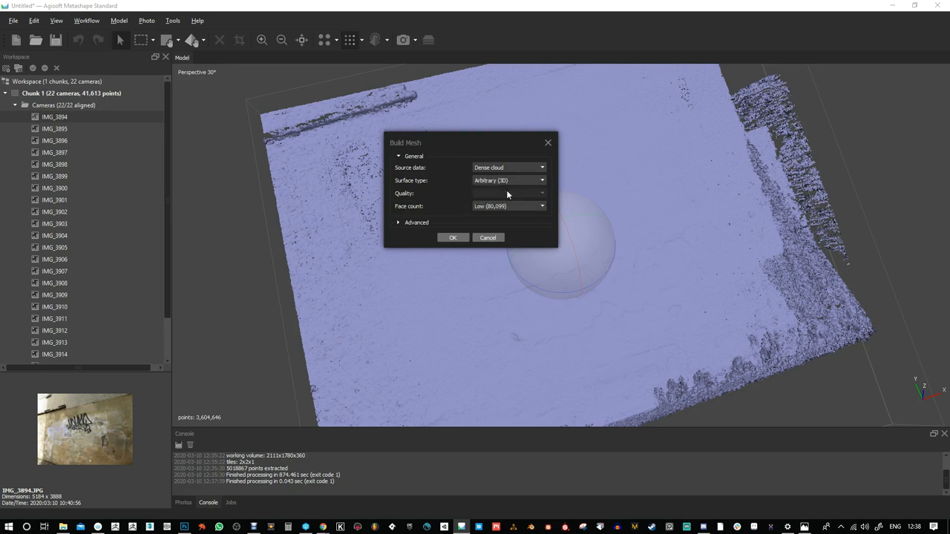
{"action": "left_click", "coordinate": [505, 180]}
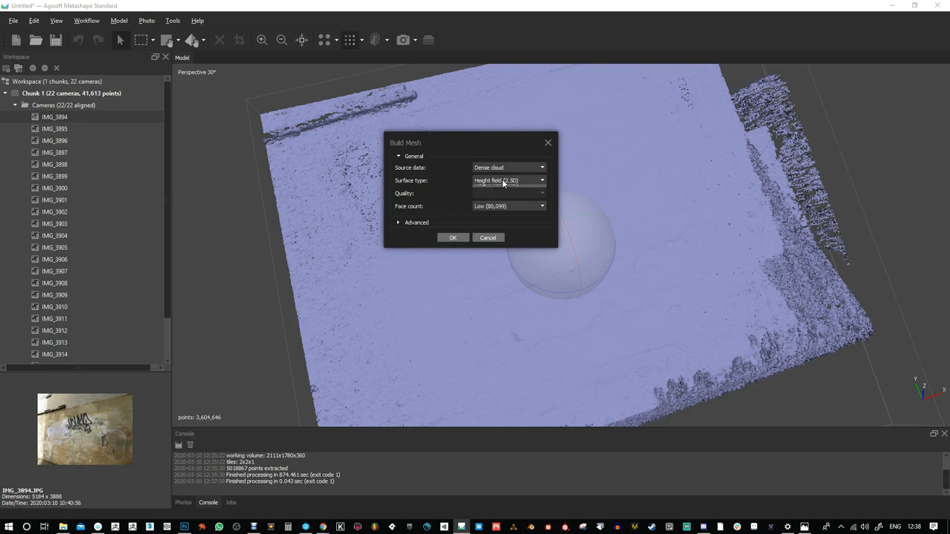
{"action": "left_click", "coordinate": [505, 181]}
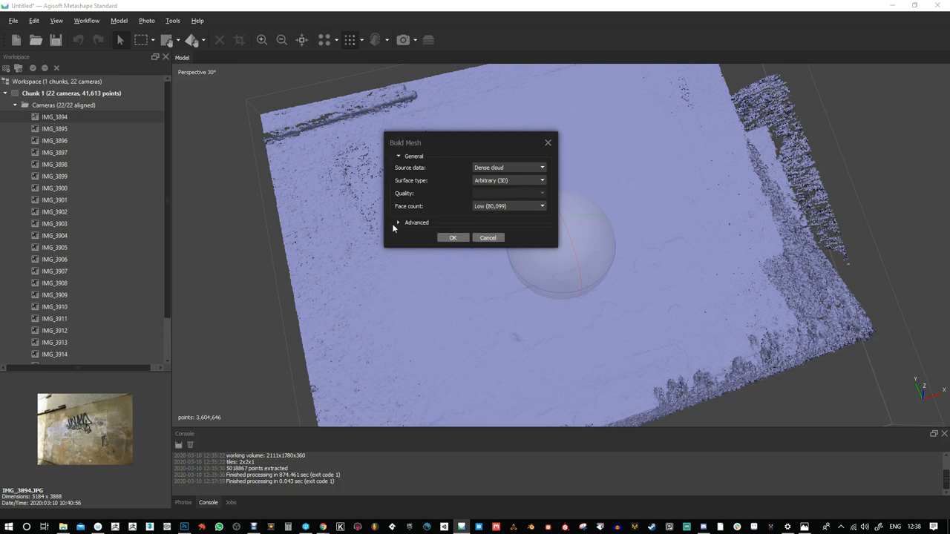
{"action": "left_click", "coordinate": [397, 222]}
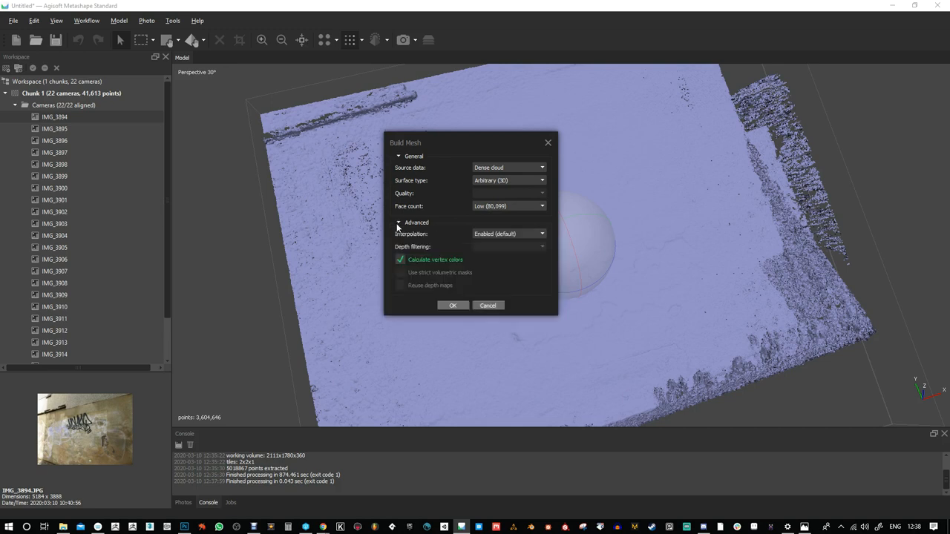
{"action": "left_click", "coordinate": [401, 223]}
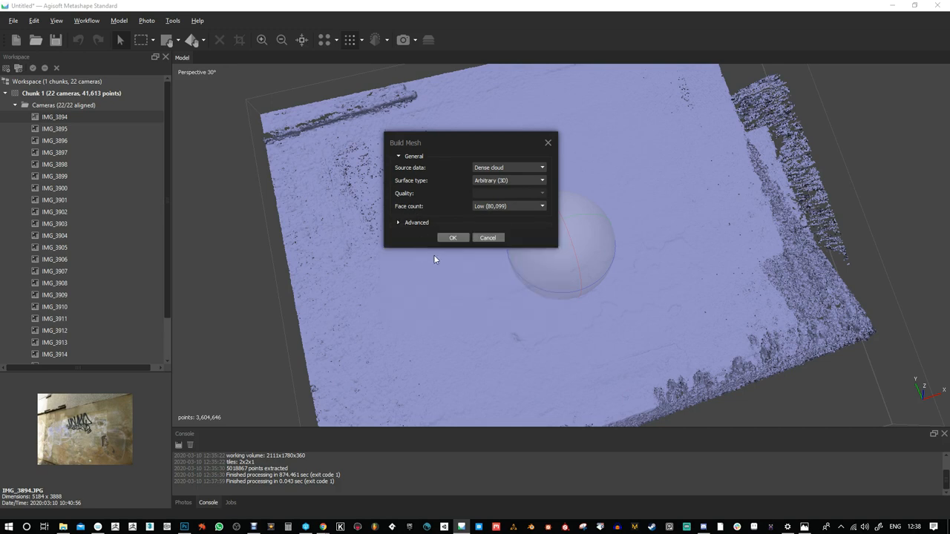
{"action": "left_click", "coordinate": [452, 237]}
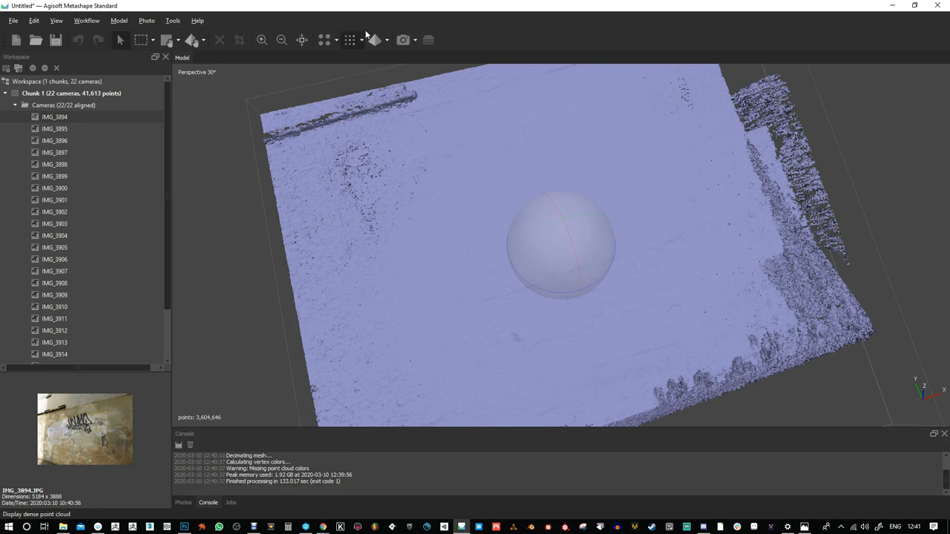
- Display the 80,098-face mesh and orbit and pan across the wall
{"action": "left_click", "coordinate": [377, 40]}
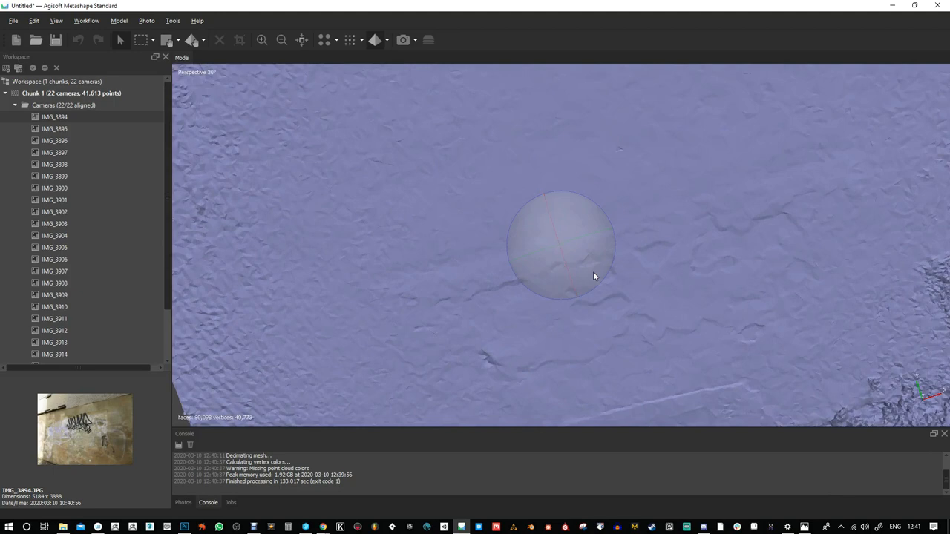
{"action": "left_click_drag", "start_coordinate": [594, 276], "coordinate": [445, 192]}
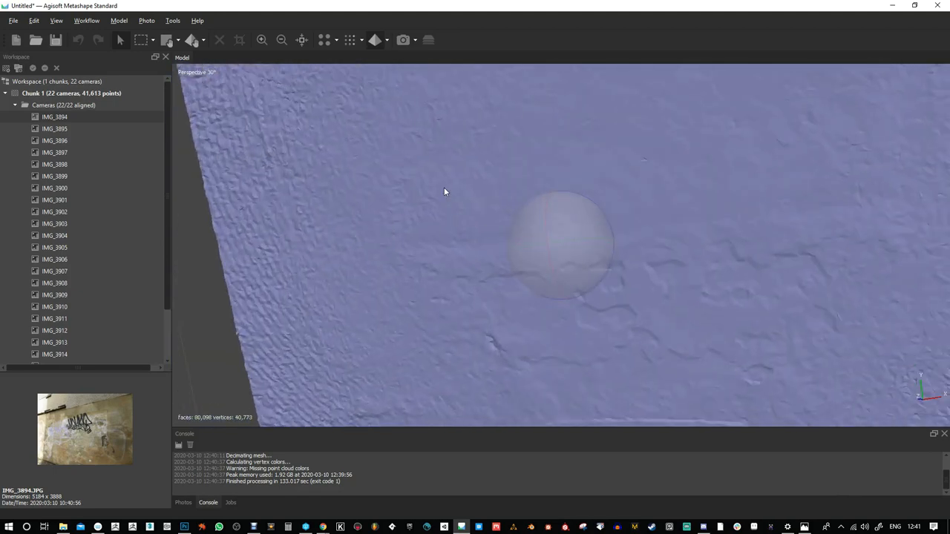
{"action": "mouse_move", "coordinate": [531, 237]}
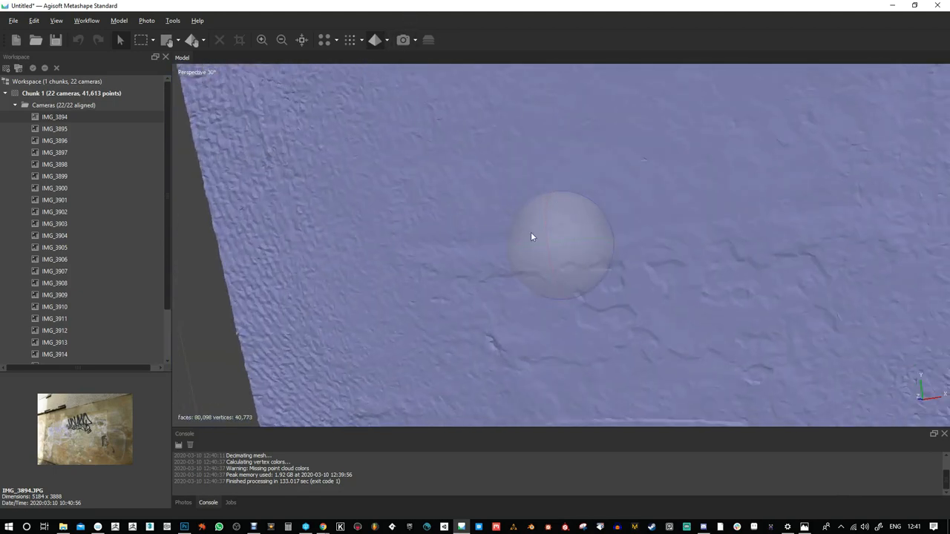
{"action": "left_click", "coordinate": [84, 21]}
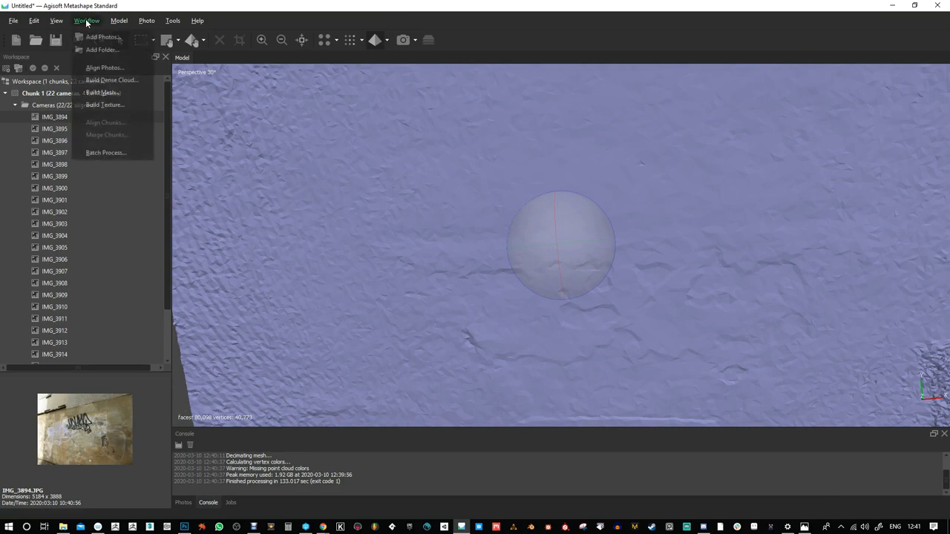
{"action": "left_click", "coordinate": [651, 272]}
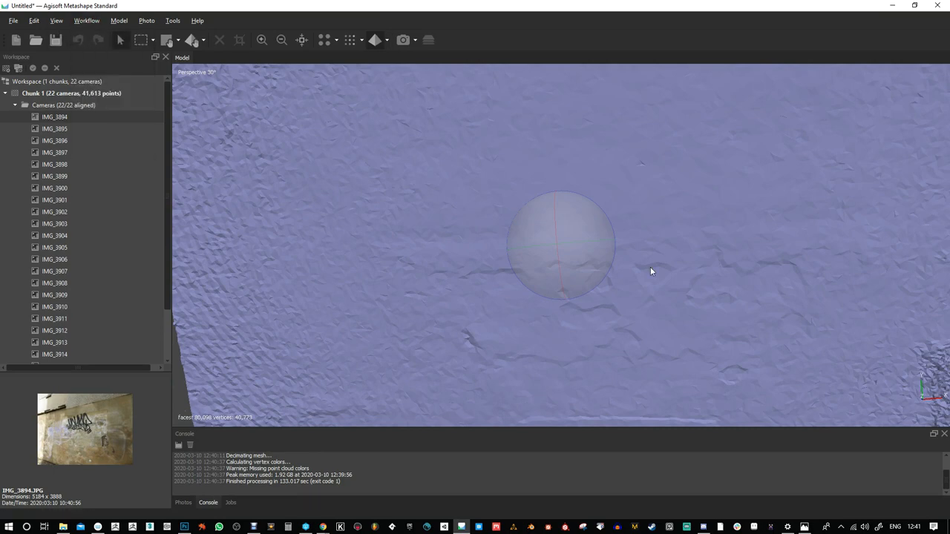
{"action": "left_click_drag", "start_coordinate": [652, 271], "coordinate": [469, 337]}
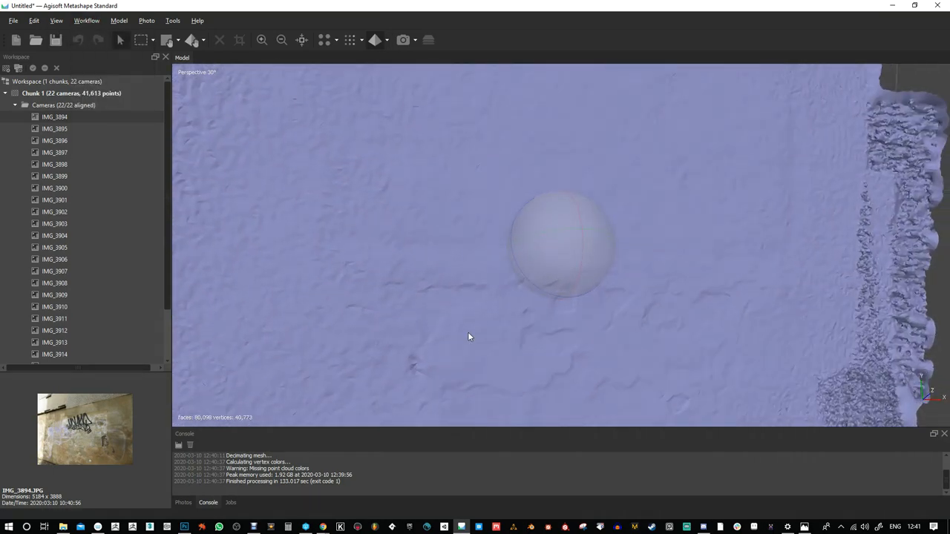
{"action": "left_click", "coordinate": [116, 20]}
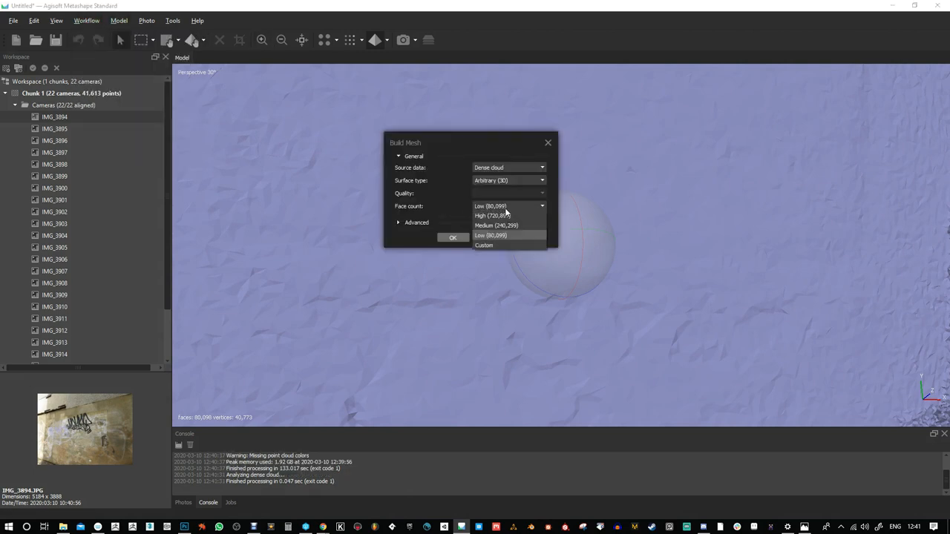
{"action": "mouse_move", "coordinate": [503, 215]}
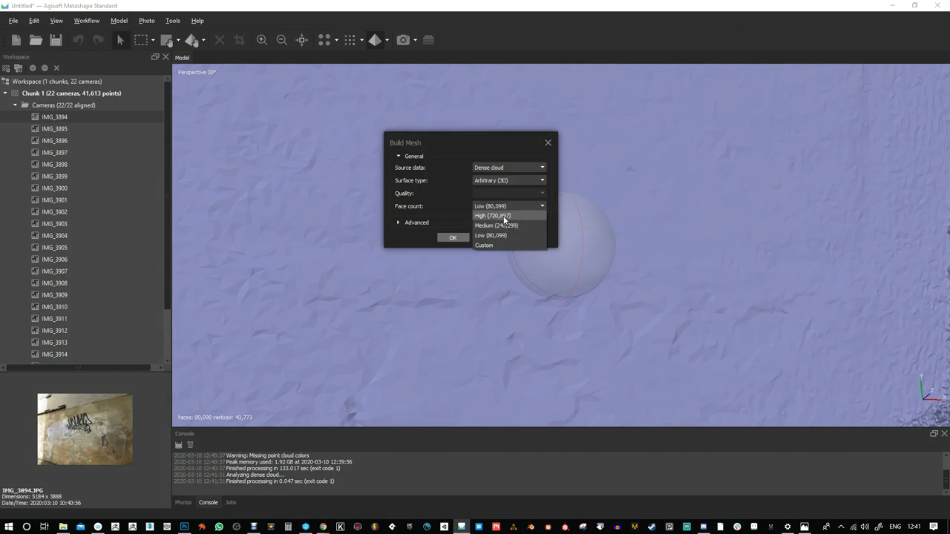
- Rebuild the mesh with High face count, producing 720,896 faces
{"action": "left_click", "coordinate": [492, 215]}
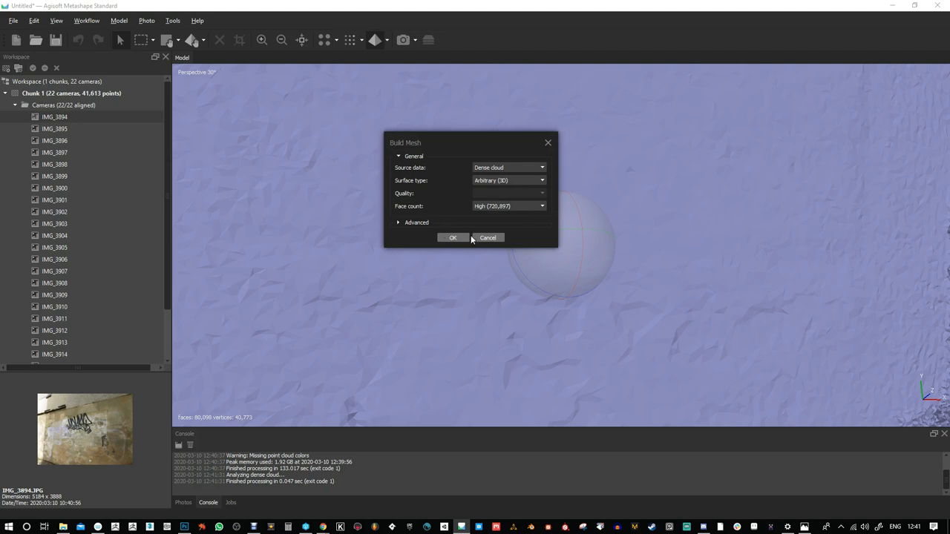
{"action": "left_click", "coordinate": [454, 238]}
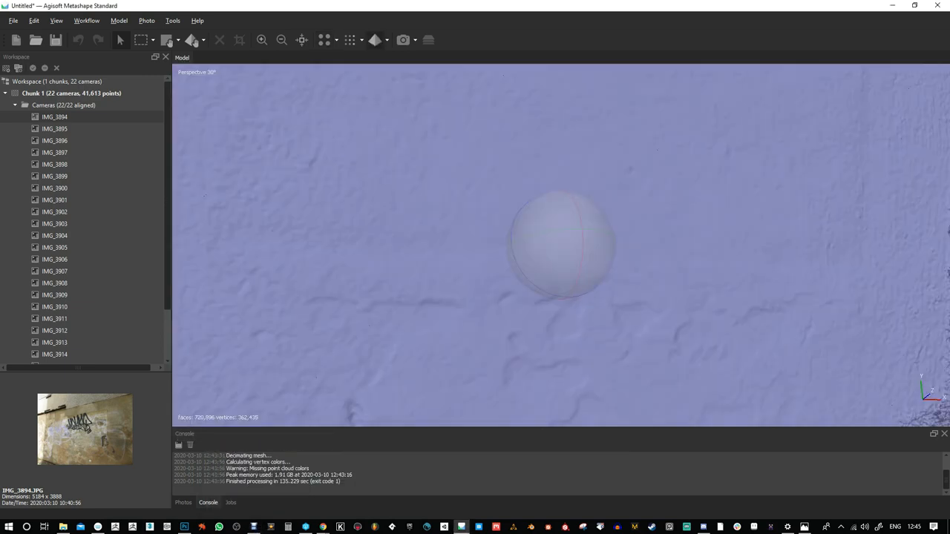
{"action": "mouse_move", "coordinate": [448, 477]}
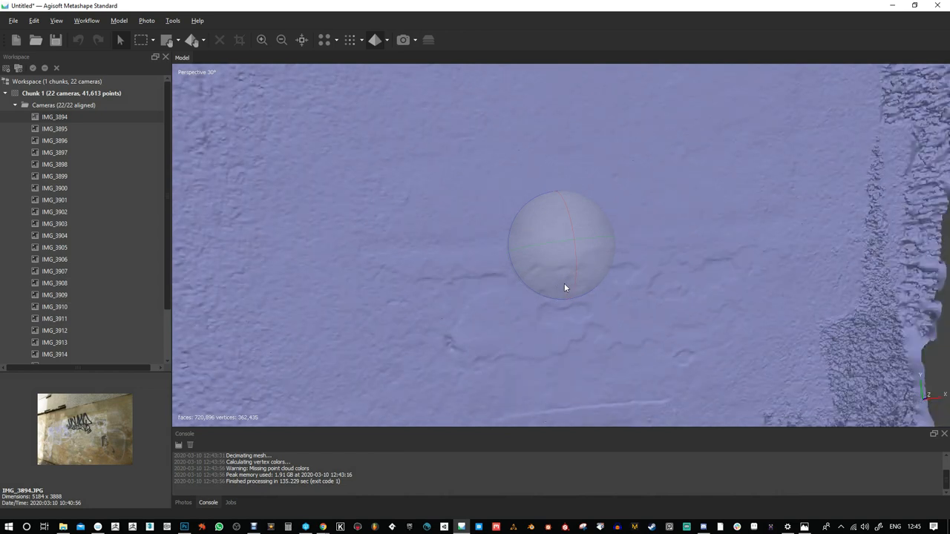
- Rebuild the dense cloud at High quality
{"action": "left_click", "coordinate": [93, 20]}
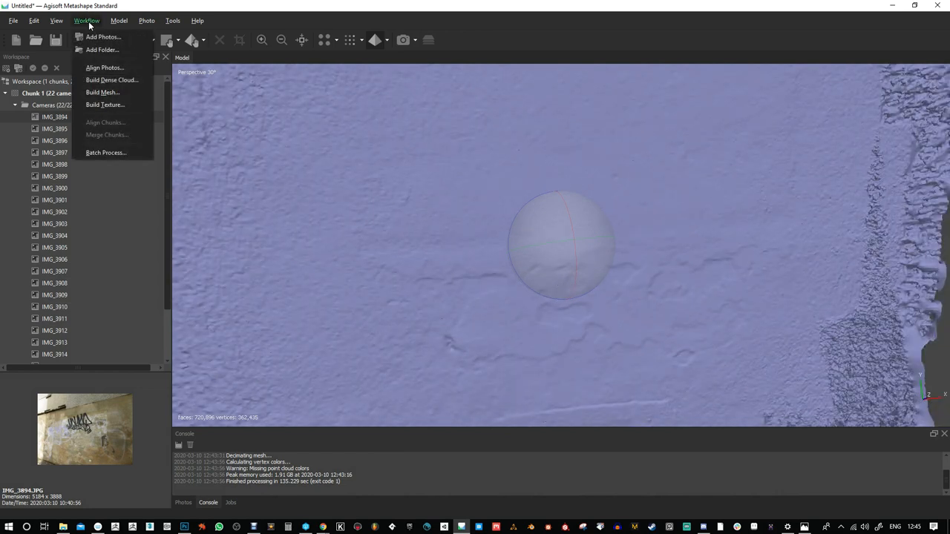
{"action": "left_click", "coordinate": [113, 80]}
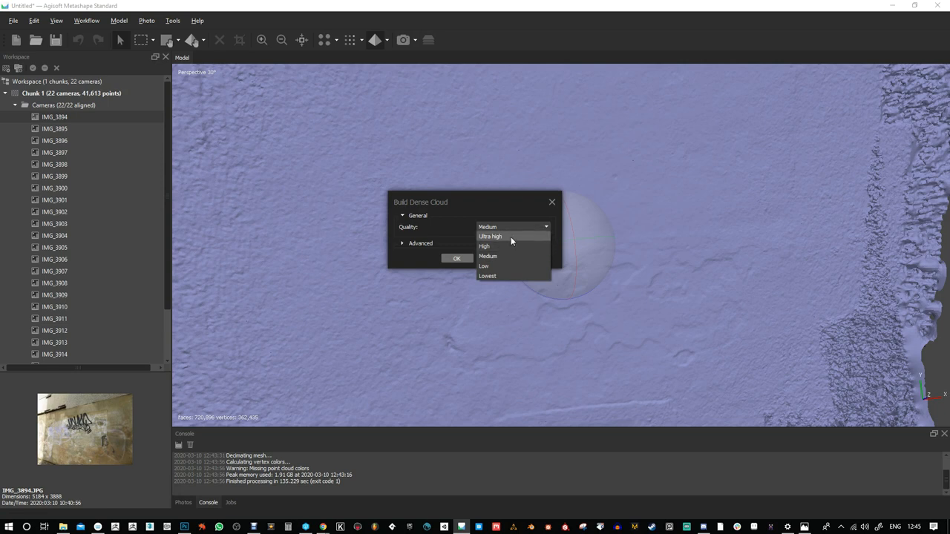
{"action": "mouse_move", "coordinate": [510, 246]}
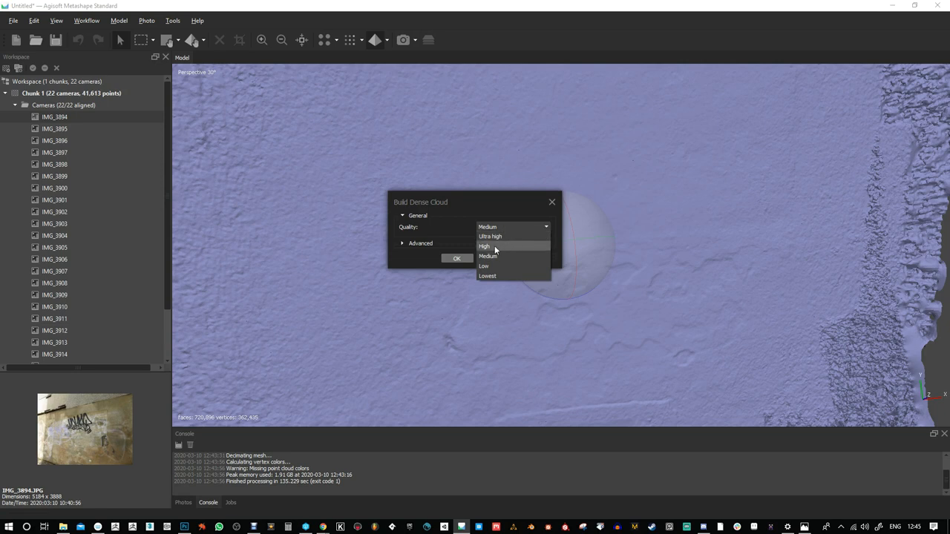
{"action": "left_click", "coordinate": [483, 246]}
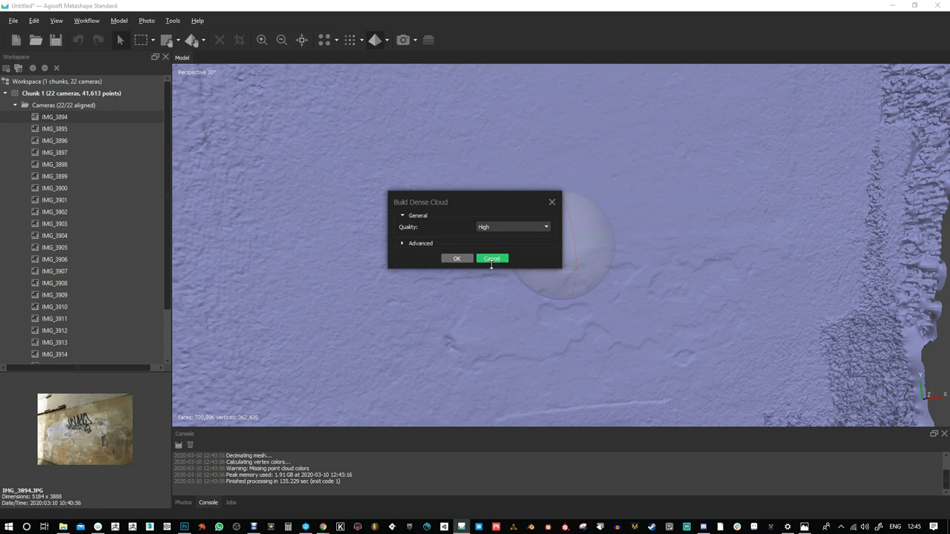
{"action": "mouse_move", "coordinate": [558, 334]}
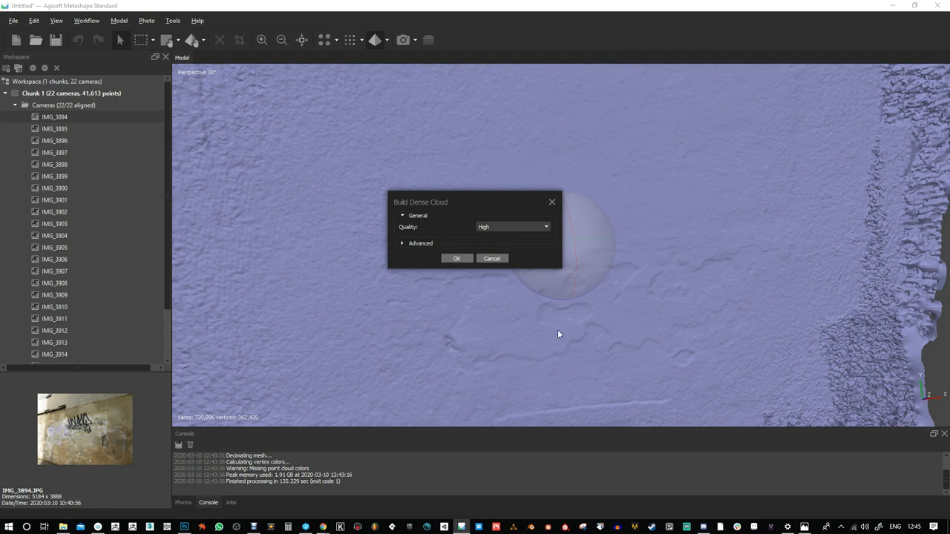
{"action": "left_click", "coordinate": [456, 258]}
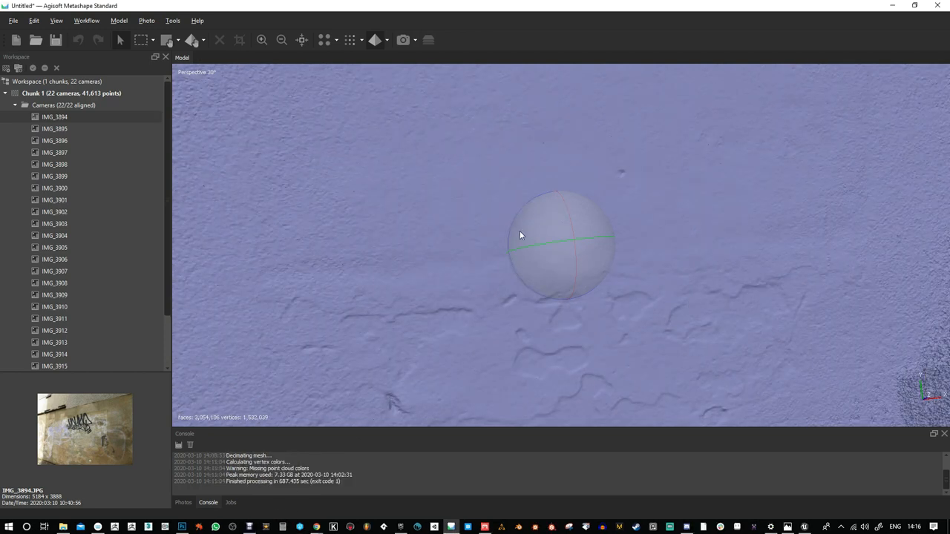
{"action": "left_click", "coordinate": [89, 21]}
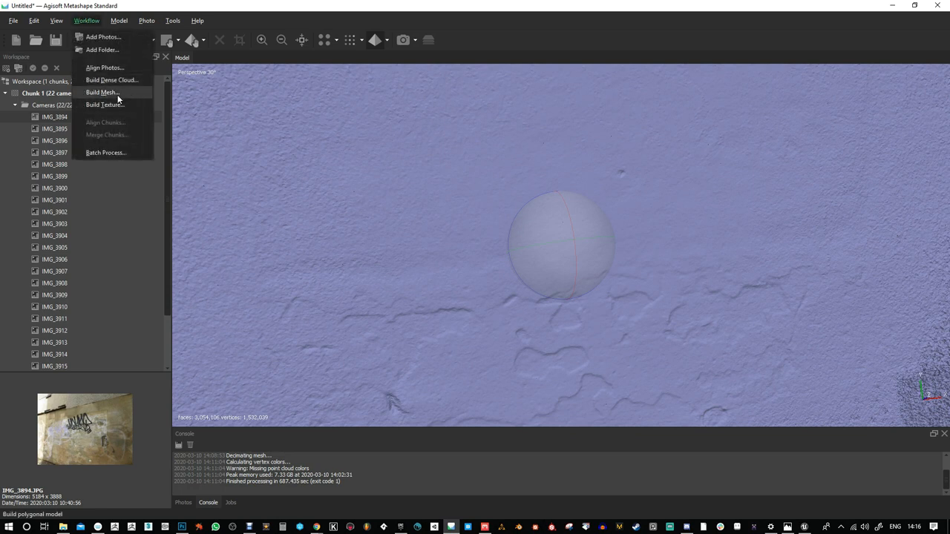
{"action": "mouse_move", "coordinate": [122, 96]}
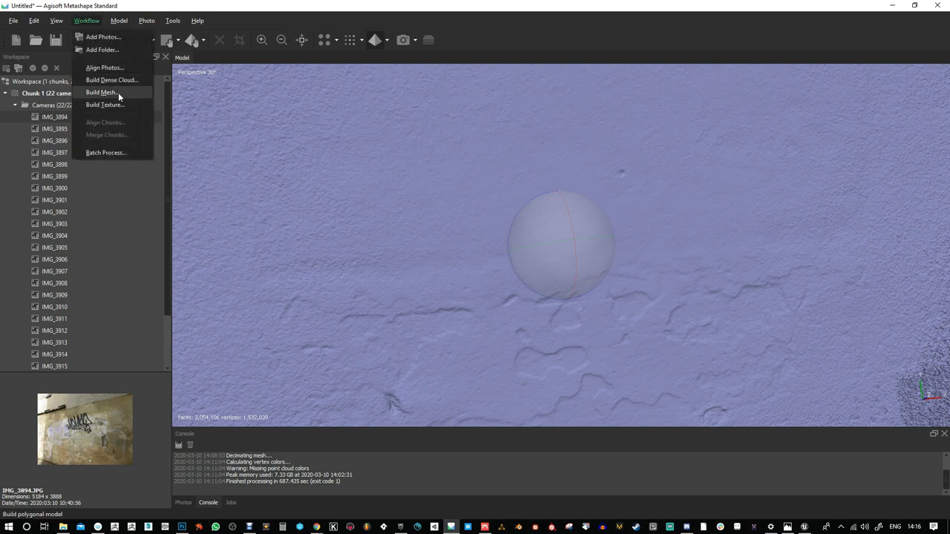
{"action": "mouse_move", "coordinate": [587, 254]}
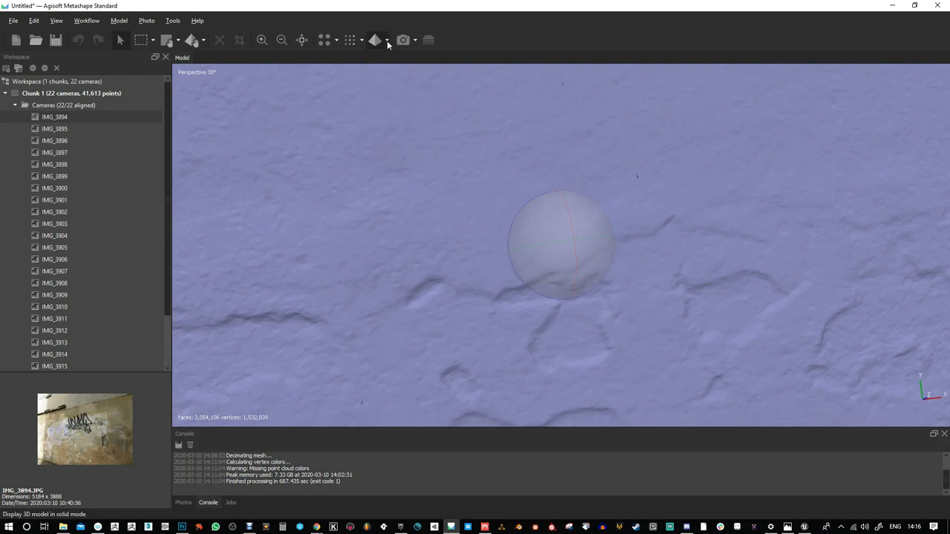
- Build an 8192-size diffuse texture from the images using Generic mapping
{"action": "left_click", "coordinate": [93, 21]}
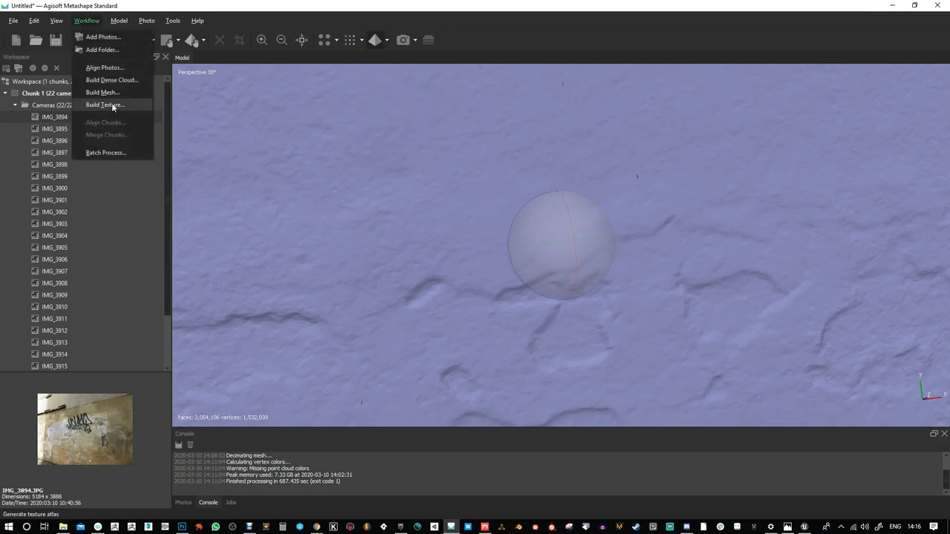
{"action": "left_click", "coordinate": [105, 104]}
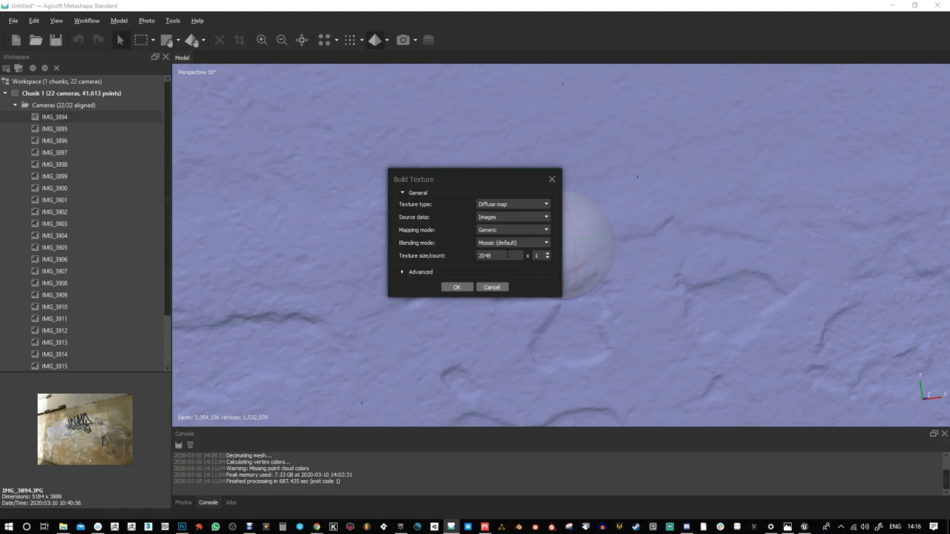
{"action": "type", "text": "8192"}
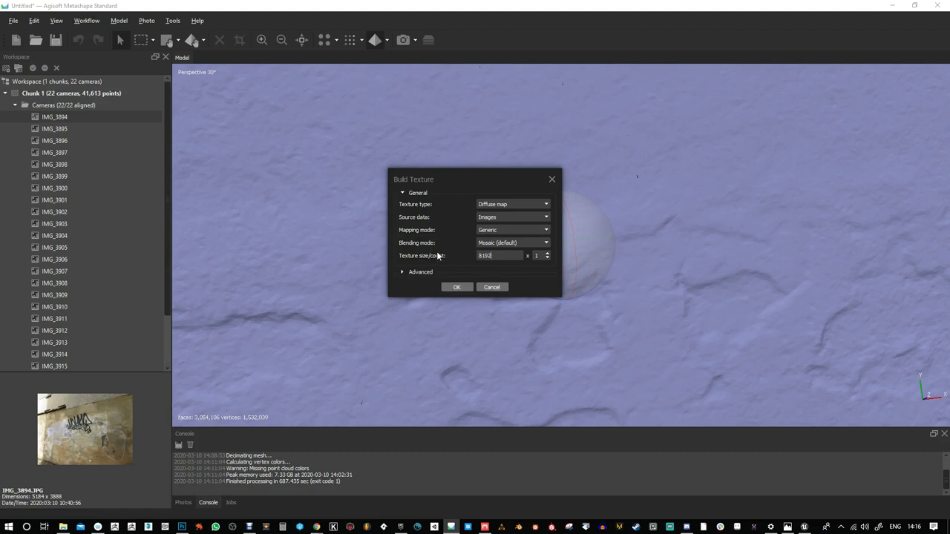
{"action": "mouse_move", "coordinate": [471, 240]}
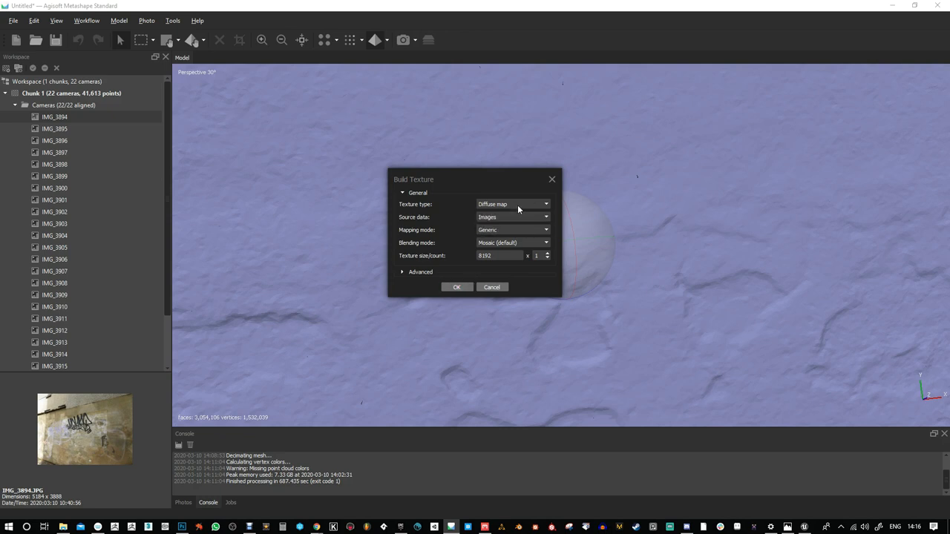
{"action": "mouse_move", "coordinate": [502, 233]}
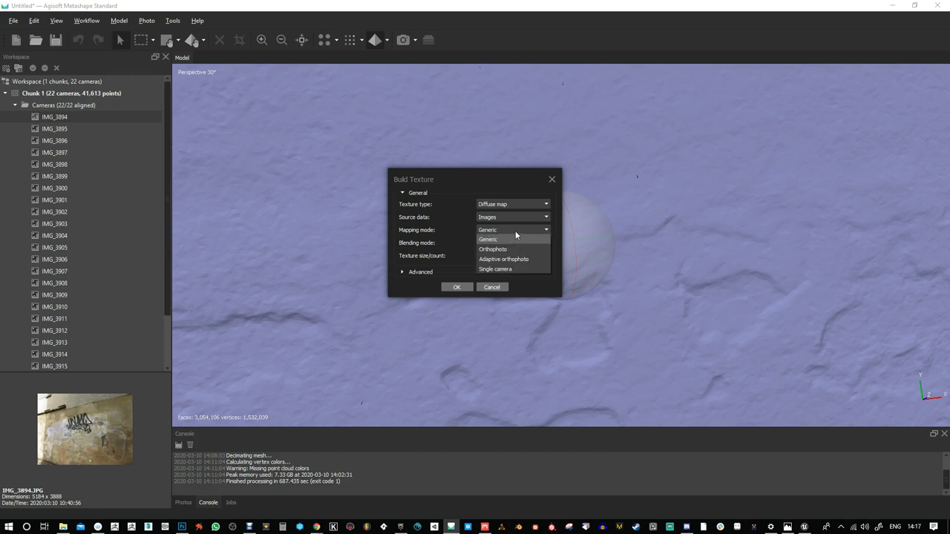
{"action": "left_click", "coordinate": [487, 239]}
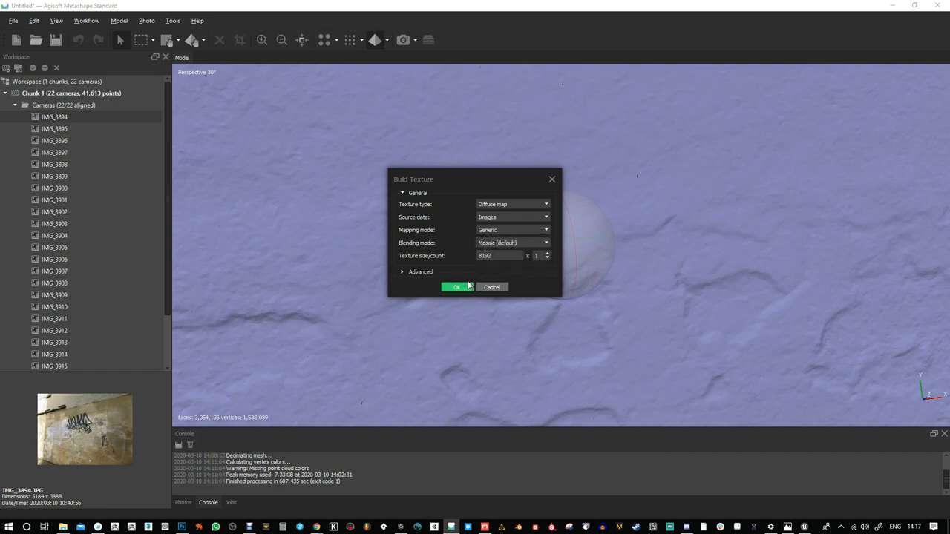
{"action": "left_click", "coordinate": [456, 287]}
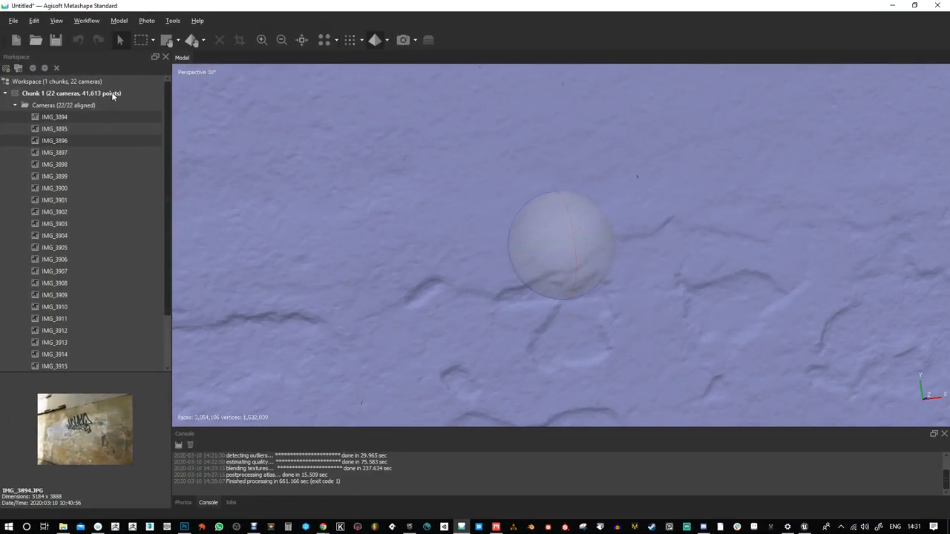
- Switch the viewport to Model Textured and orbit across the cracked plaster surface
{"action": "left_click", "coordinate": [386, 39]}
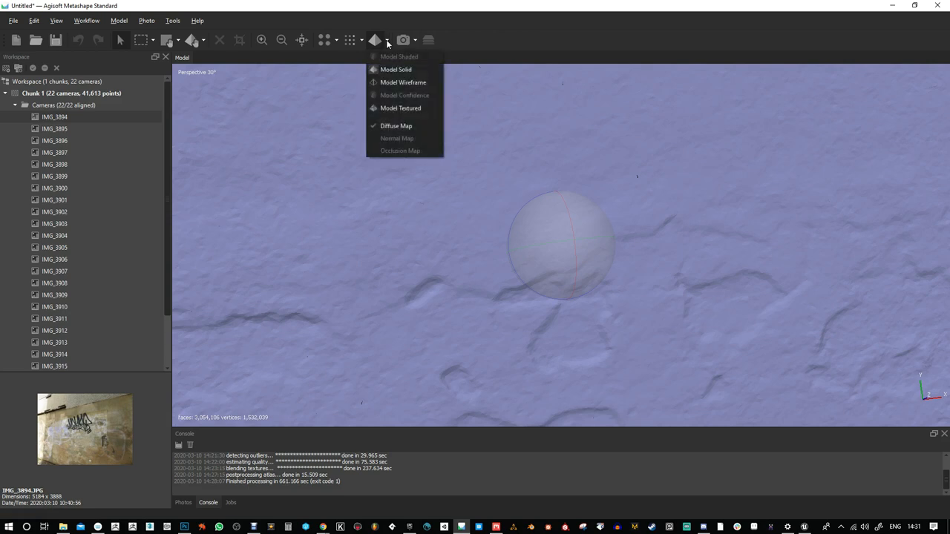
{"action": "mouse_move", "coordinate": [393, 108]}
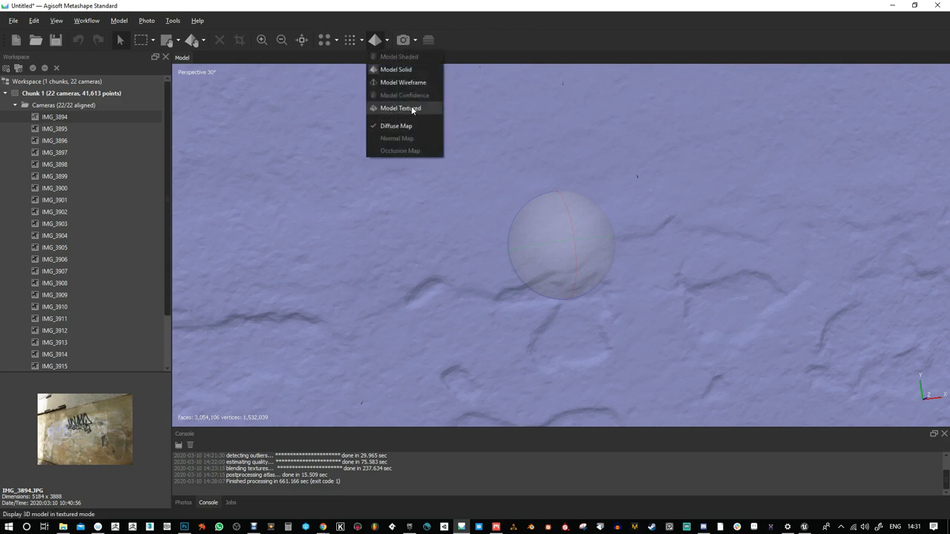
{"action": "left_click", "coordinate": [397, 107]}
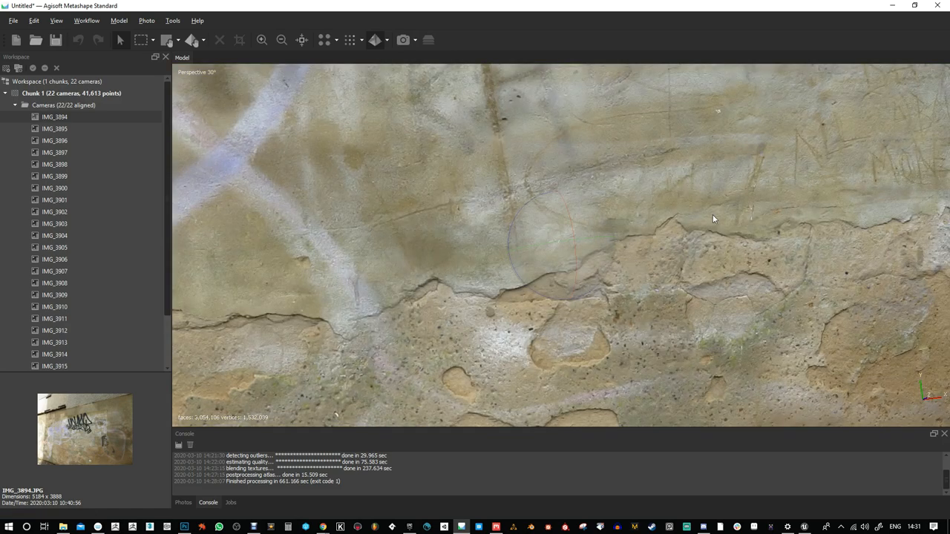
{"action": "left_click_drag", "start_coordinate": [712, 219], "coordinate": [553, 226]}
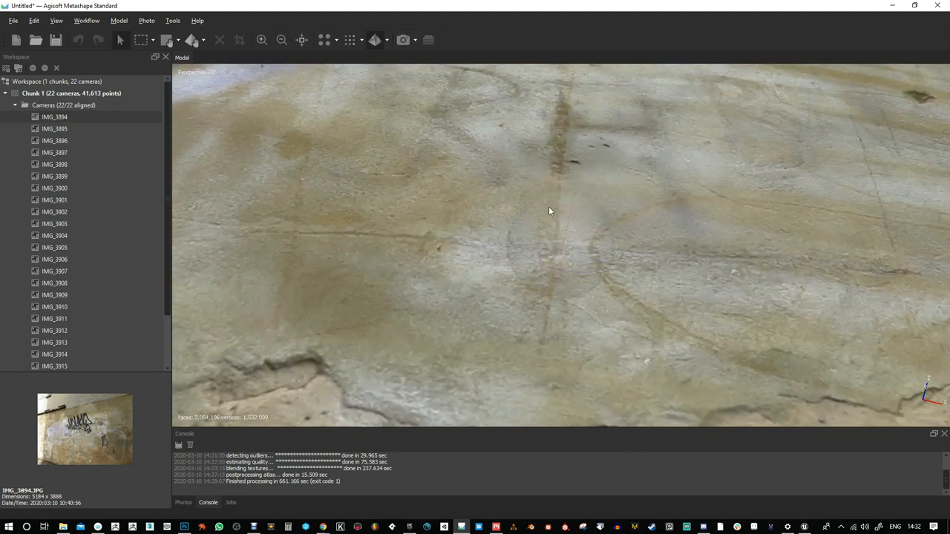
{"action": "left_click_drag", "start_coordinate": [549, 211], "coordinate": [483, 340]}
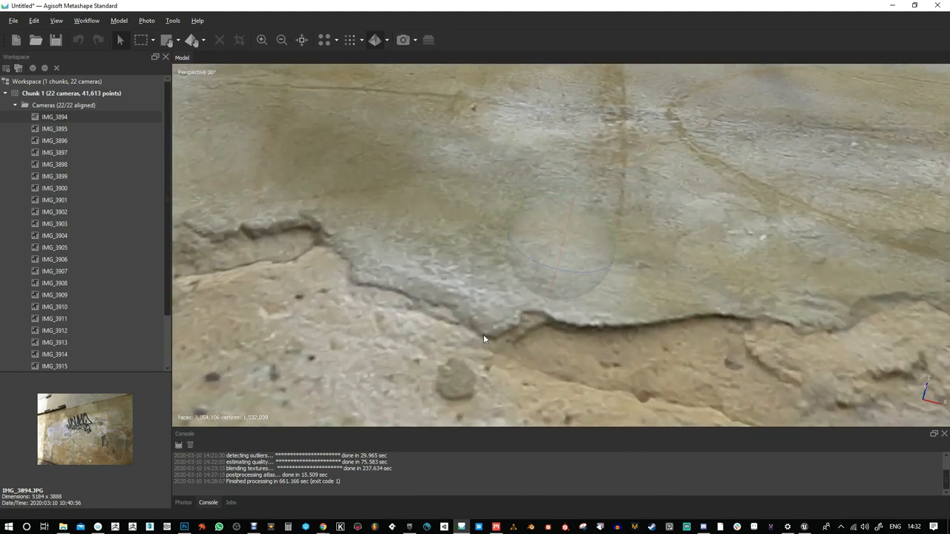
{"action": "left_click", "coordinate": [372, 40]}
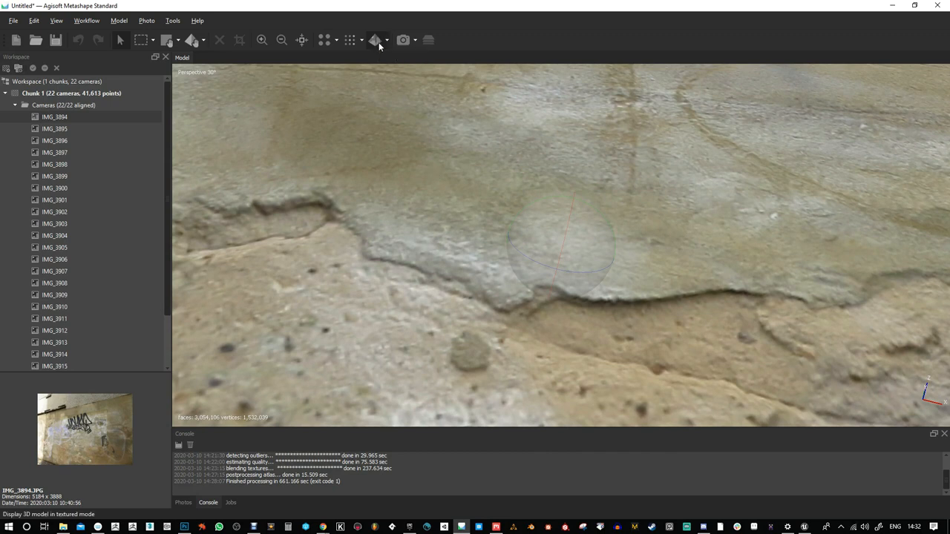
{"action": "left_click", "coordinate": [375, 39]}
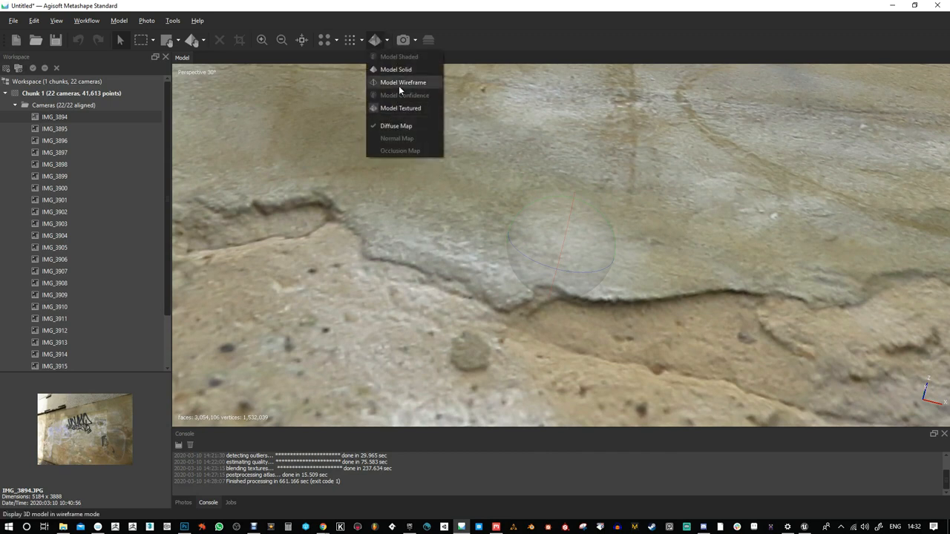
{"action": "left_click", "coordinate": [396, 69]}
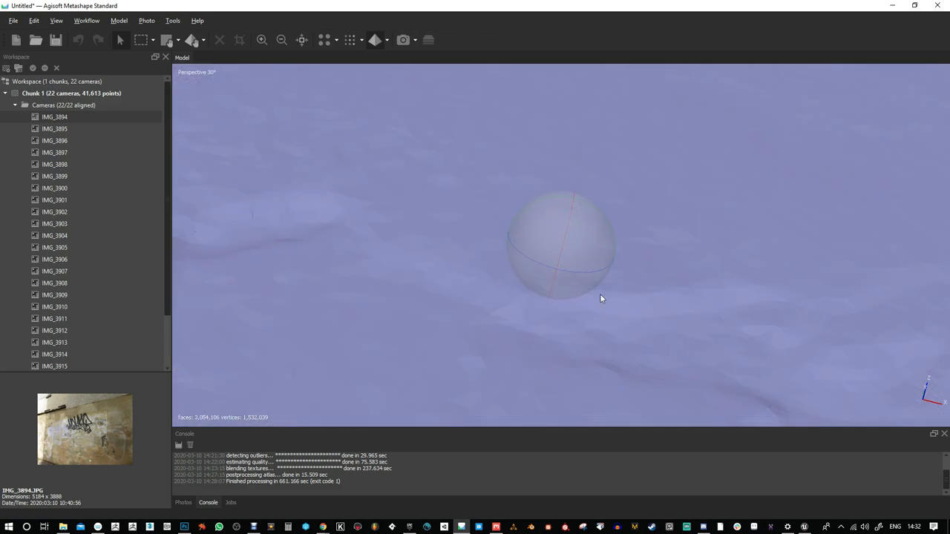
{"action": "mouse_move", "coordinate": [768, 393]}
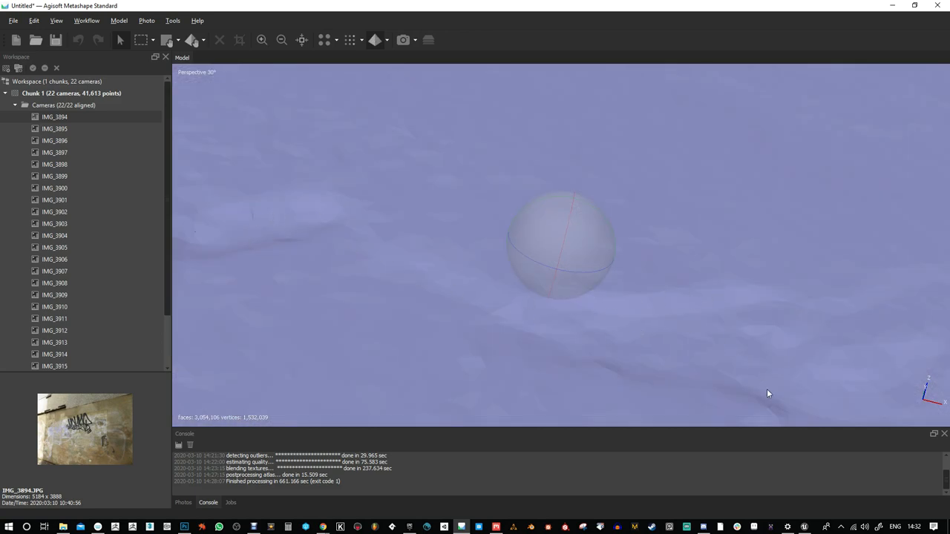
{"action": "left_click", "coordinate": [356, 39]}
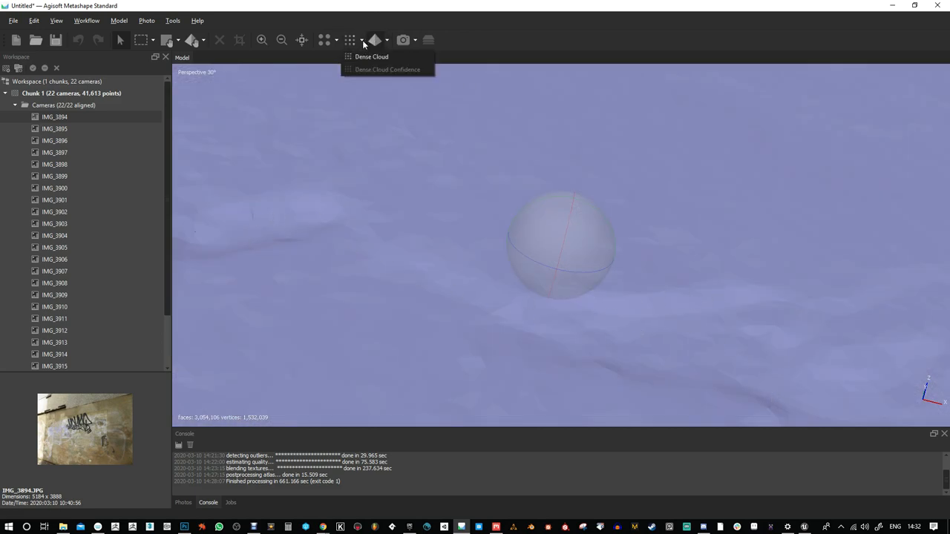
{"action": "left_click", "coordinate": [372, 41]}
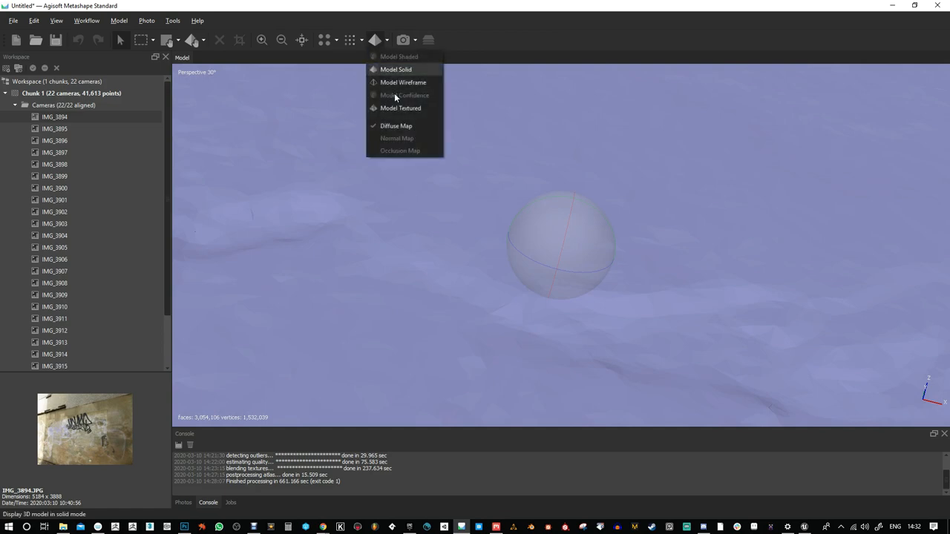
{"action": "left_click", "coordinate": [399, 107]}
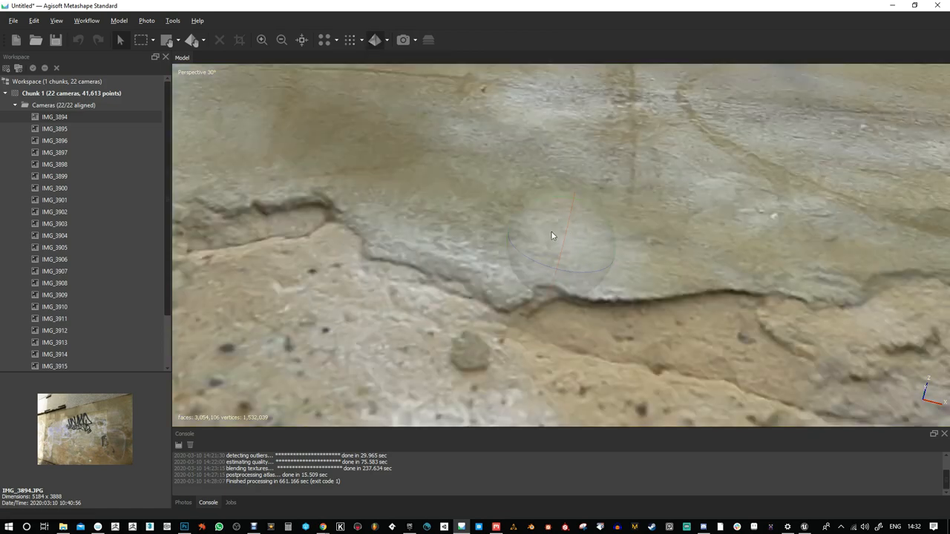
- Orbit closer to the cracked plaster and move toward the black graffiti tag
{"action": "left_click_drag", "start_coordinate": [553, 236], "coordinate": [549, 288]}
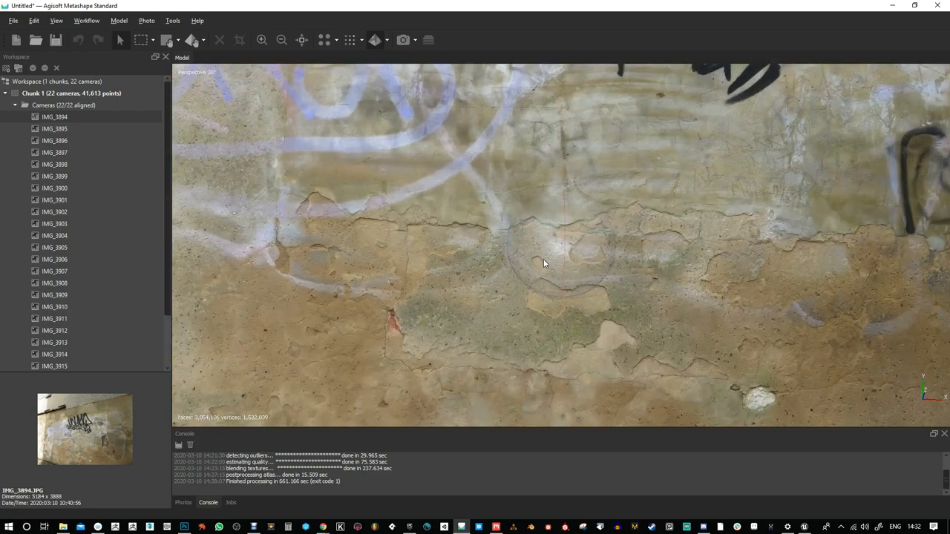
{"action": "left_click_drag", "start_coordinate": [546, 263], "coordinate": [314, 194]}
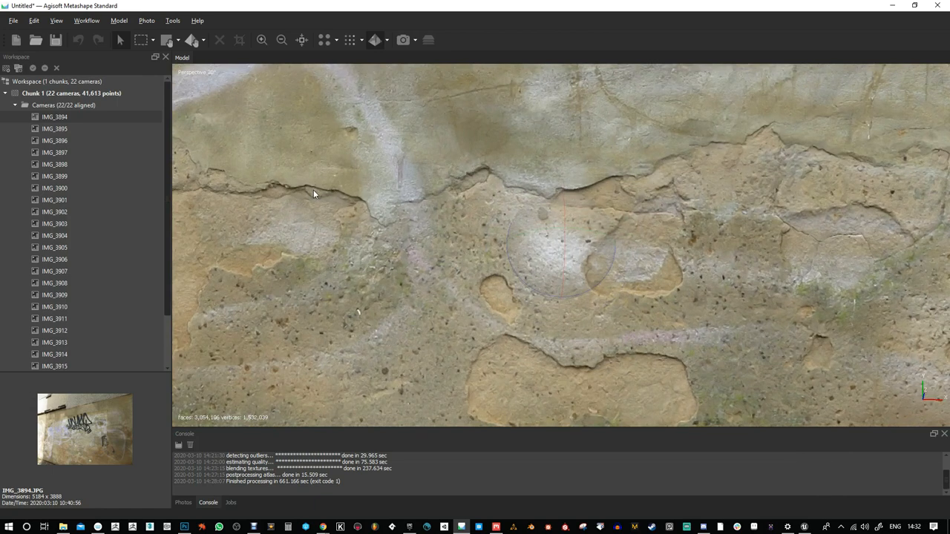
{"action": "mouse_move", "coordinate": [319, 194]}
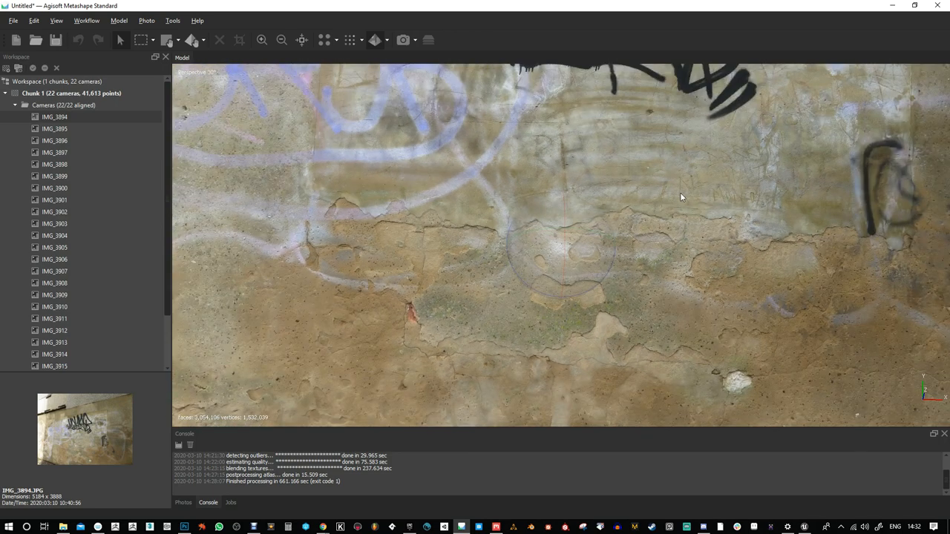
{"action": "left_click_drag", "start_coordinate": [680, 197], "coordinate": [570, 316]}
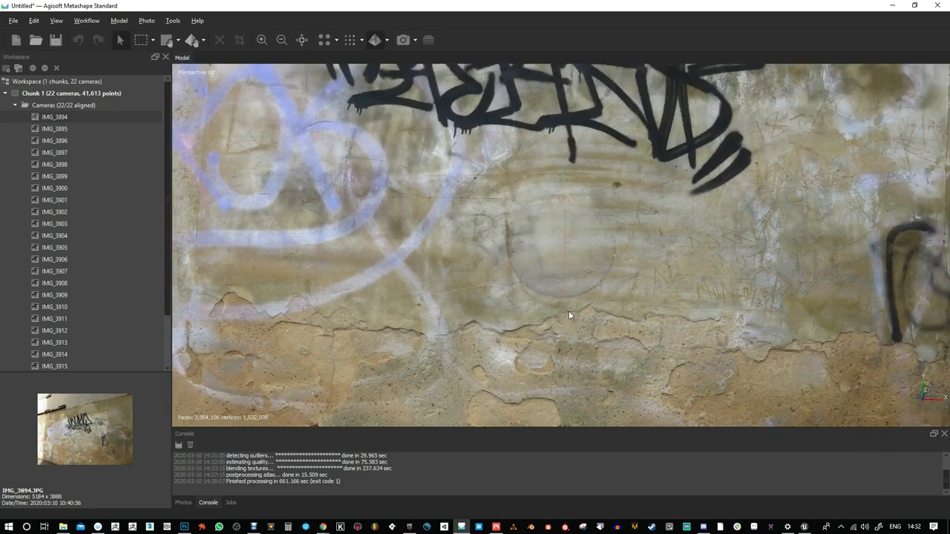
- Zoom in on the black graffiti tag, then zoom out to frame the whole wall
{"action": "left_click_drag", "start_coordinate": [570, 315], "coordinate": [592, 213]}
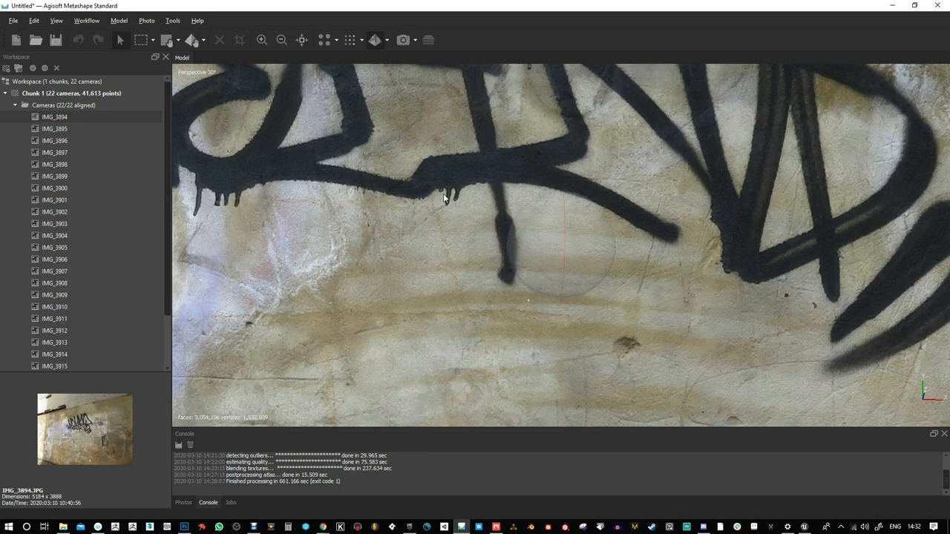
{"action": "mouse_move", "coordinate": [504, 236]}
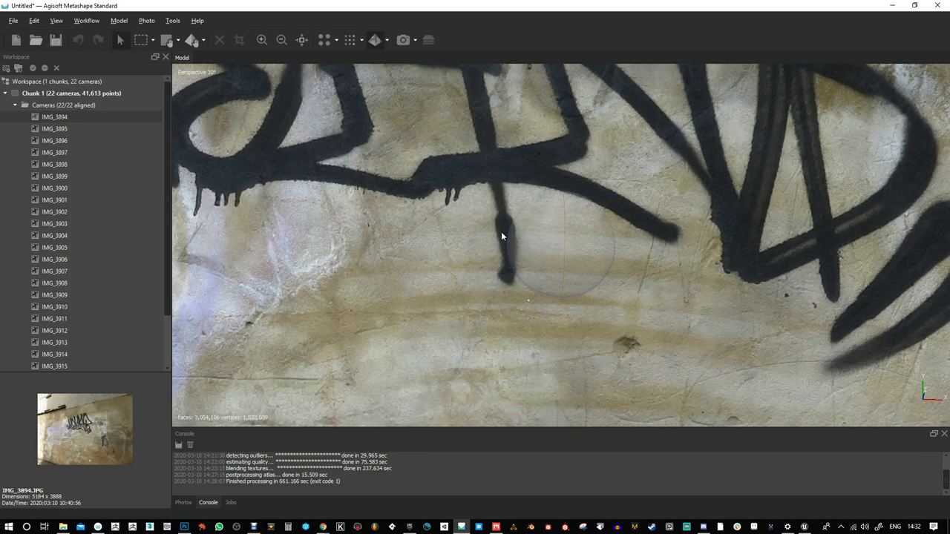
{"action": "left_click_drag", "start_coordinate": [501, 236], "coordinate": [553, 284]}
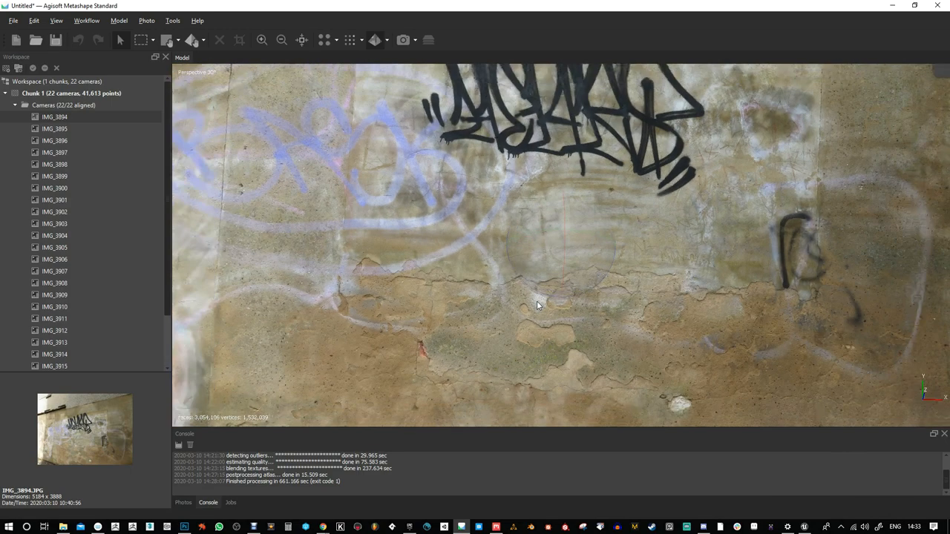
{"action": "left_click_drag", "start_coordinate": [538, 305], "coordinate": [542, 273]}
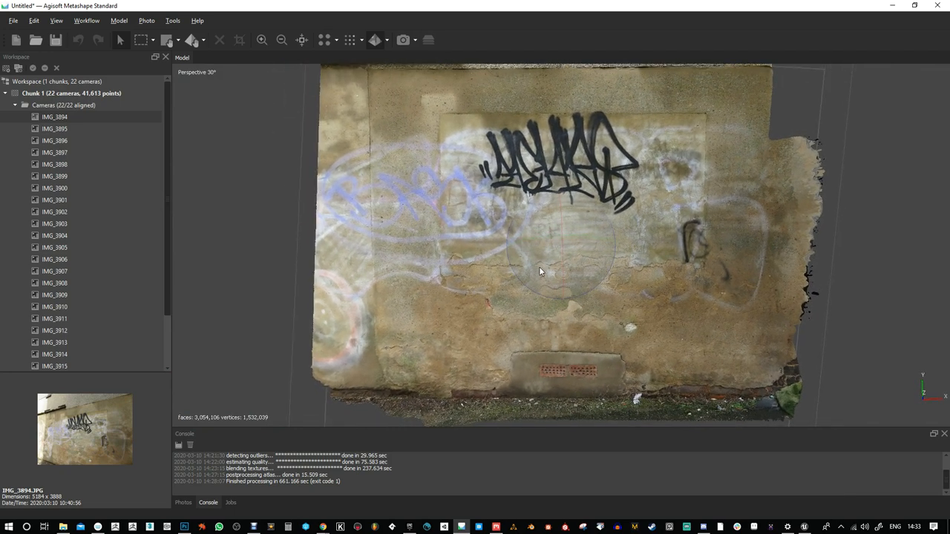
{"action": "mouse_move", "coordinate": [528, 305]}
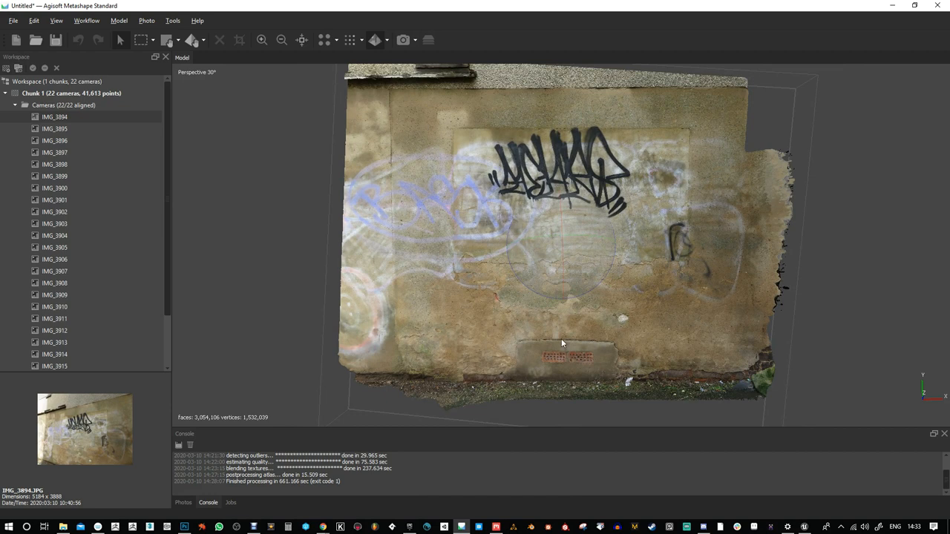
{"action": "mouse_move", "coordinate": [528, 261]}
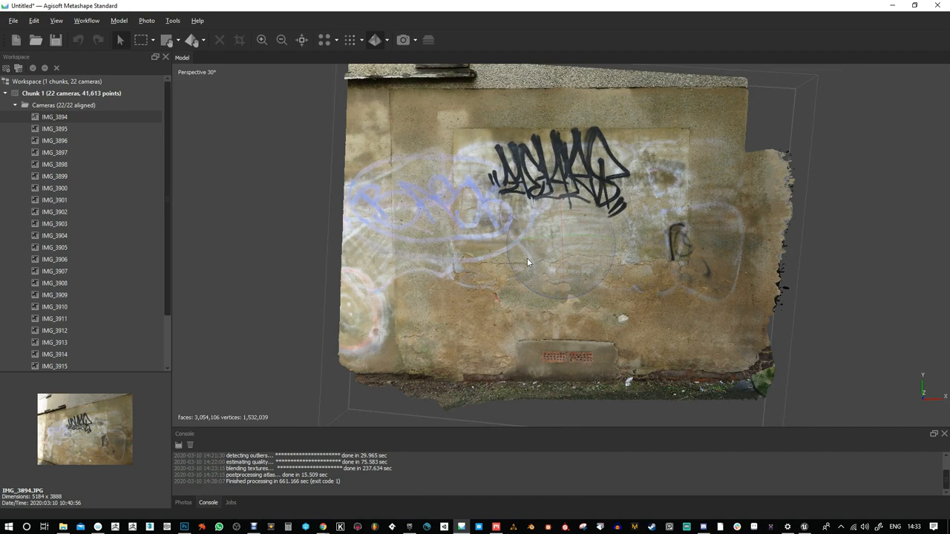
{"action": "mouse_move", "coordinate": [533, 276]}
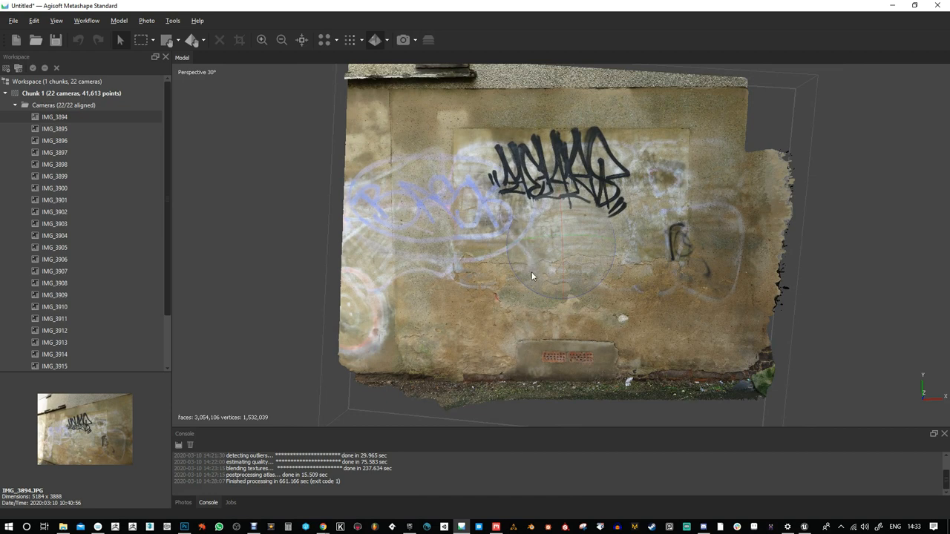